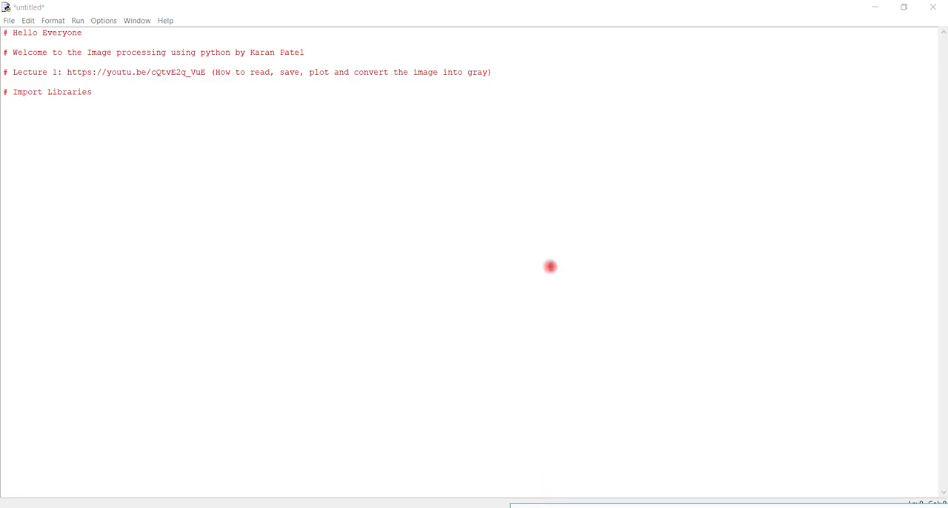
pyautogui.moveTo(503, 225)
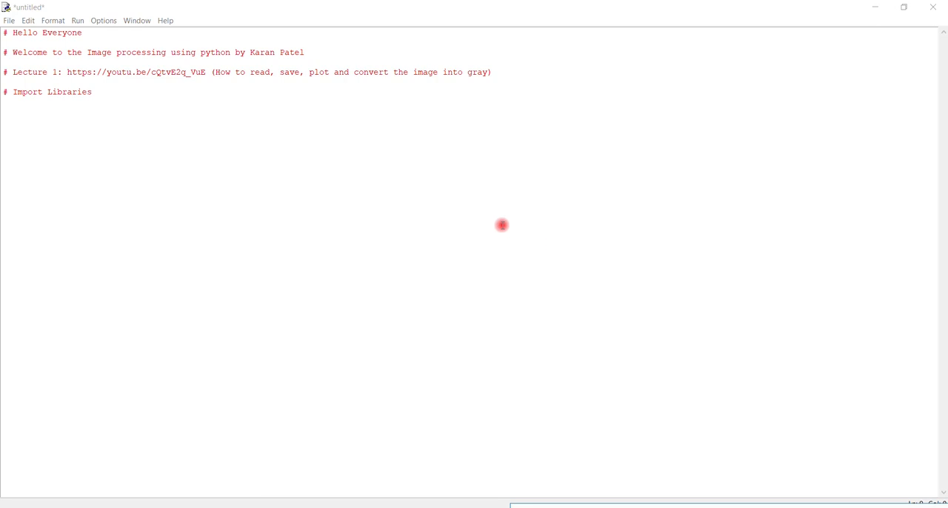
pyautogui.moveTo(505, 224)
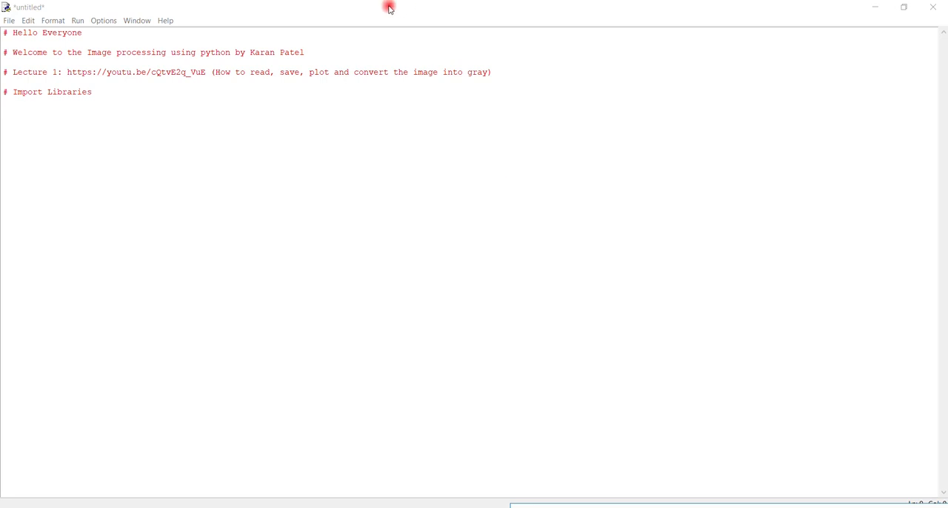
pyautogui.moveTo(349, 132)
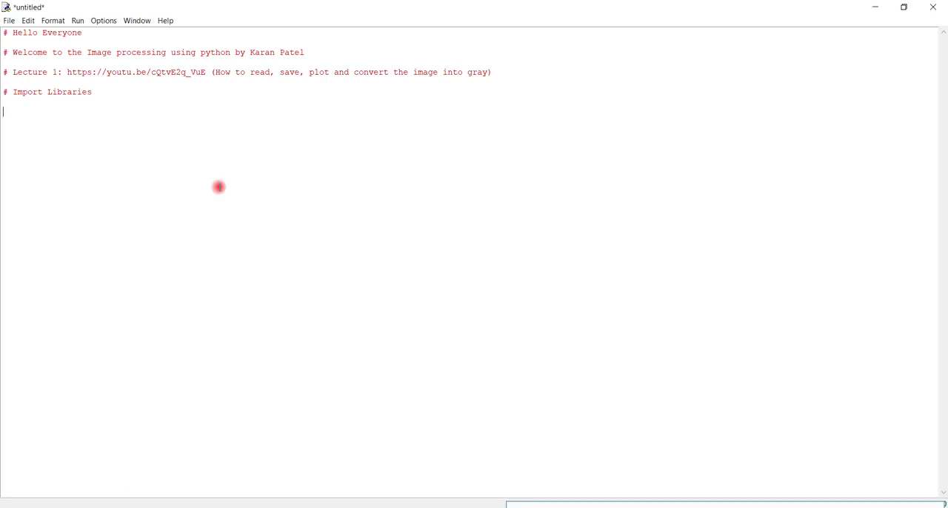
# Add the lines 'import cv2' and 'import numpy as np', fixing the 'impoet' typos.
pyautogui.write('impoet')
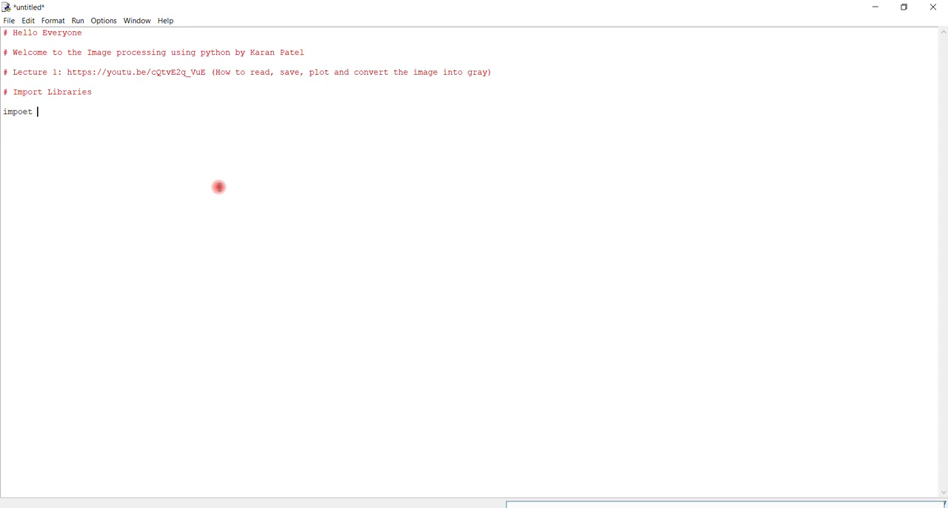
pyautogui.write('import')
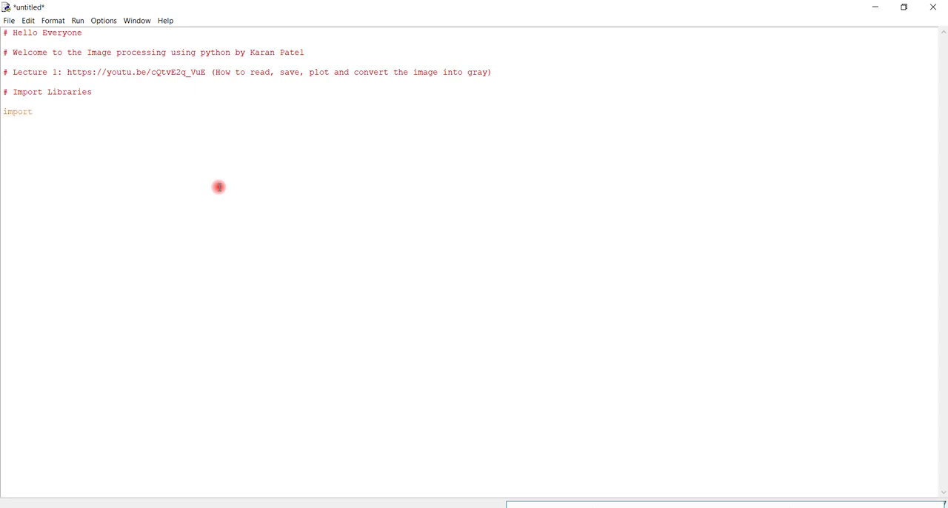
pyautogui.write('cv2')
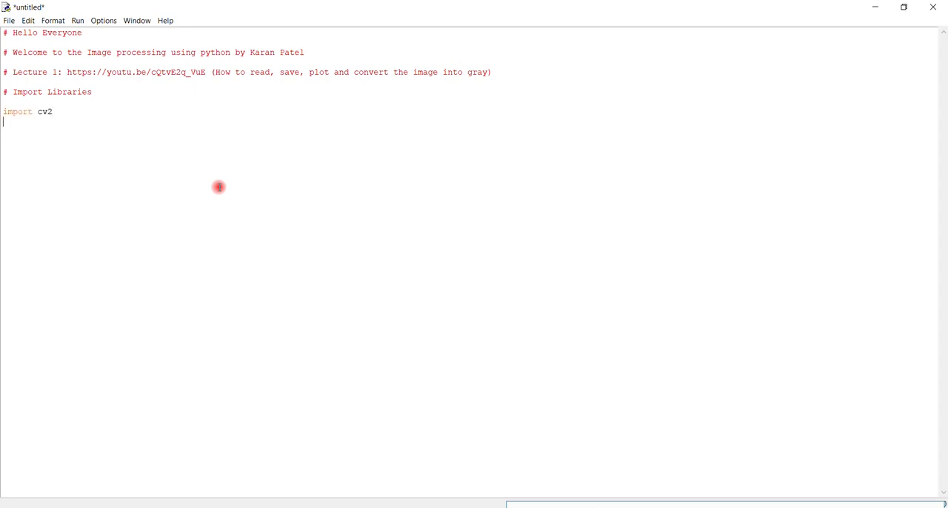
pyautogui.write('impoet')
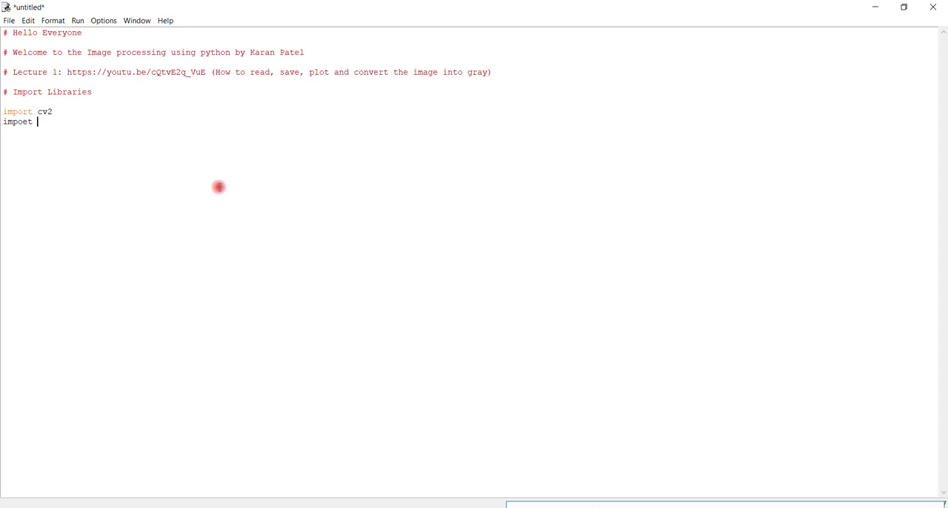
pyautogui.write('import')
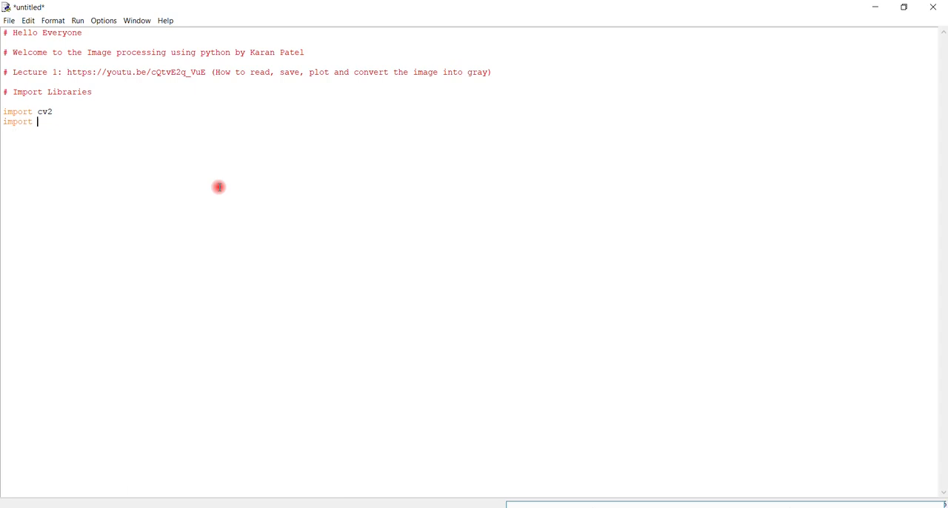
pyautogui.write('numpy as np')
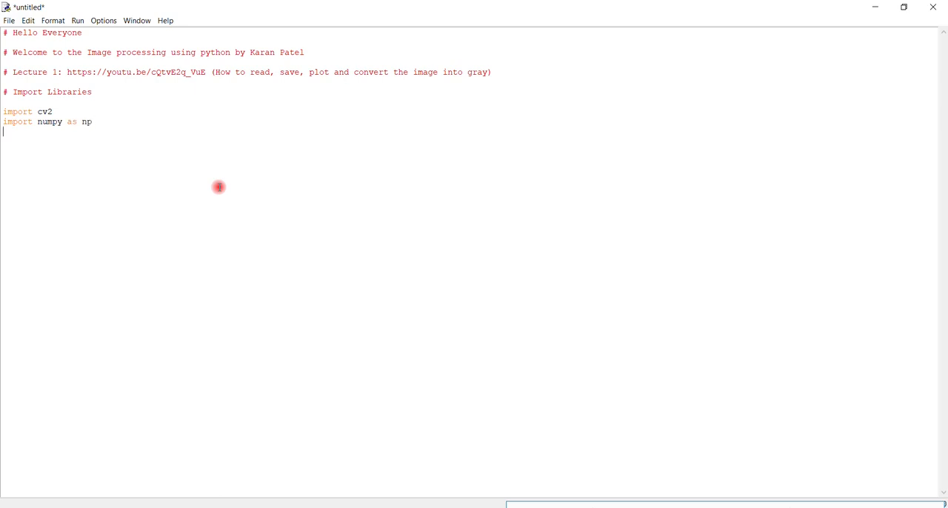
# Add the line 'from matplotlib import pyplot as plt'.
pyautogui.write('from mat')
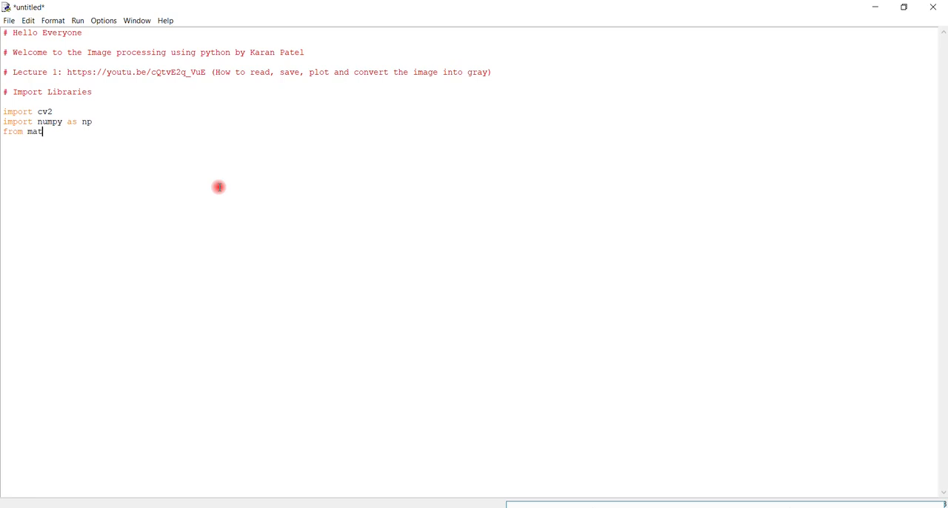
pyautogui.write('p')
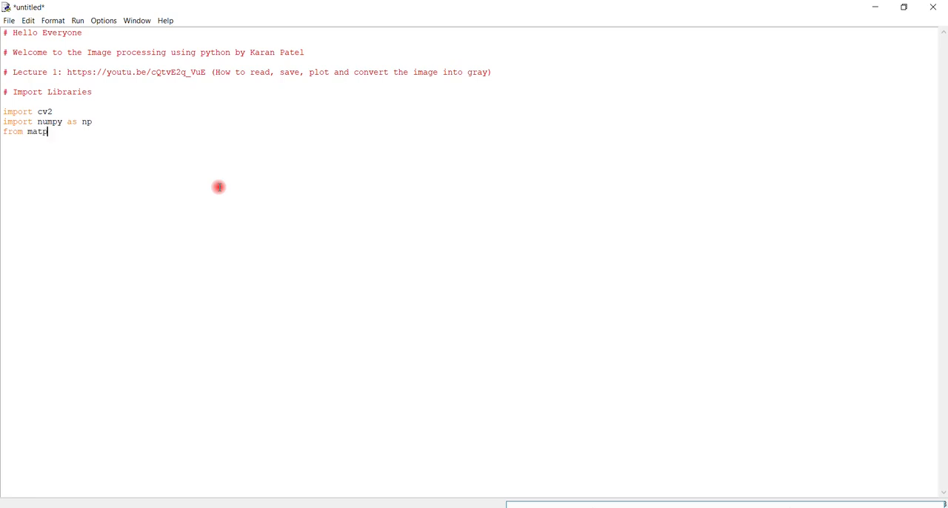
pyautogui.write('lot')
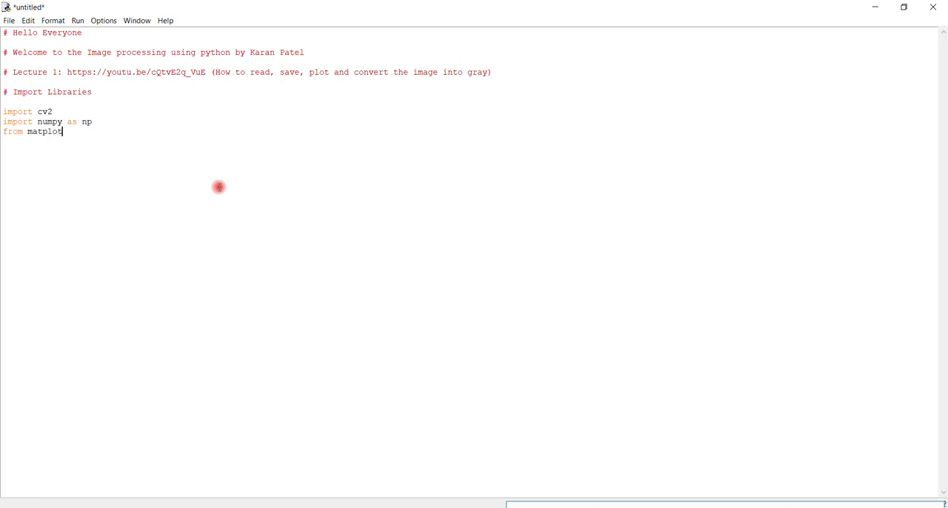
pyautogui.write('lib')
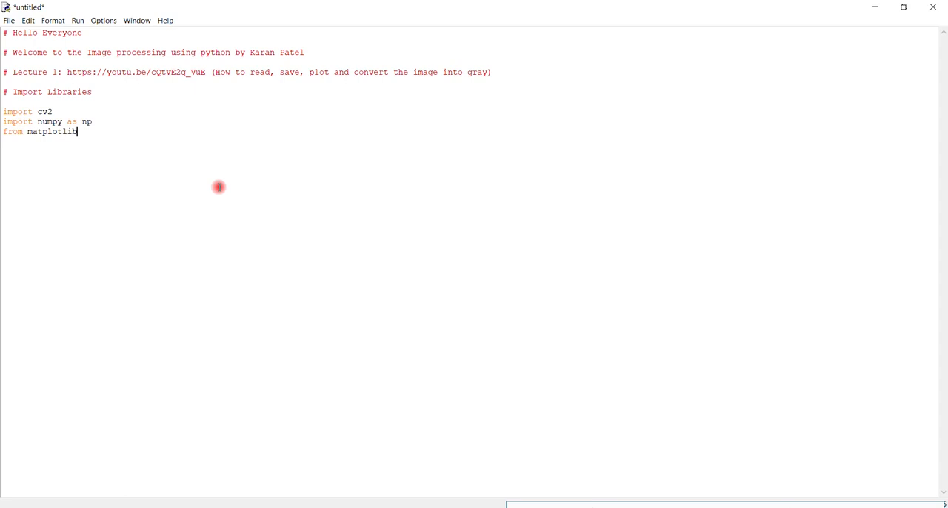
pyautogui.write('import')
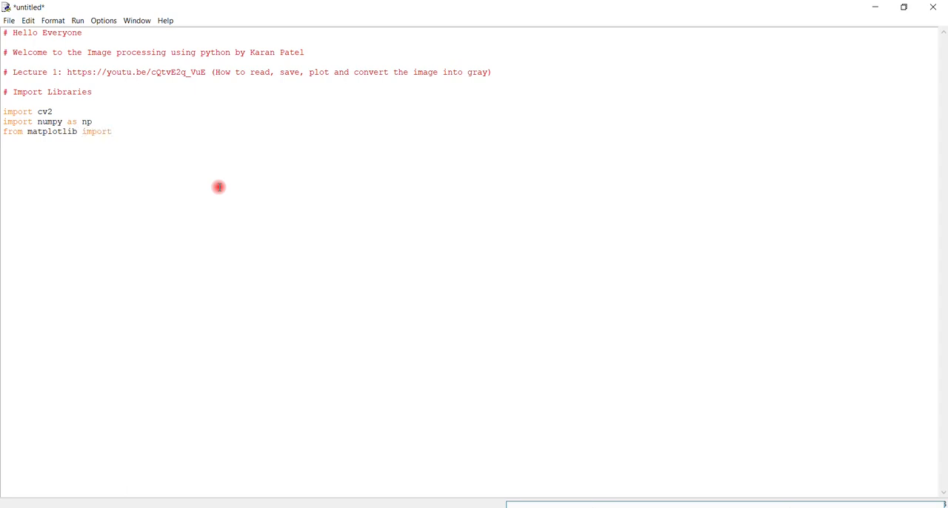
pyautogui.write('py')
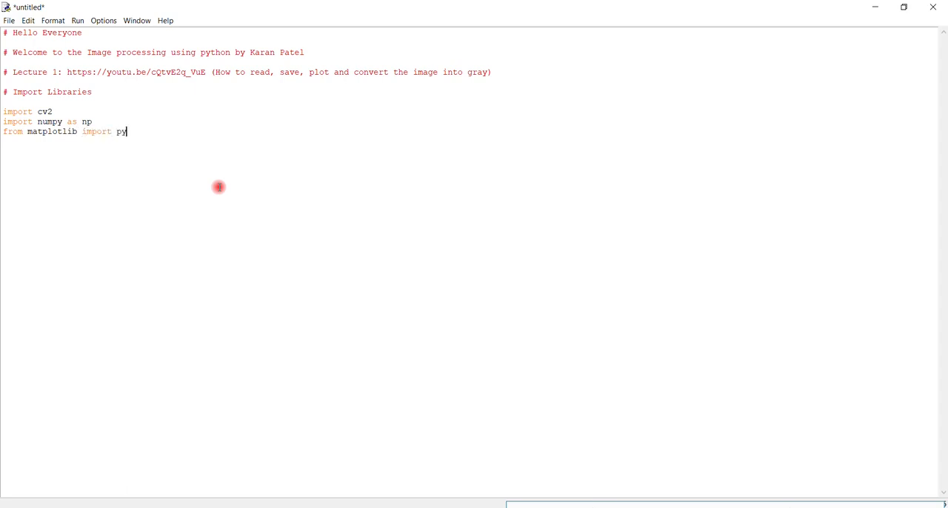
pyautogui.write('plot')
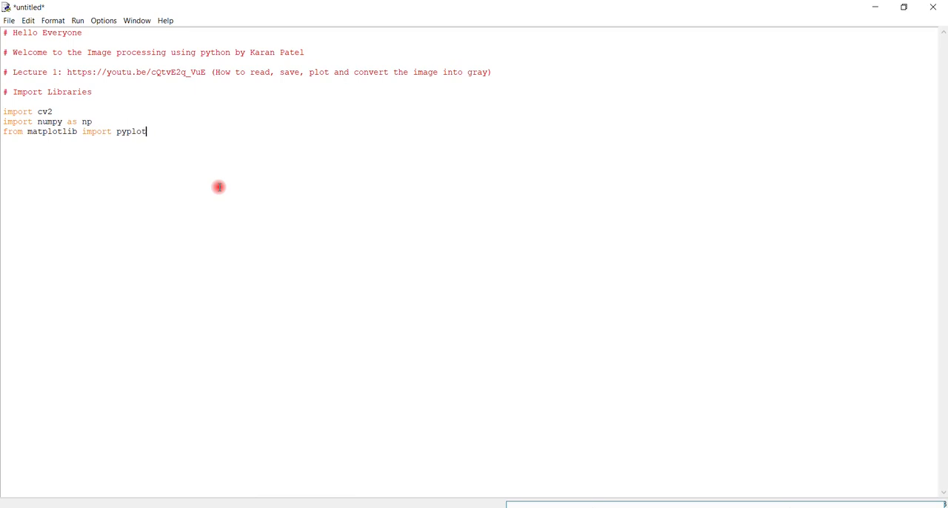
pyautogui.write('as plt')
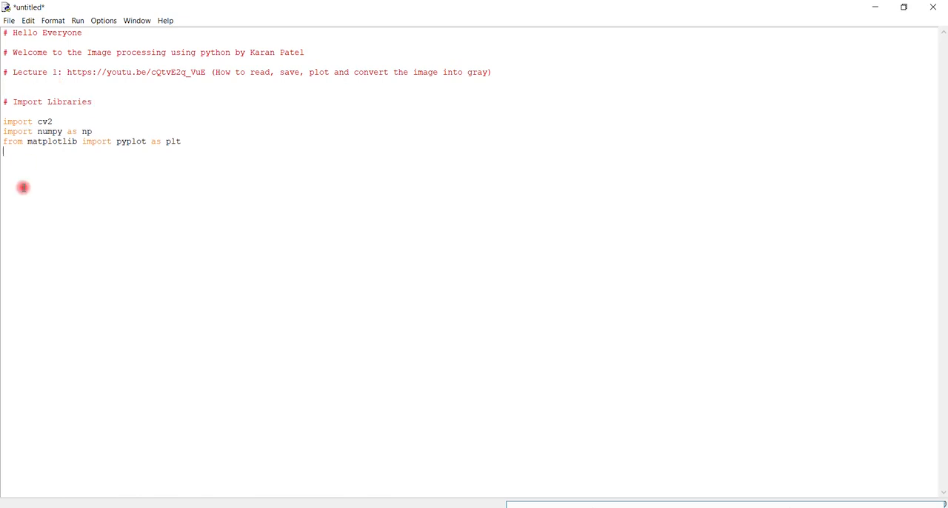
# Add the comment '# Read the image'.
pyautogui.write('#')
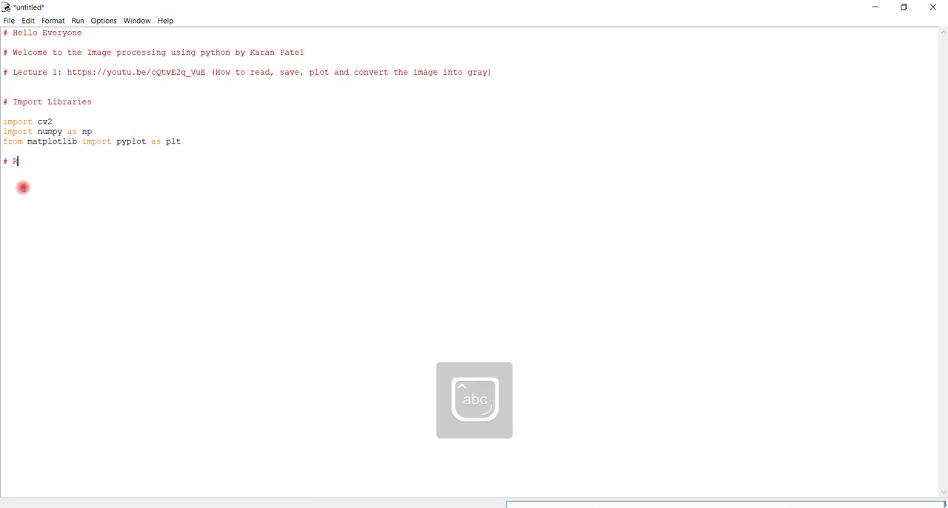
pyautogui.write('Read the')
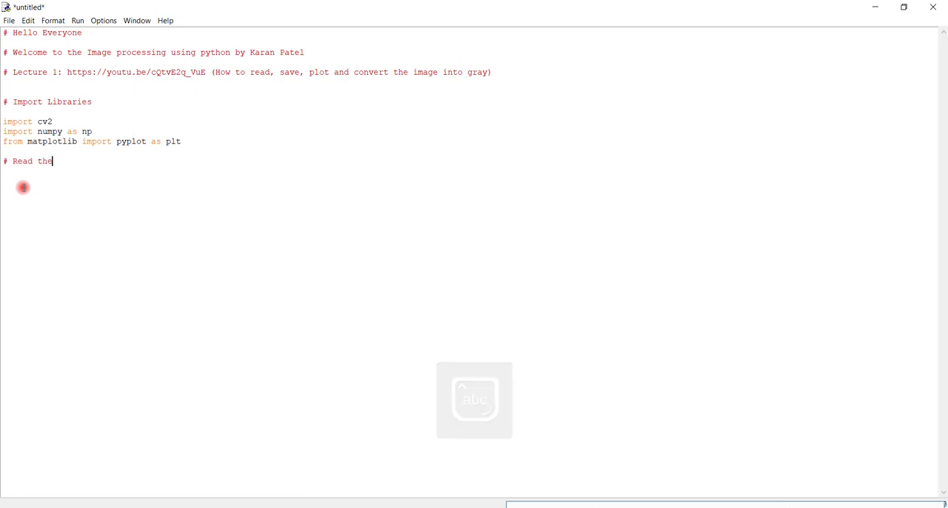
pyautogui.write('image')
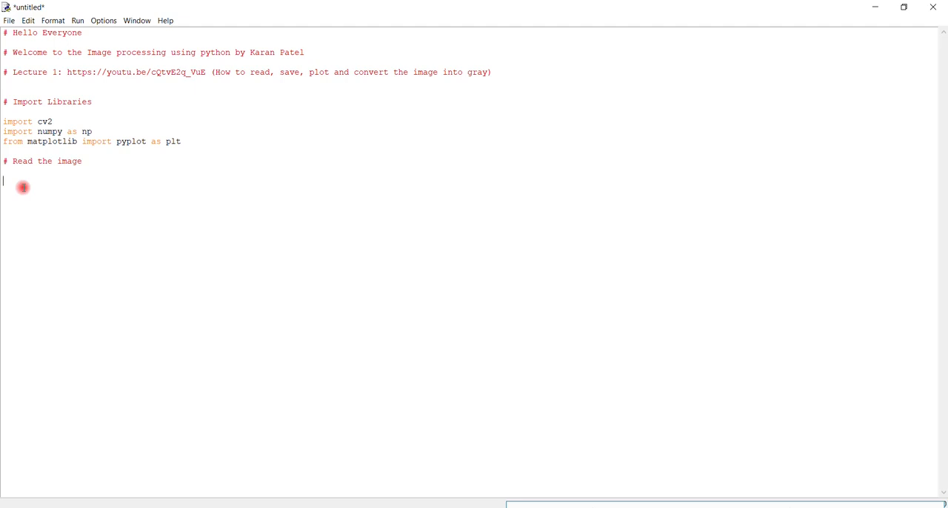
# Write img = cv2.imread('Lenna.png'), removing the stray comma.
pyautogui.write('img')
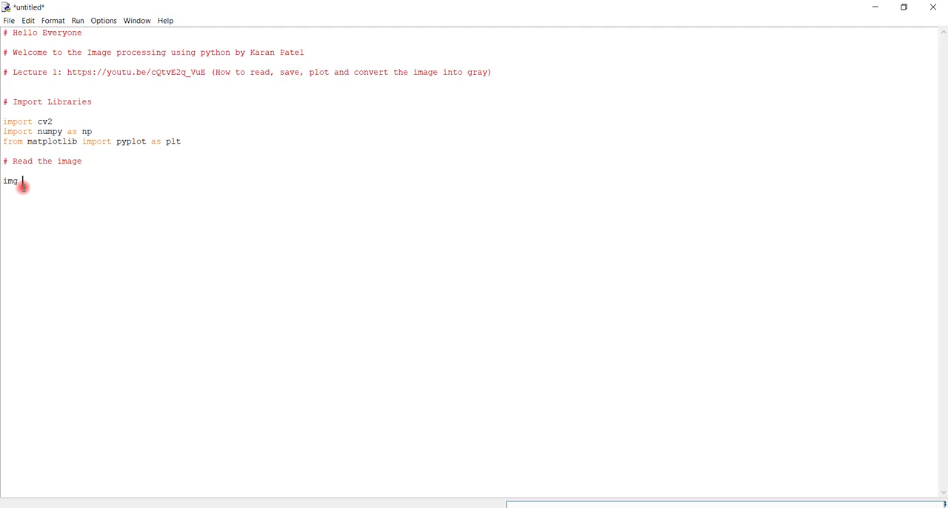
pyautogui.write('= cv2')
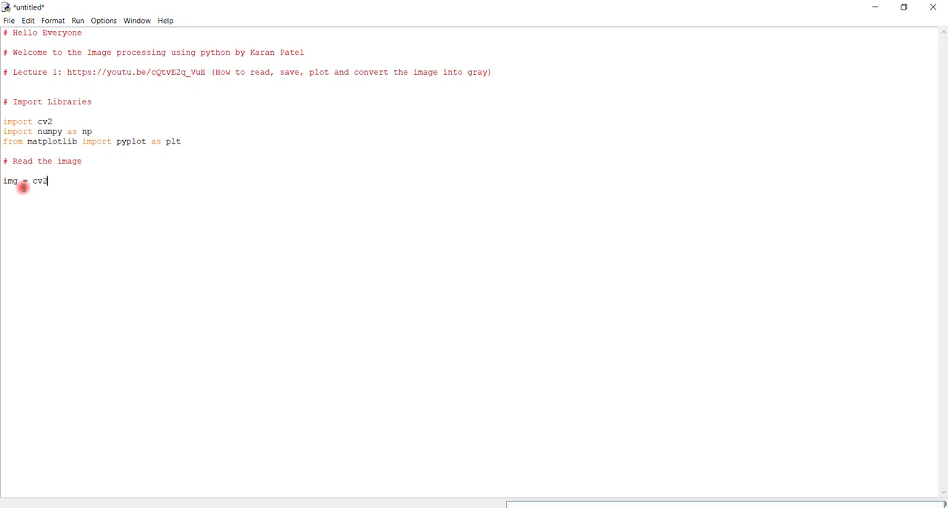
pyautogui.write('.imrea')
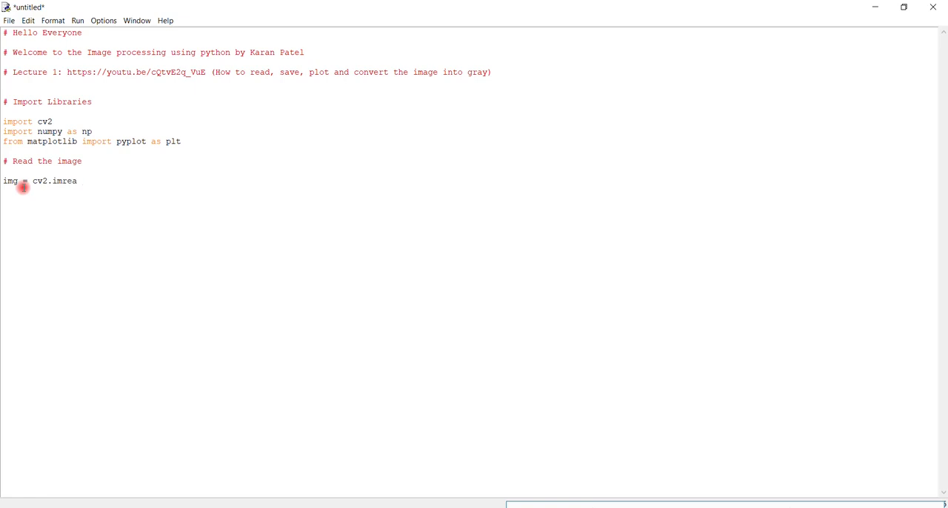
pyautogui.write('d(')
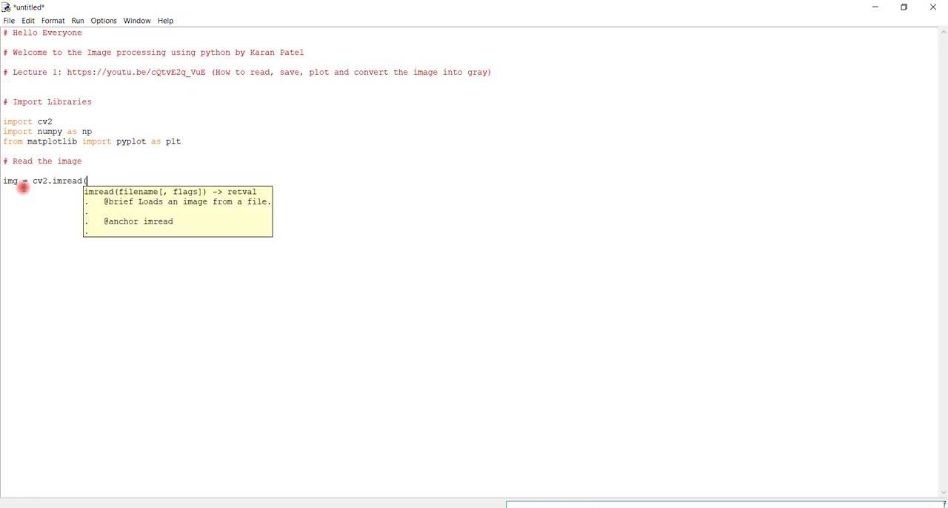
pyautogui.write(')')
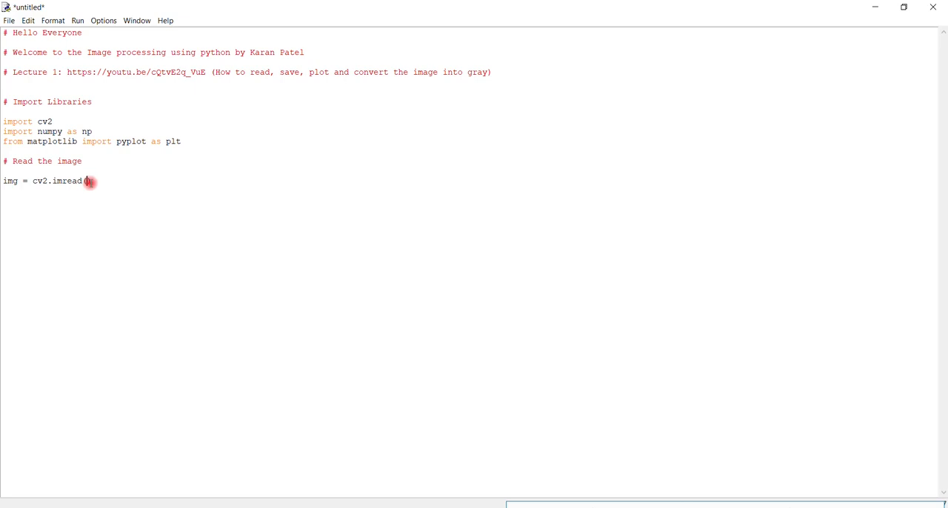
pyautogui.write(')')
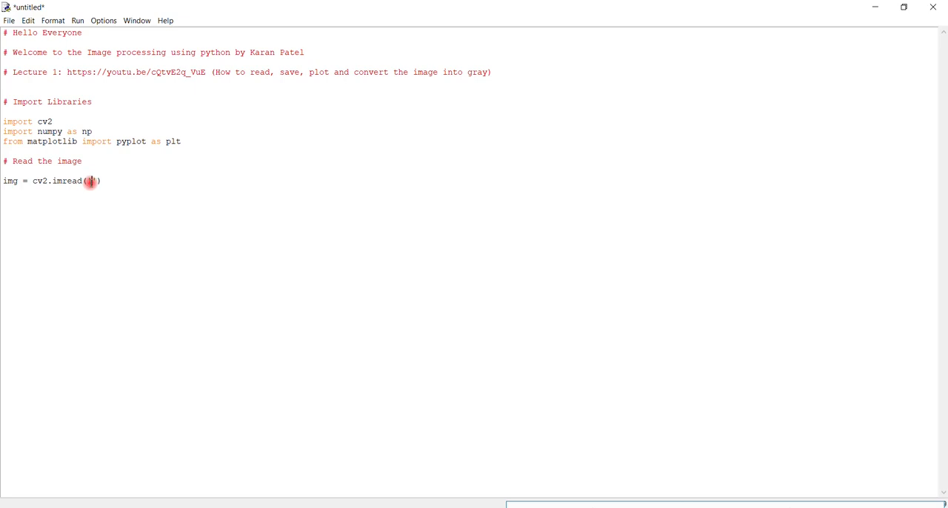
pyautogui.write('Lenna')
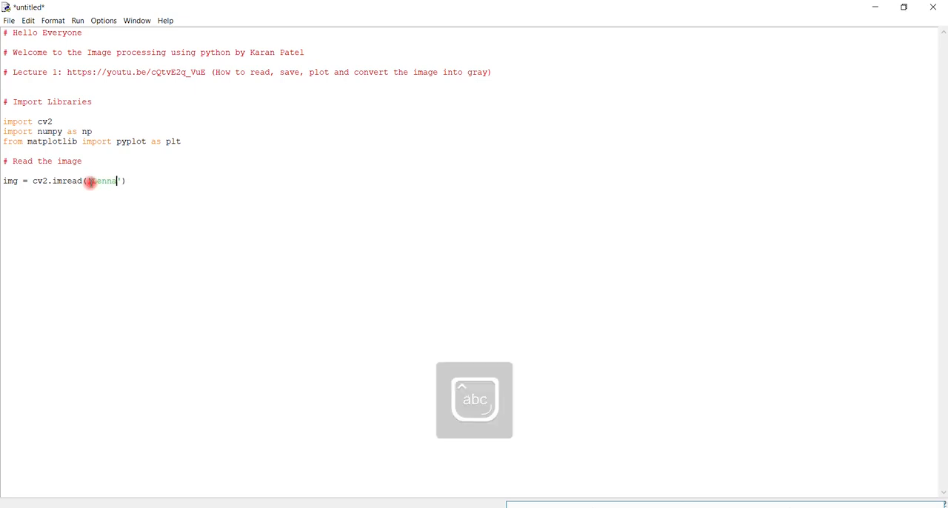
pyautogui.write('.png')
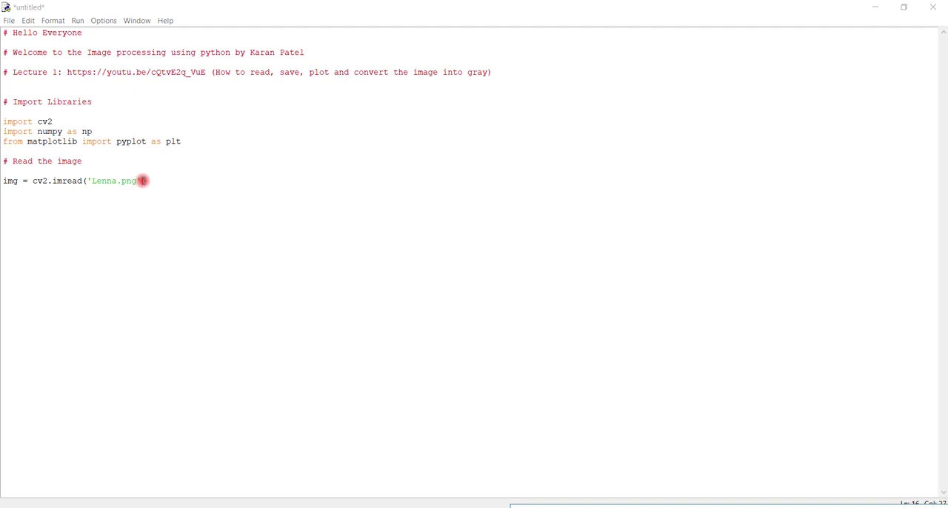
pyautogui.write(',)')
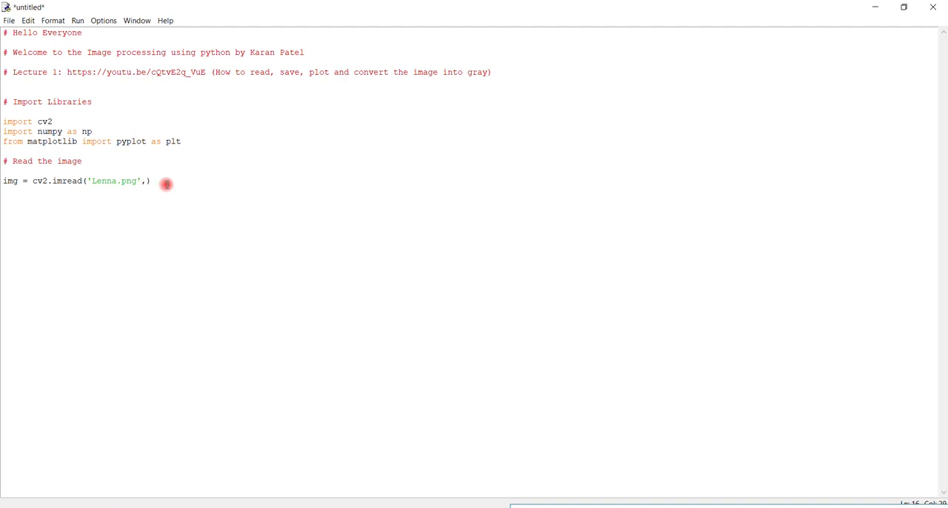
pyautogui.press('BackSpace')
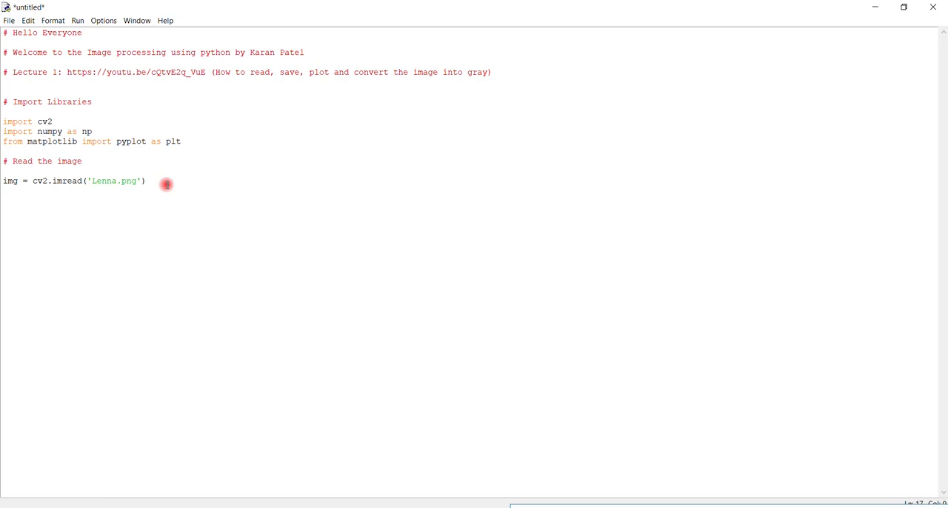
# Write plt.imshow(img), dropping the unfinished interpolation argument, and begin the next 'plt.' line.
pyautogui.write('plt.')
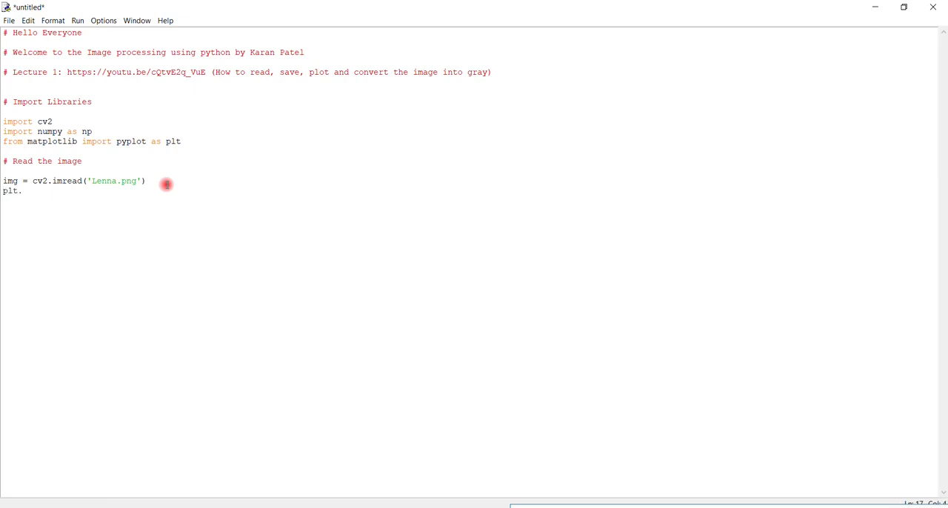
pyautogui.write('im')
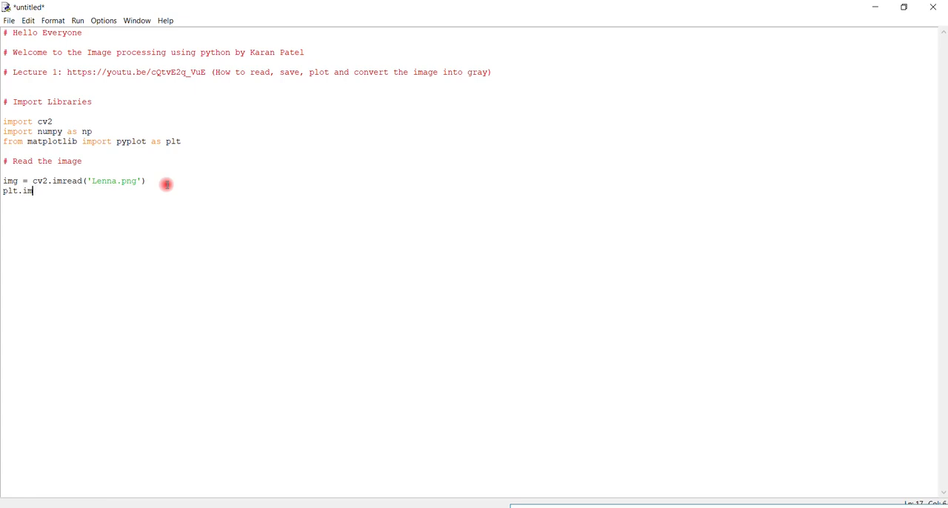
pyautogui.write('show')
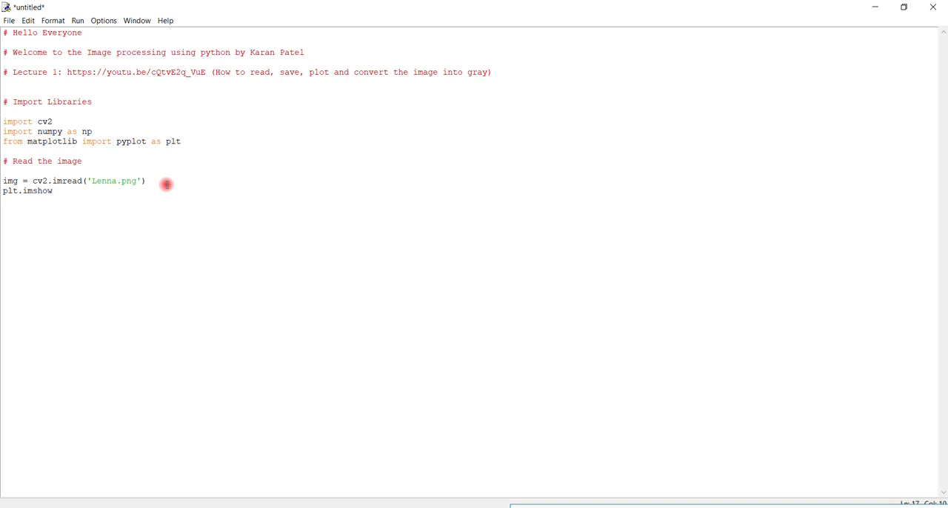
pyautogui.write('(img')
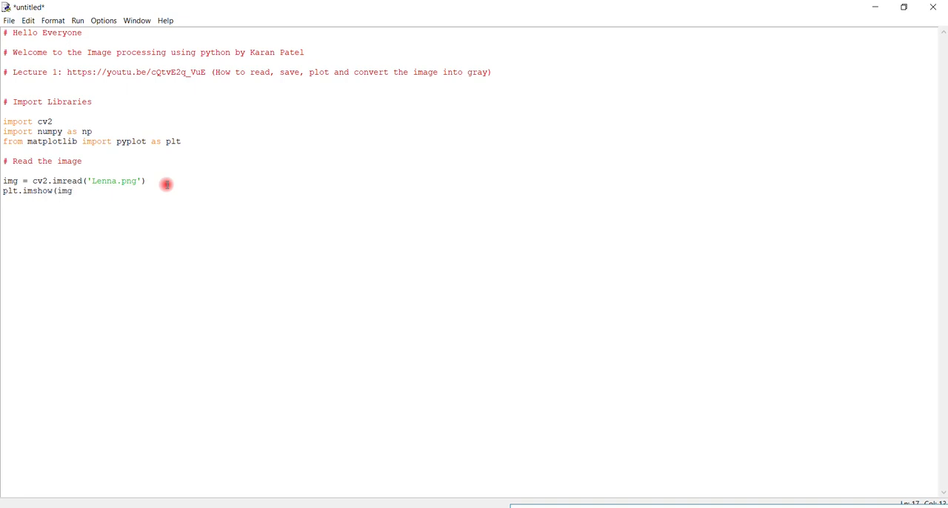
pyautogui.write(',')
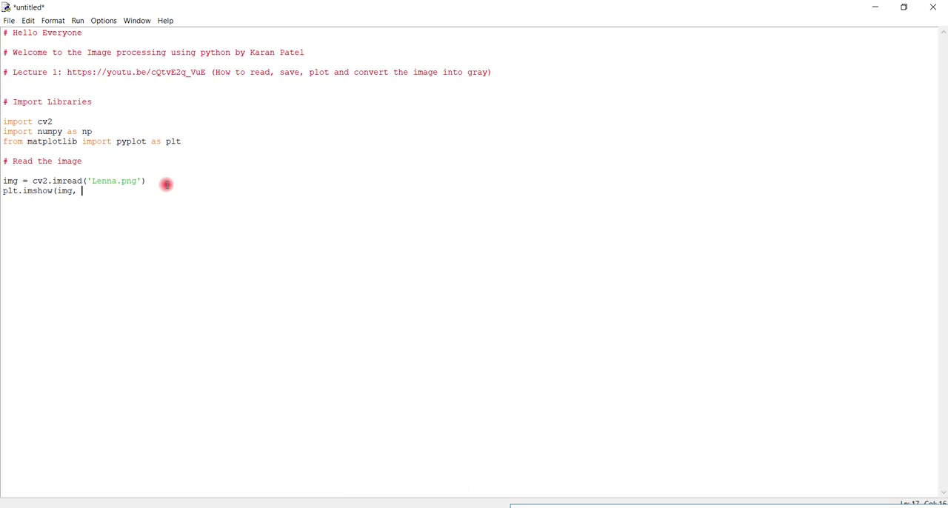
pyautogui.write('i')
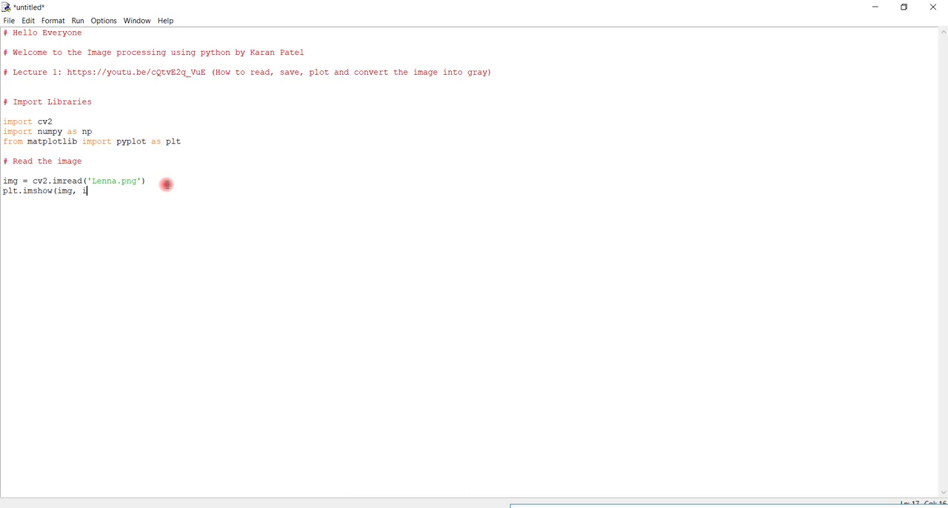
pyautogui.write('nter')
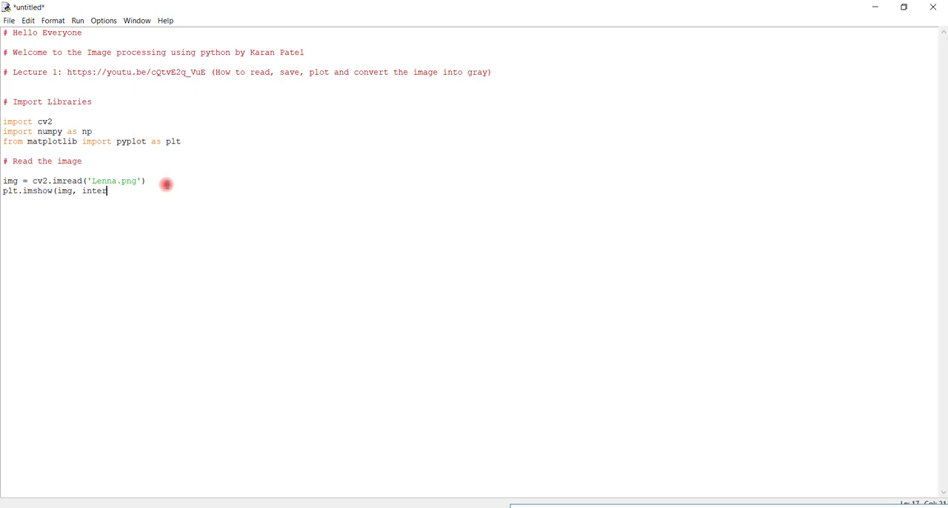
pyautogui.write('po')
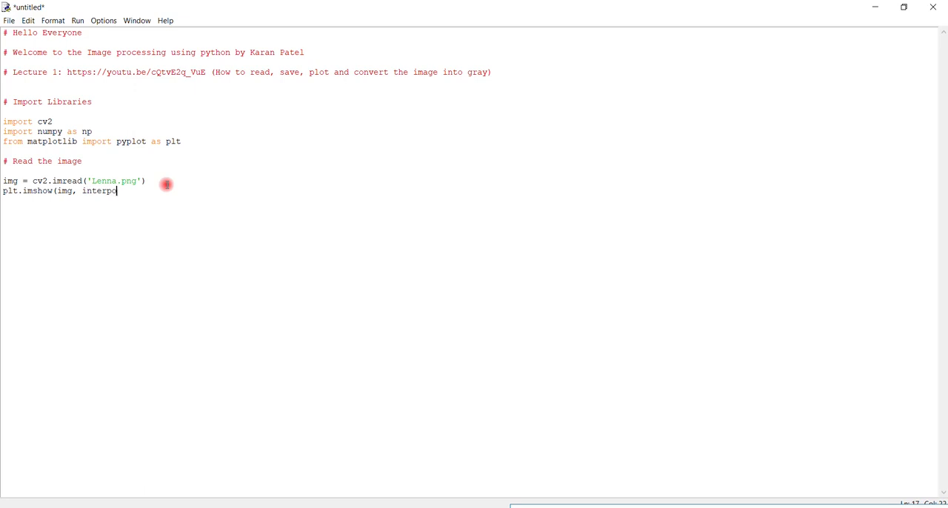
pyautogui.write('lation =')
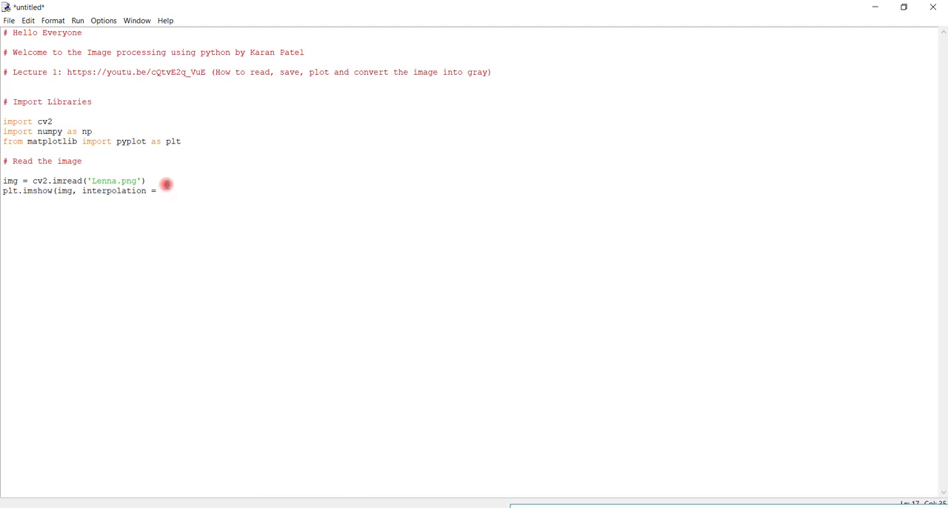
pyautogui.press('BackSpace')
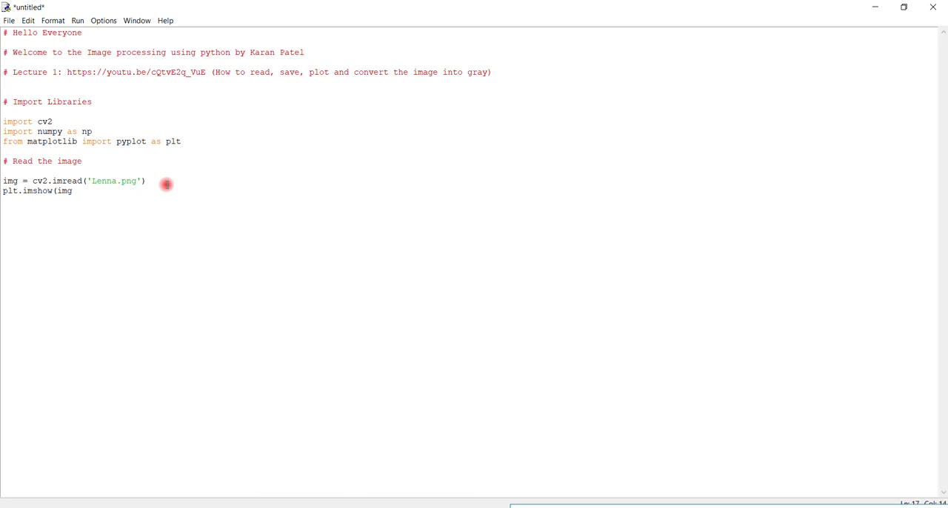
pyautogui.write(')')
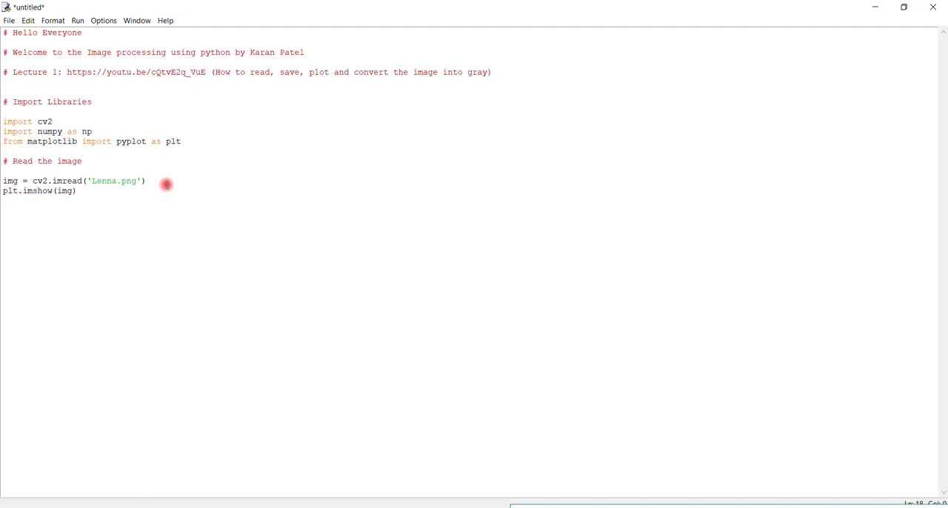
pyautogui.write('plt.')
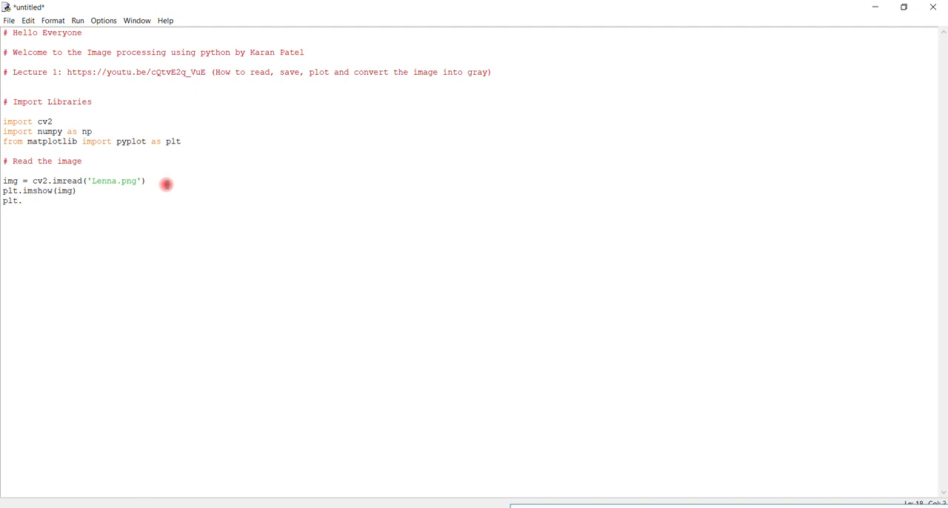
# Finish plt.show(), then save and run the module so Figure 1 shows the Lenna image.
pyautogui.write('show')
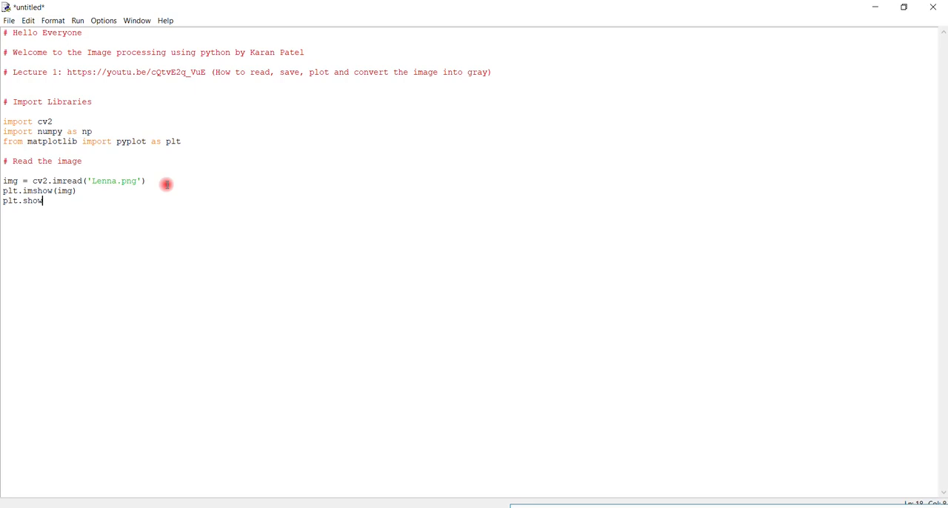
pyautogui.write('()')
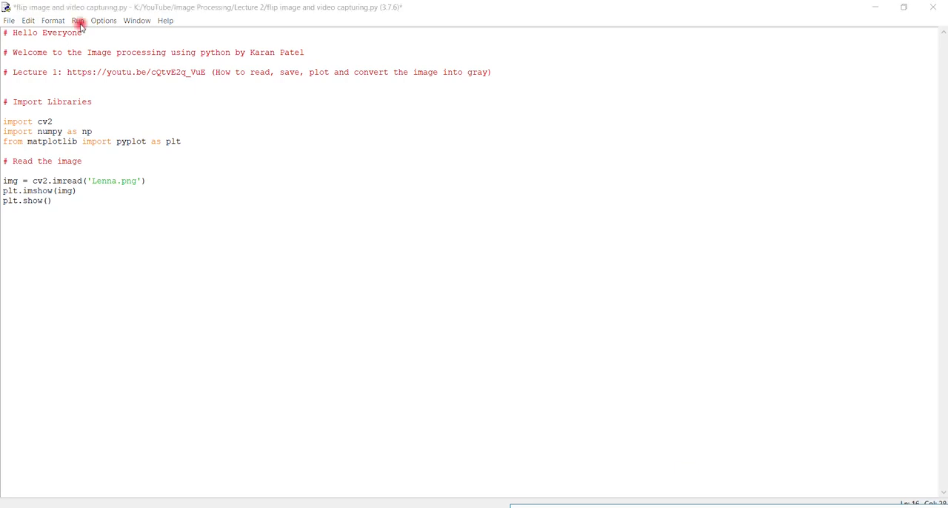
pyautogui.click(83, 21)
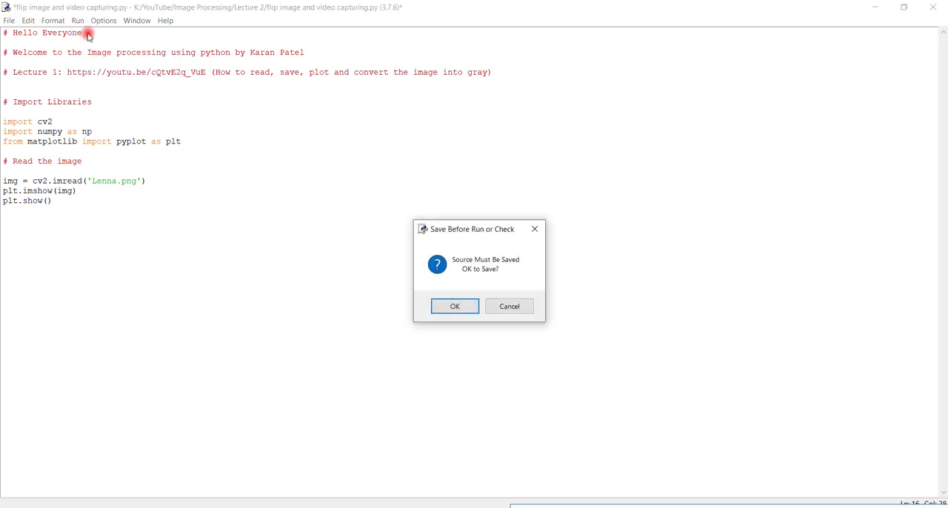
pyautogui.click(454, 305)
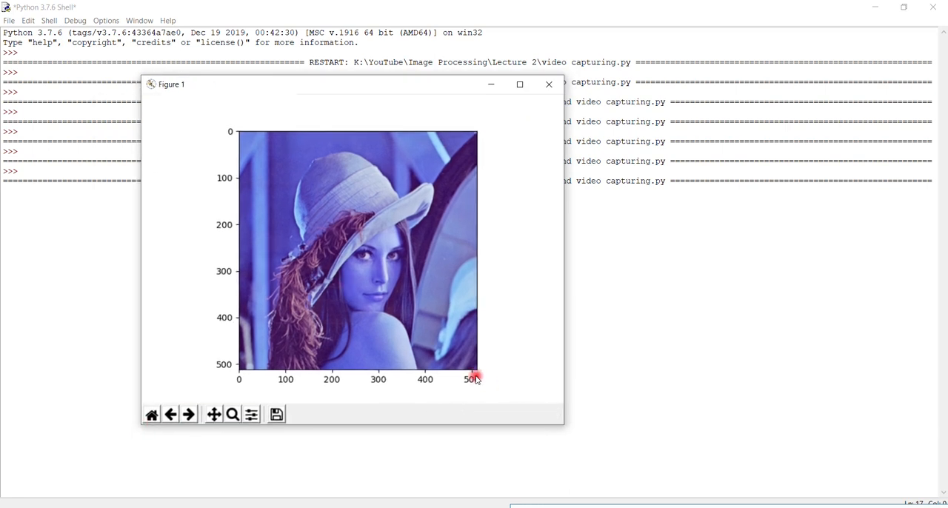
pyautogui.moveTo(433, 286)
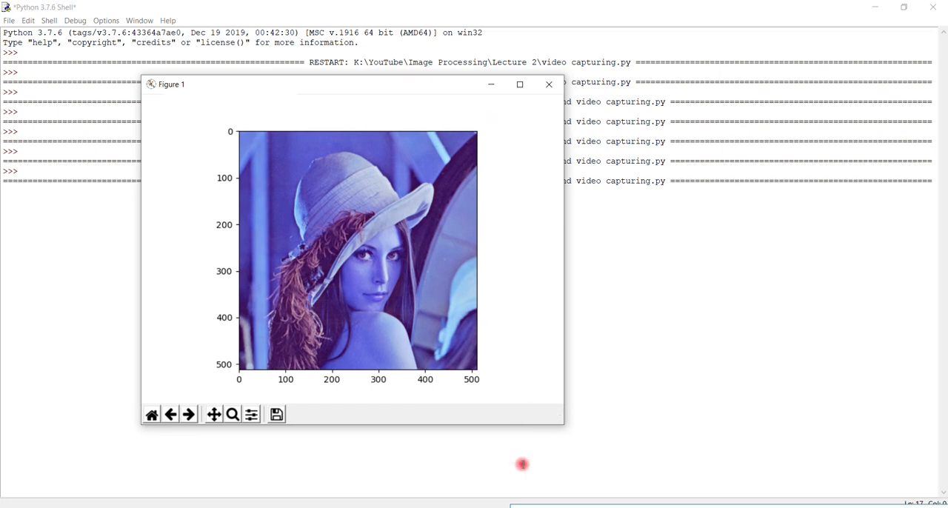
pyautogui.moveTo(521, 459)
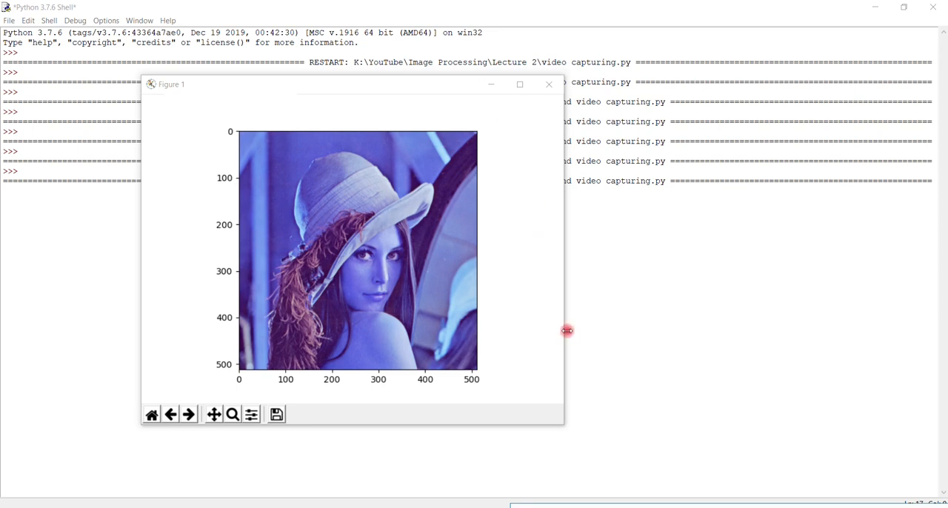
pyautogui.moveTo(490, 130)
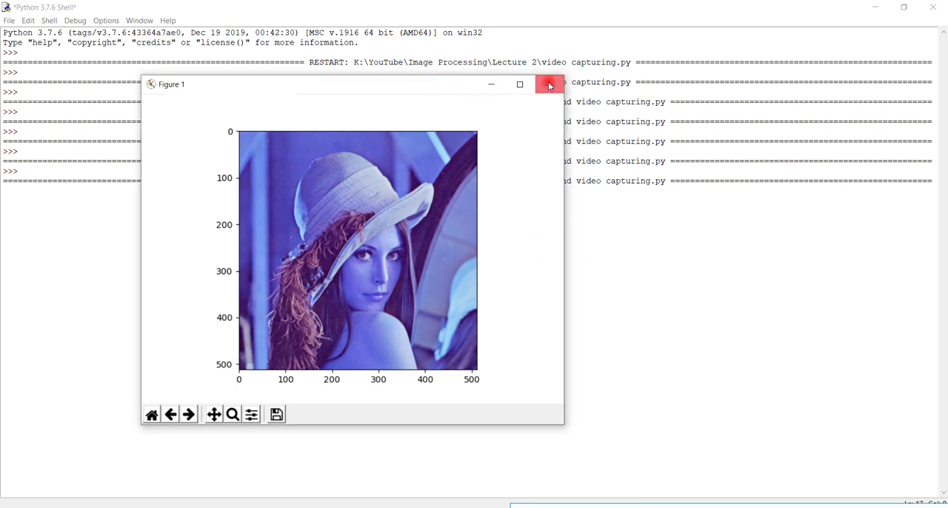
# Close the figure and add img_flip = cv2.flip(img,1) for a horizontal flip.
pyautogui.click(548, 83)
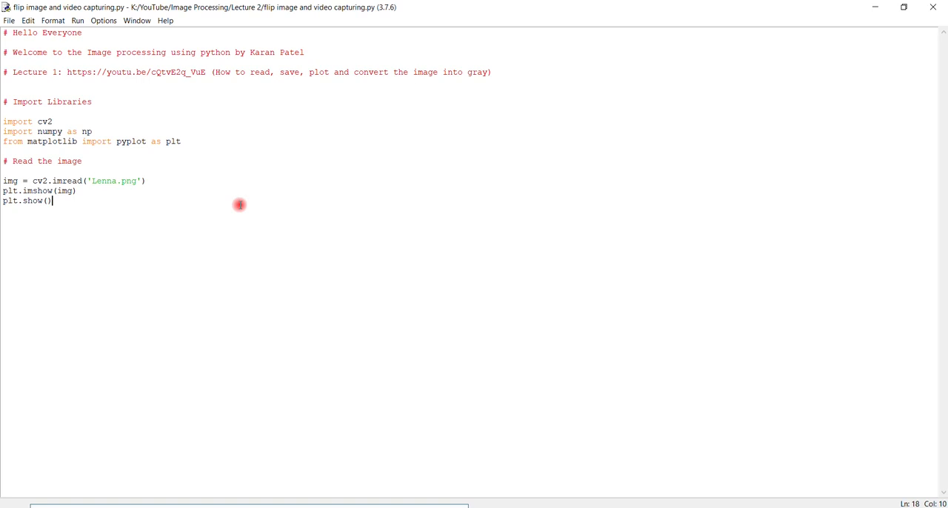
pyautogui.moveTo(236, 199)
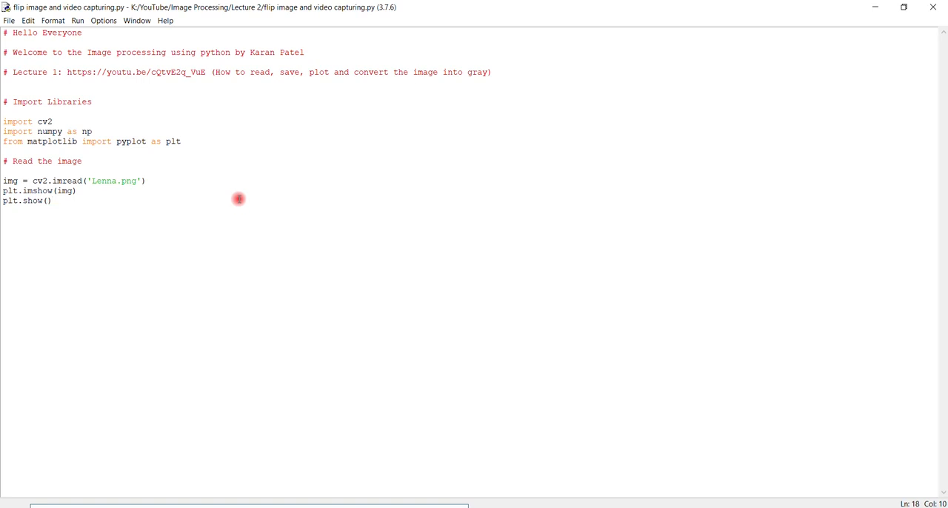
pyautogui.moveTo(178, 183)
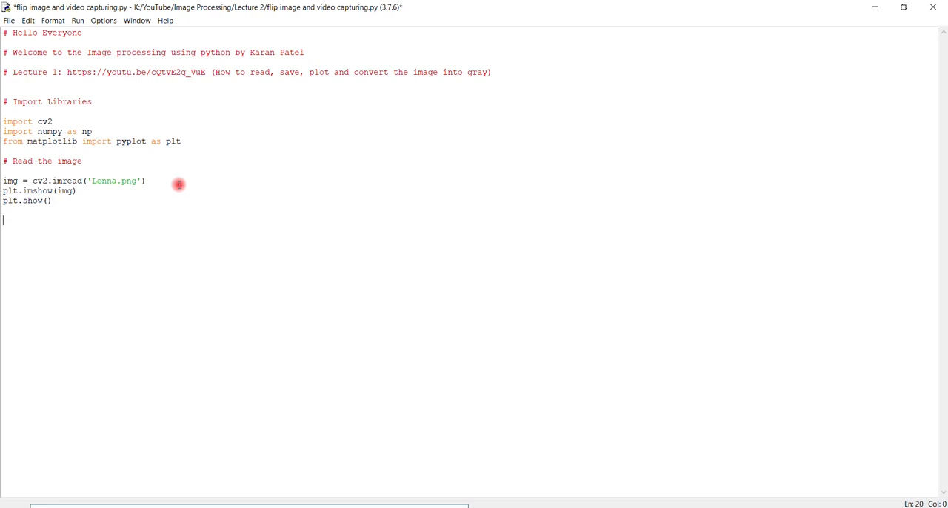
pyautogui.write('img')
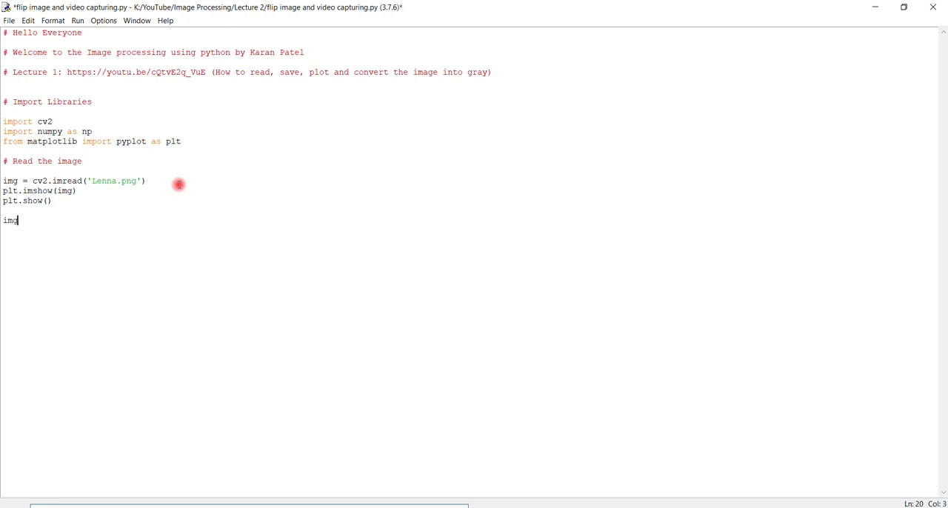
pyautogui.write('_flip =')
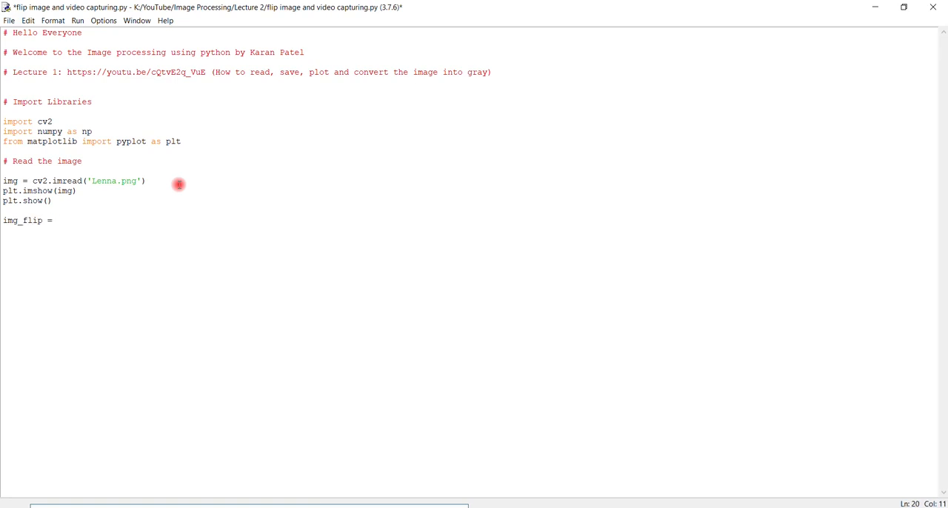
pyautogui.write('cv2')
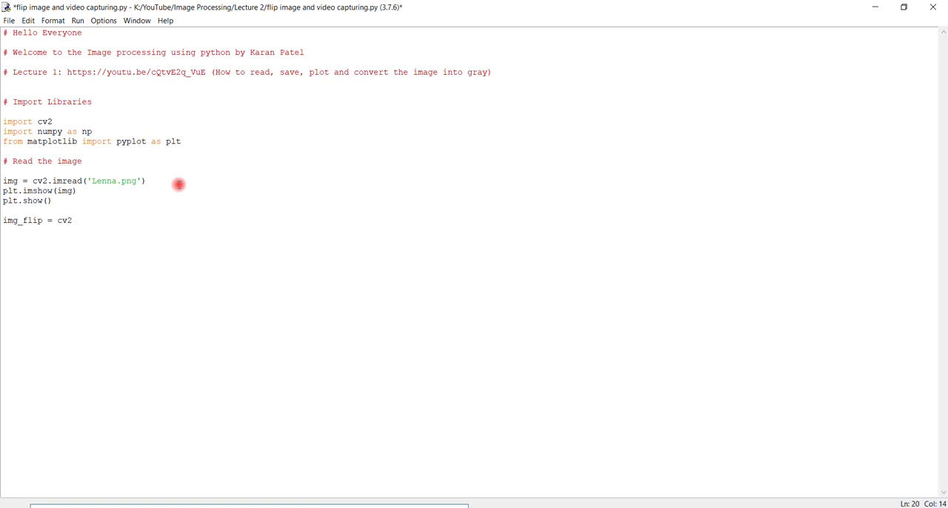
pyautogui.write('.flip')
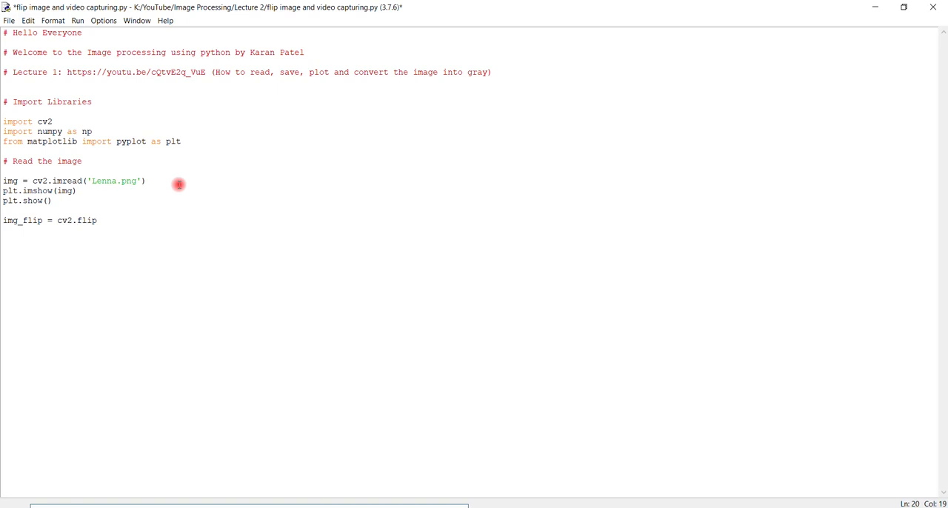
pyautogui.write('(')
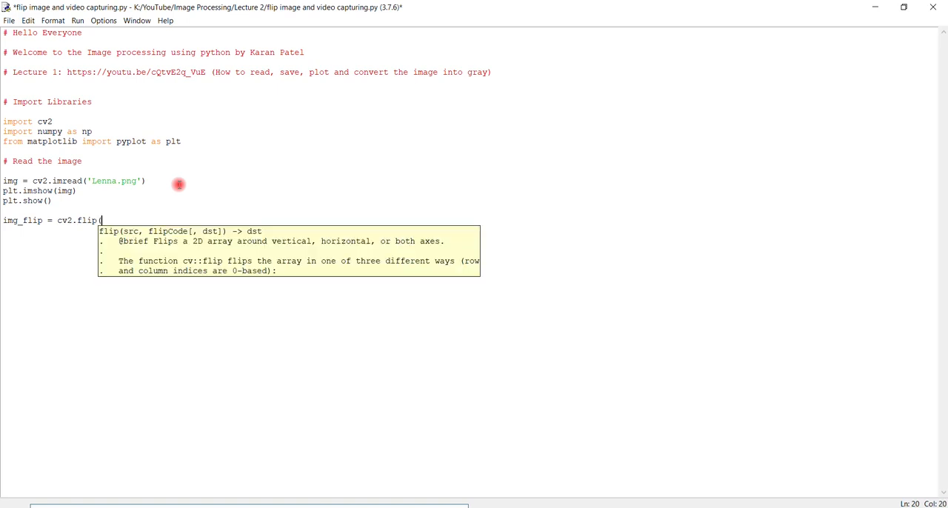
pyautogui.write('img')
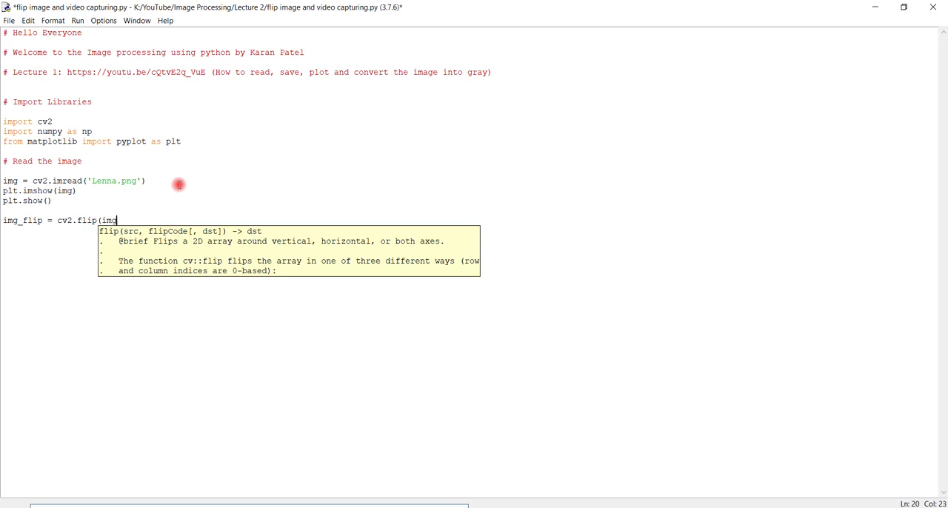
pyautogui.write(',')
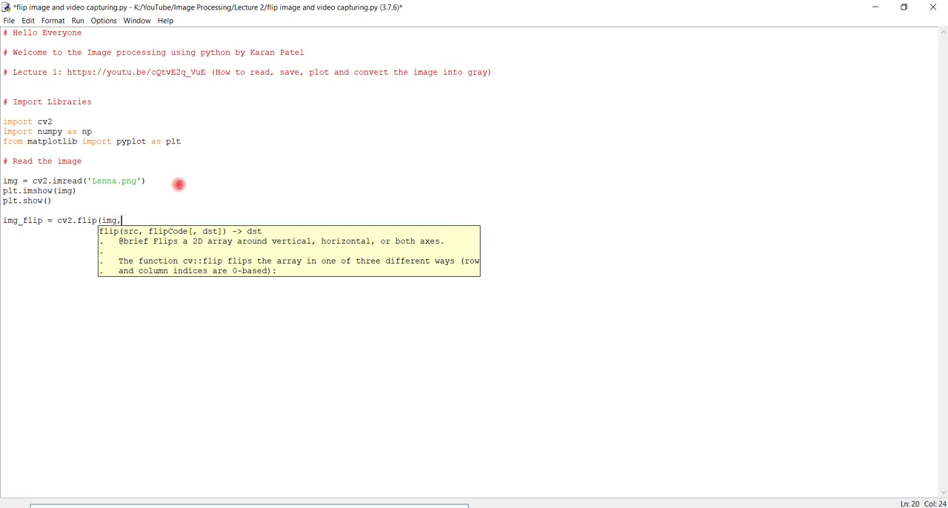
pyautogui.write('1)')
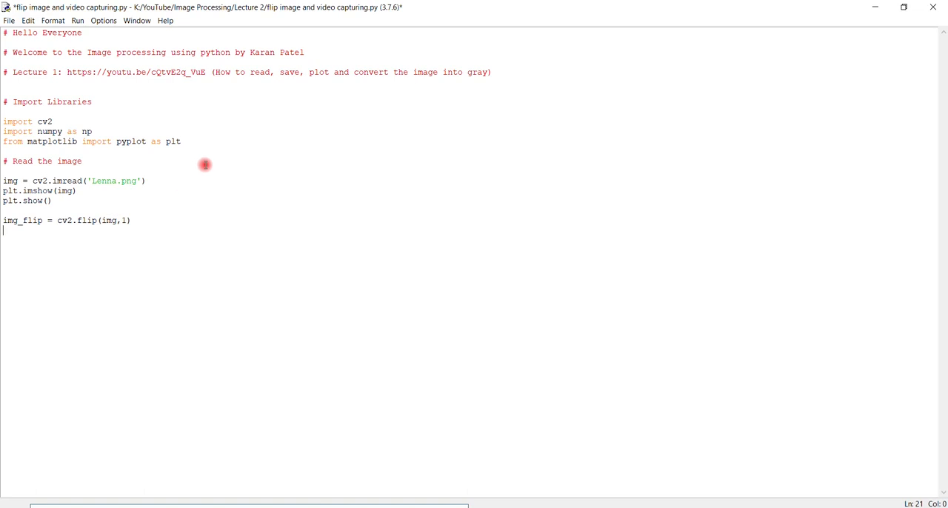
# Add plt.imshow(img_flip) and plt.show() below the flip line.
pyautogui.moveTo(3, 189); pyautogui.dragTo(52, 201)
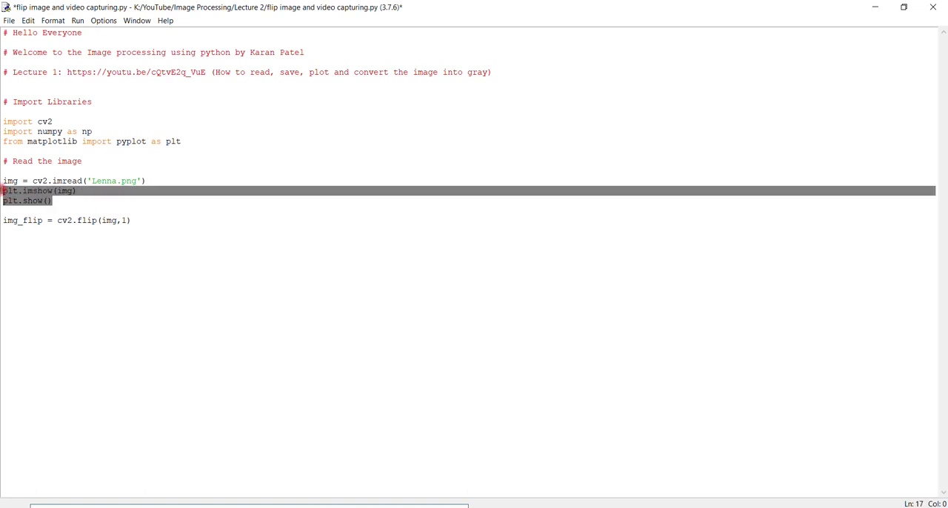
pyautogui.write('plt.imshow(img)')
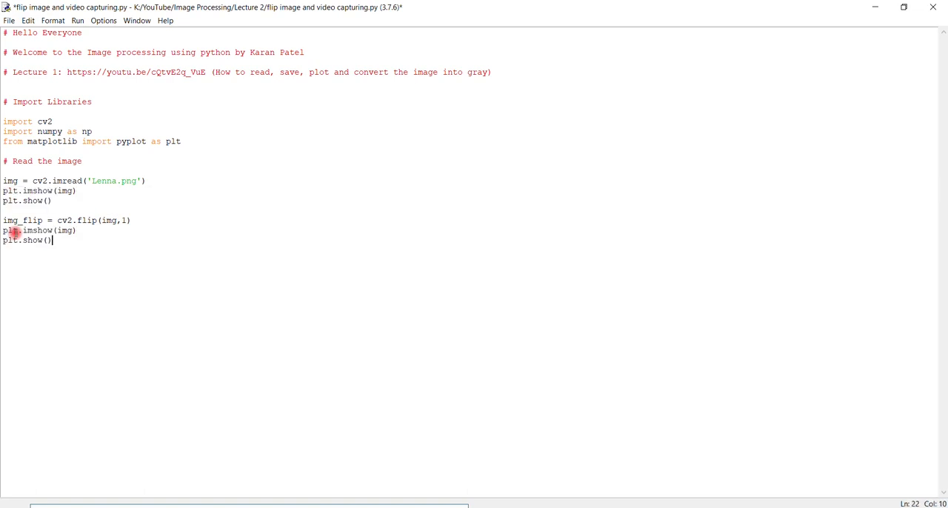
pyautogui.click(73, 231)
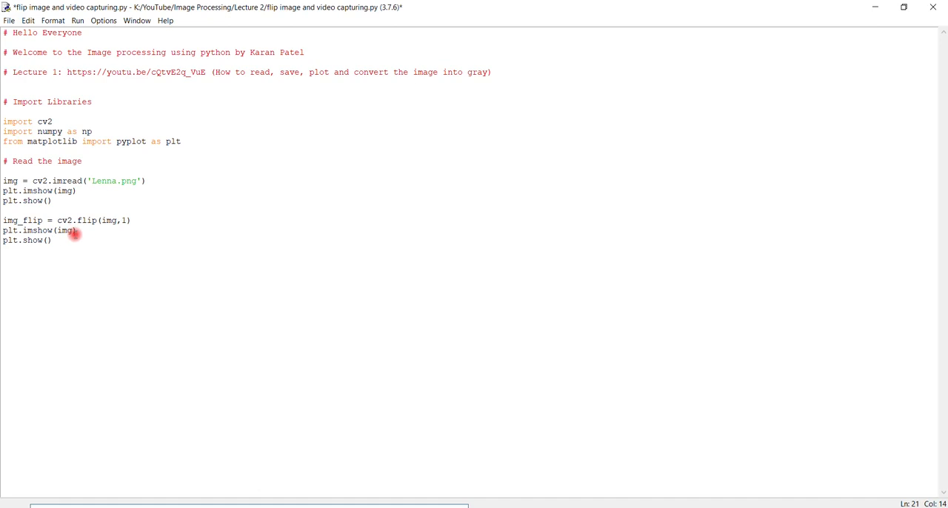
pyautogui.write('_flip')
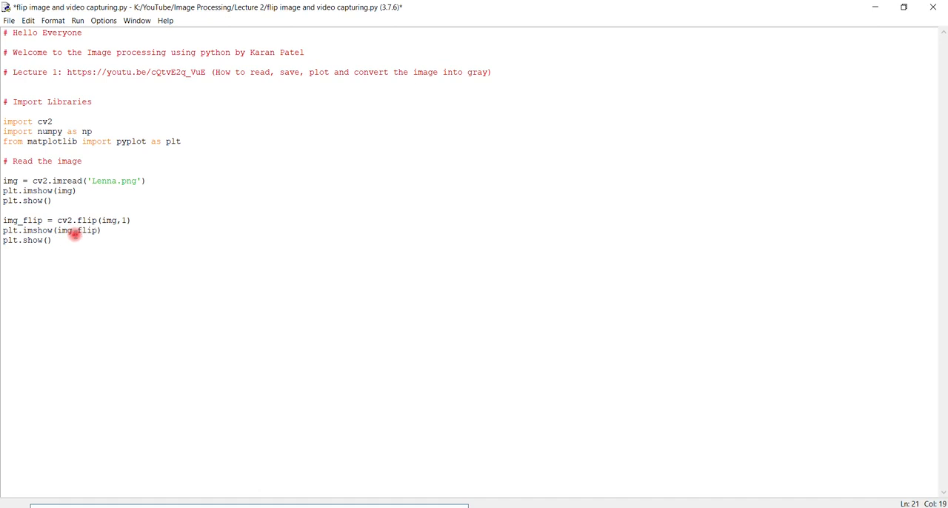
# Save and run the module, view the original and mirrored Lenna figures, then close both.
pyautogui.click(77, 21)
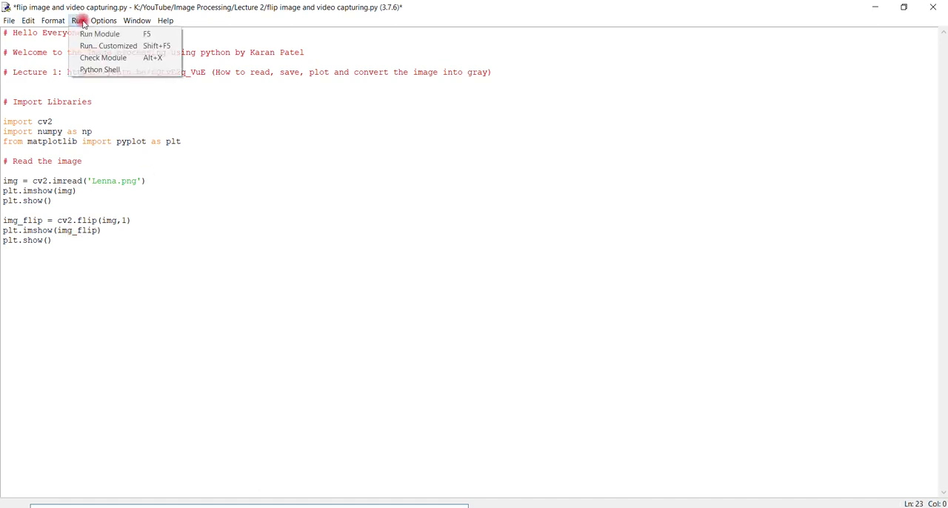
pyautogui.click(108, 33)
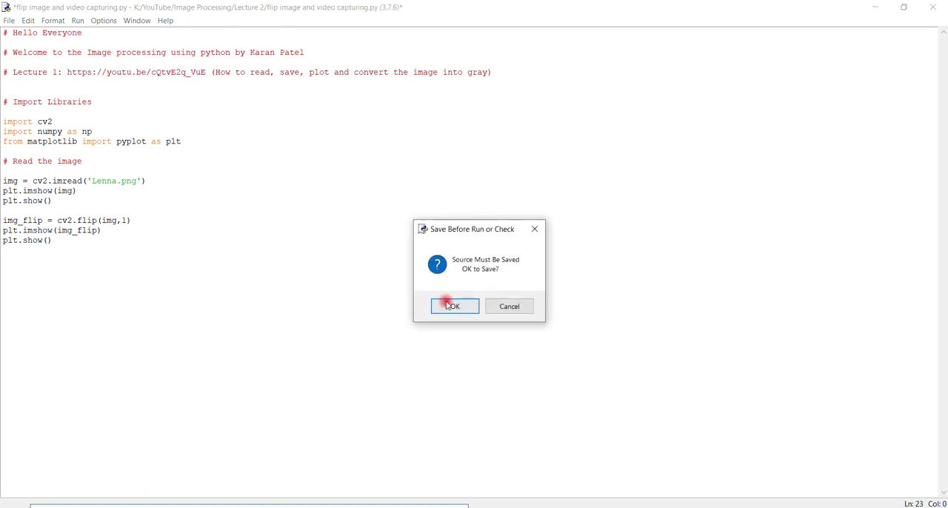
pyautogui.click(453, 305)
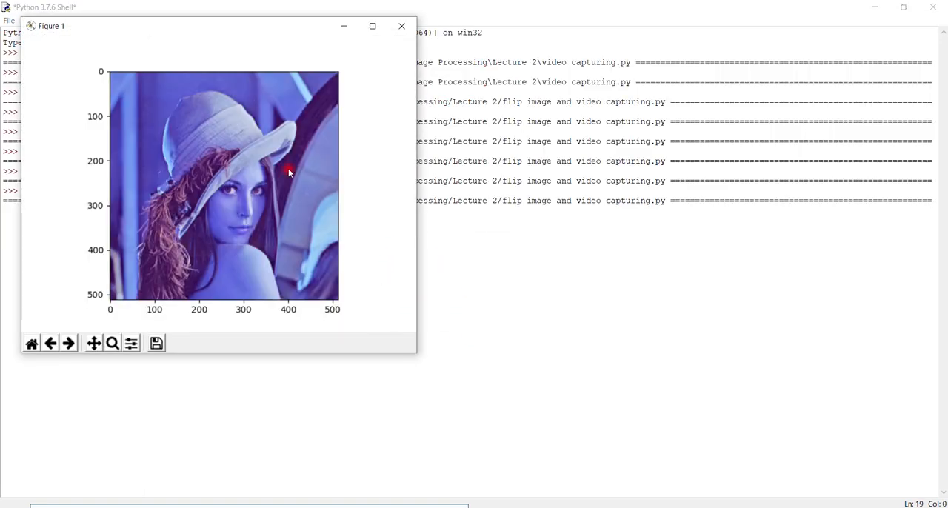
pyautogui.moveTo(319, 237)
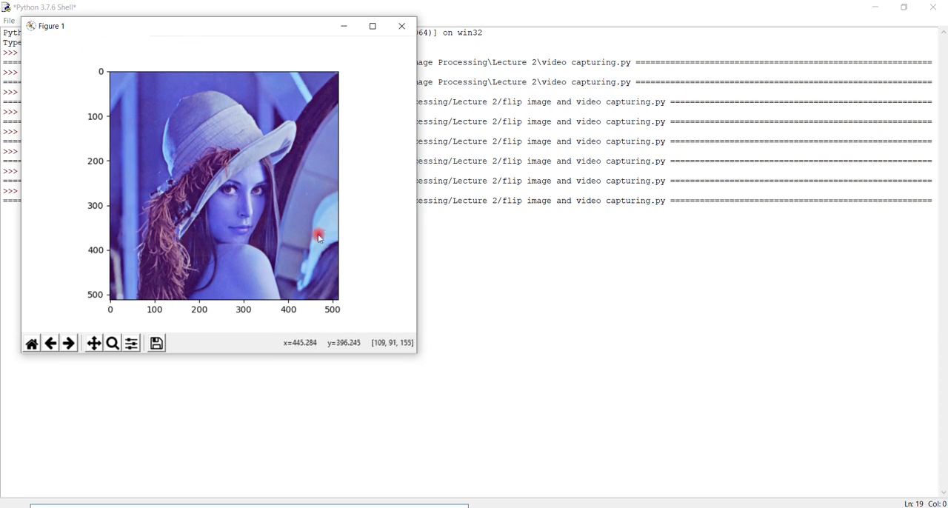
pyautogui.click(400, 25)
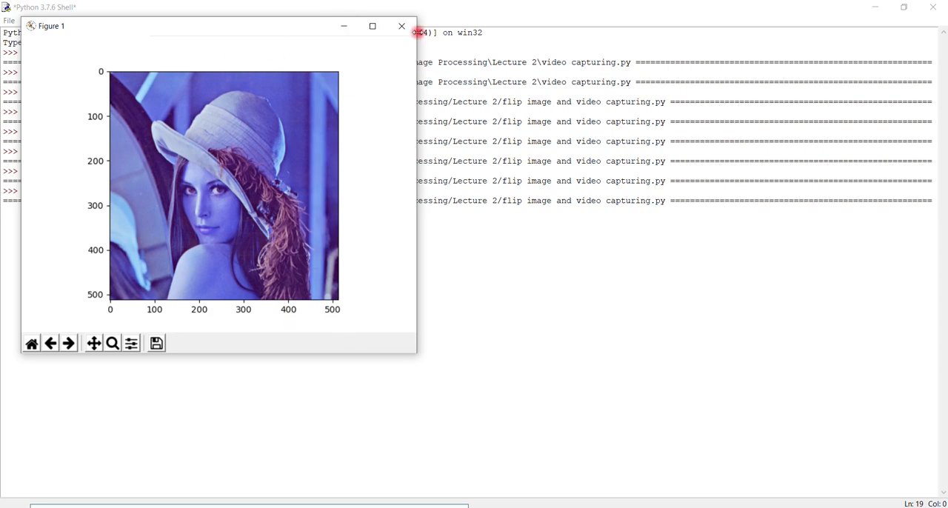
pyautogui.click(399, 25)
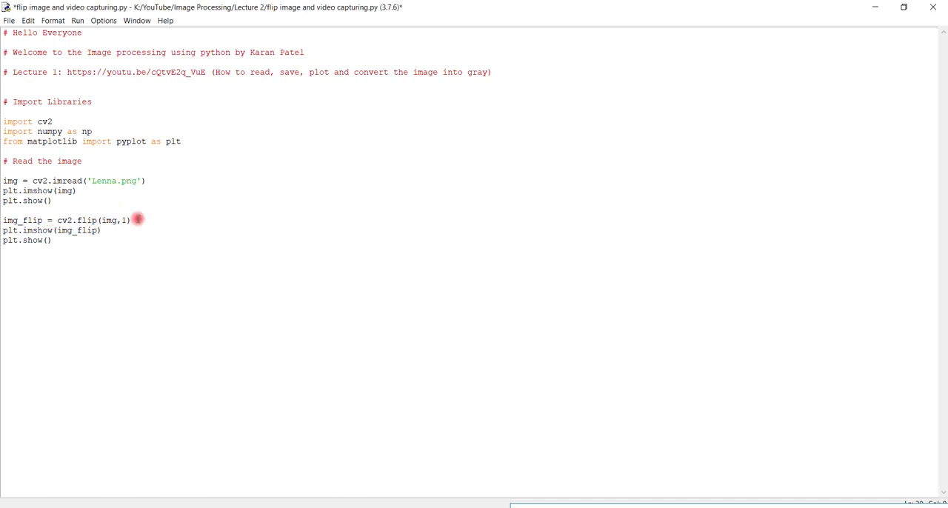
# Change the flip code to cv2.flip(img,0) for a vertical flip, then save and rerun.
pyautogui.press('BackSpace')
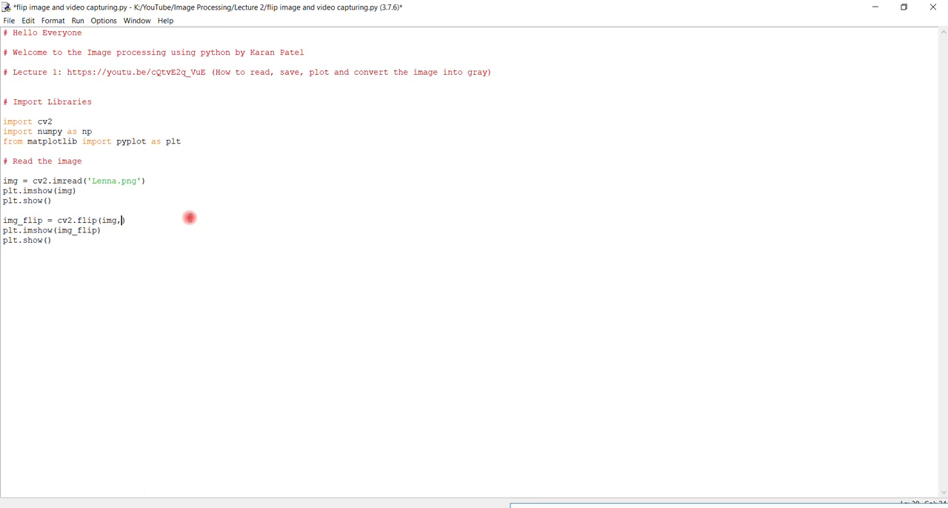
pyautogui.write('0')
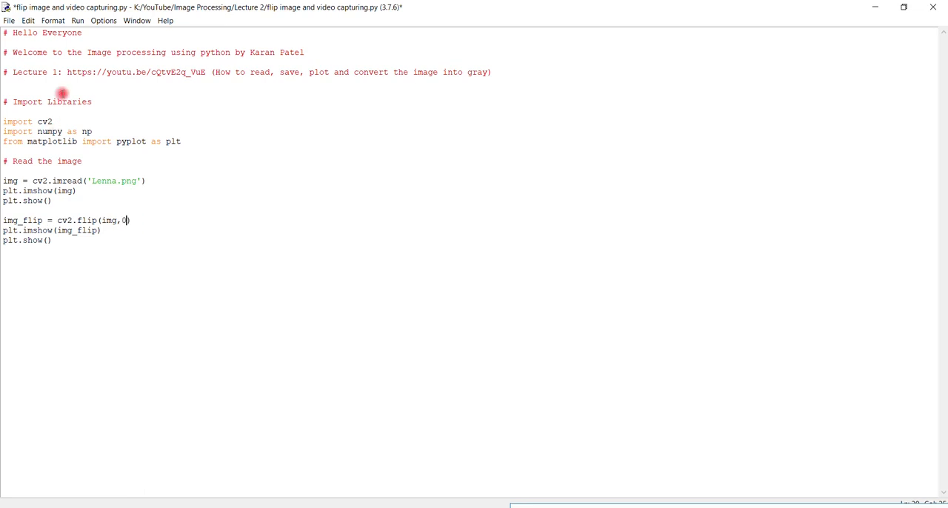
pyautogui.click(79, 21)
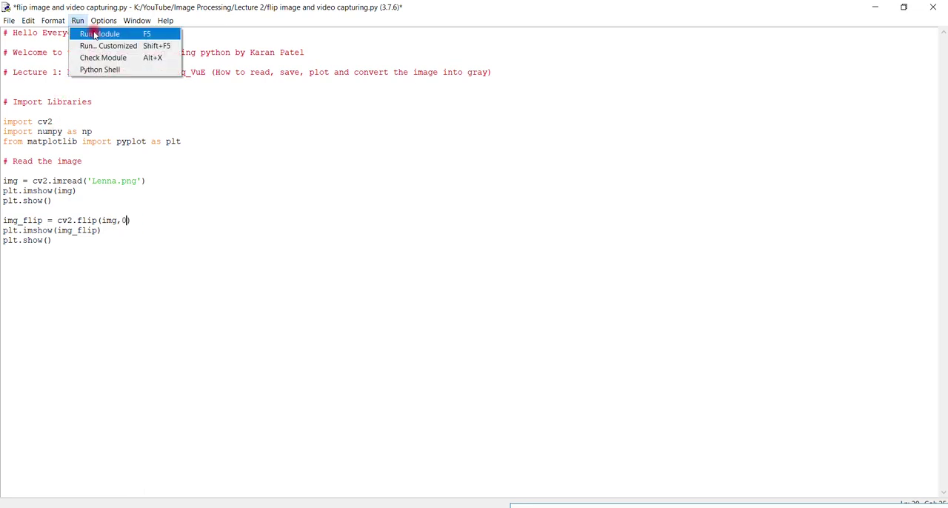
pyautogui.click(102, 33)
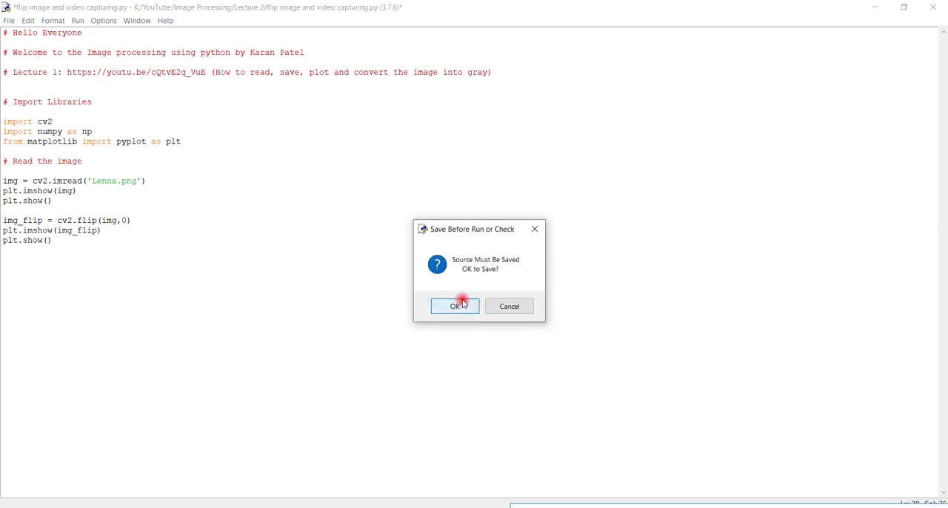
pyautogui.click(454, 306)
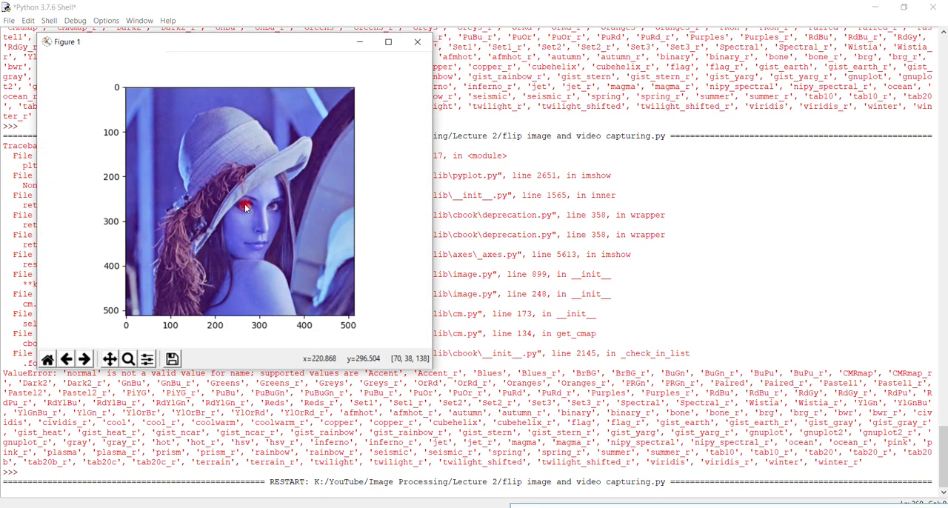
# Close the original figure, inspect the upside-down Lenna image, and close it too.
pyautogui.click(362, 41)
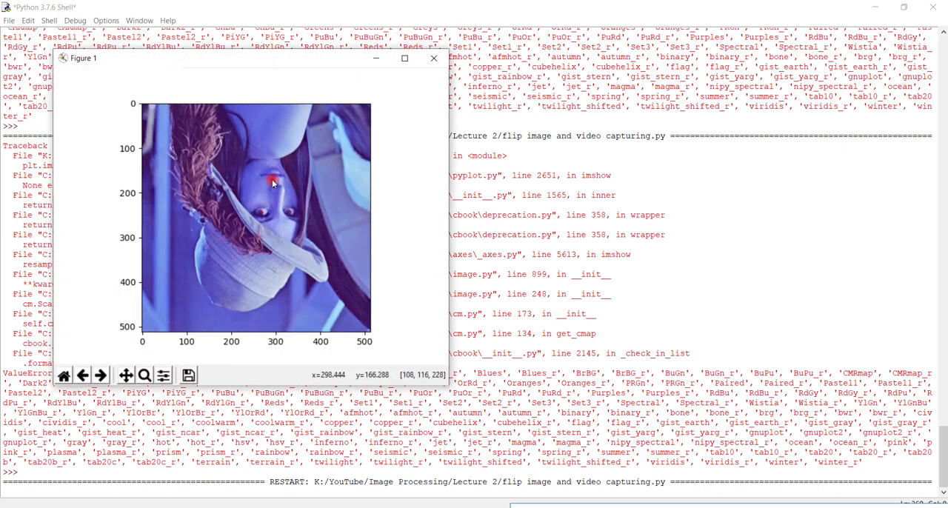
pyautogui.moveTo(314, 302)
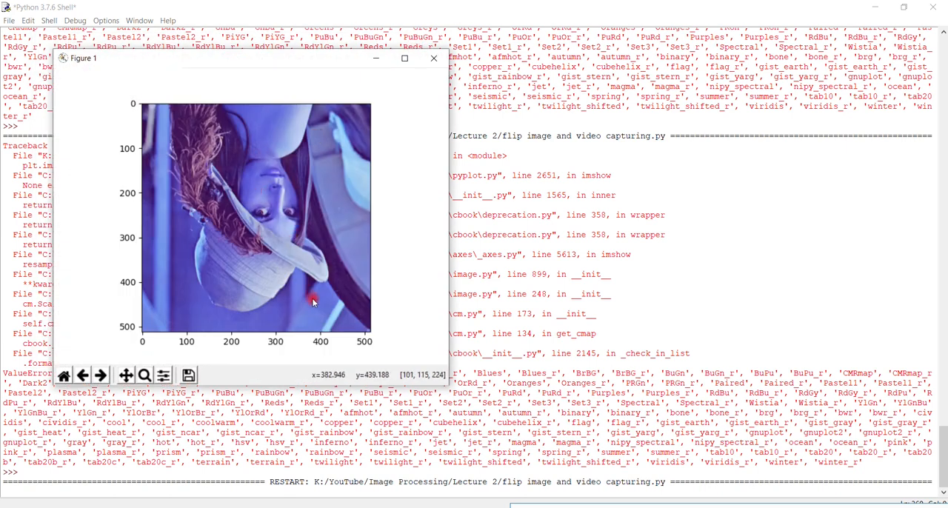
pyautogui.moveTo(317, 300)
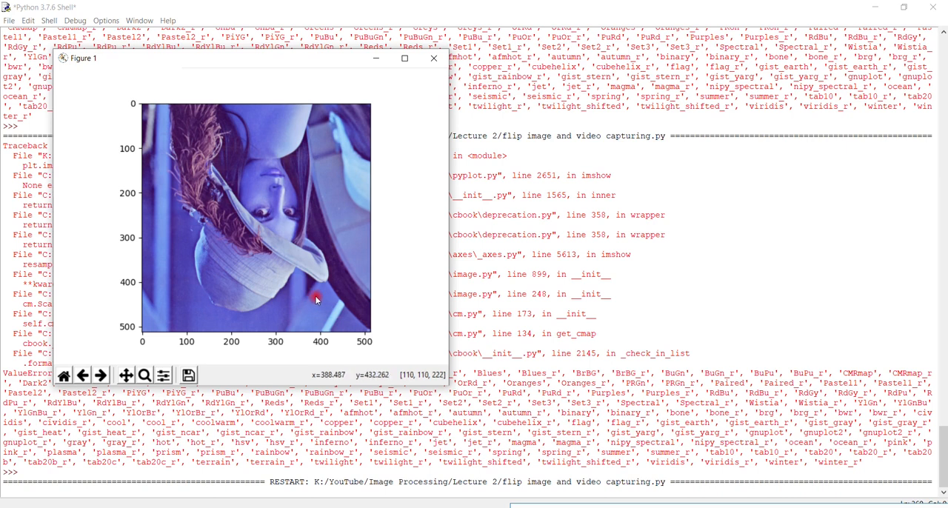
pyautogui.moveTo(331, 305)
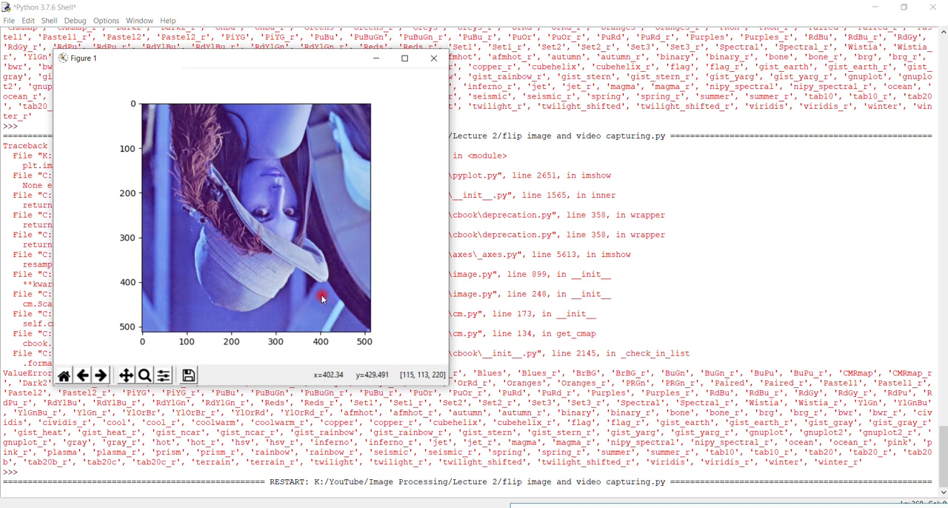
pyautogui.moveTo(314, 267)
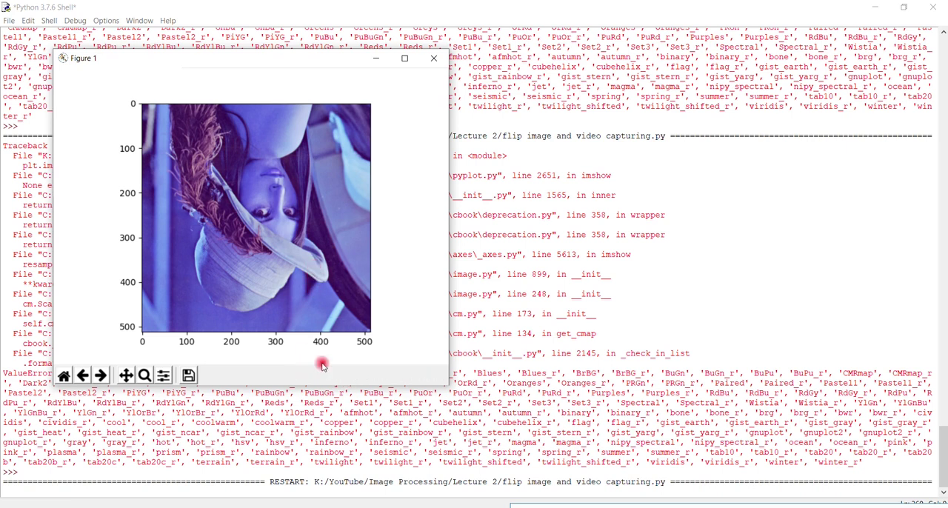
pyautogui.moveTo(388, 379)
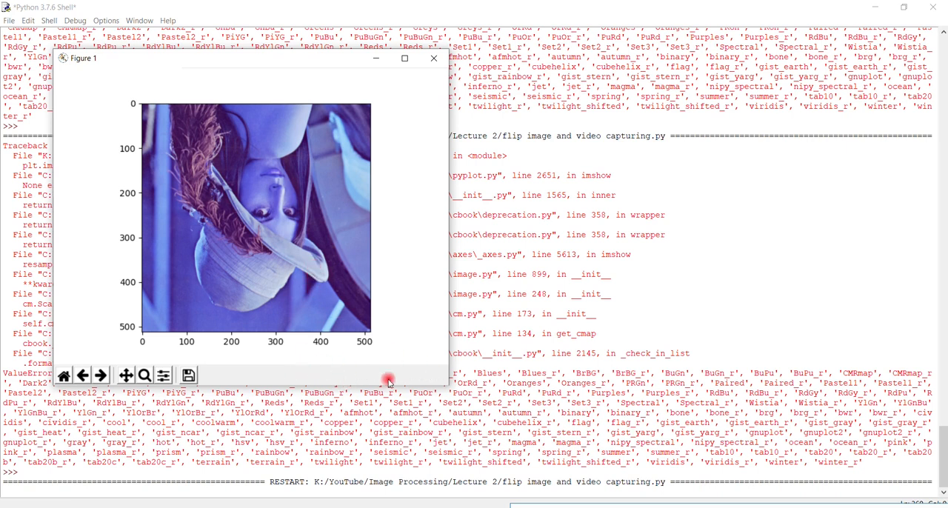
pyautogui.moveTo(340, 305)
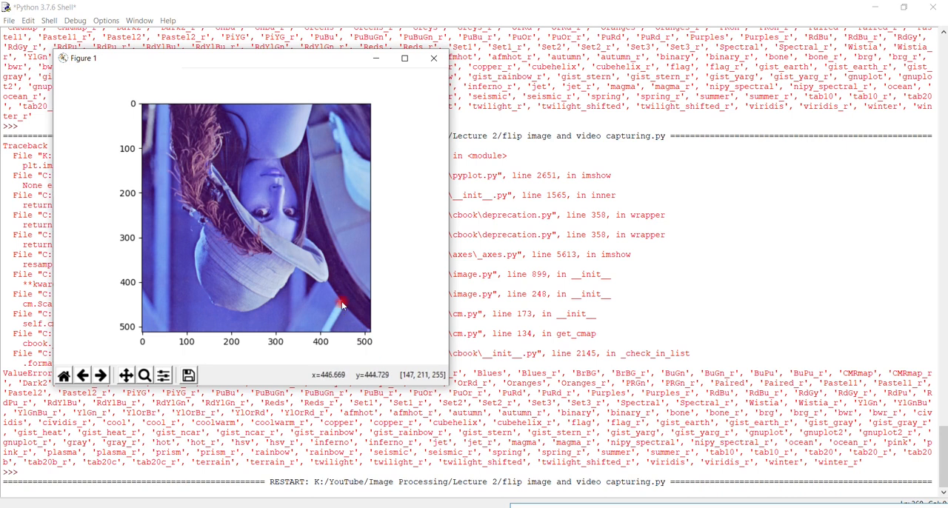
pyautogui.moveTo(352, 308)
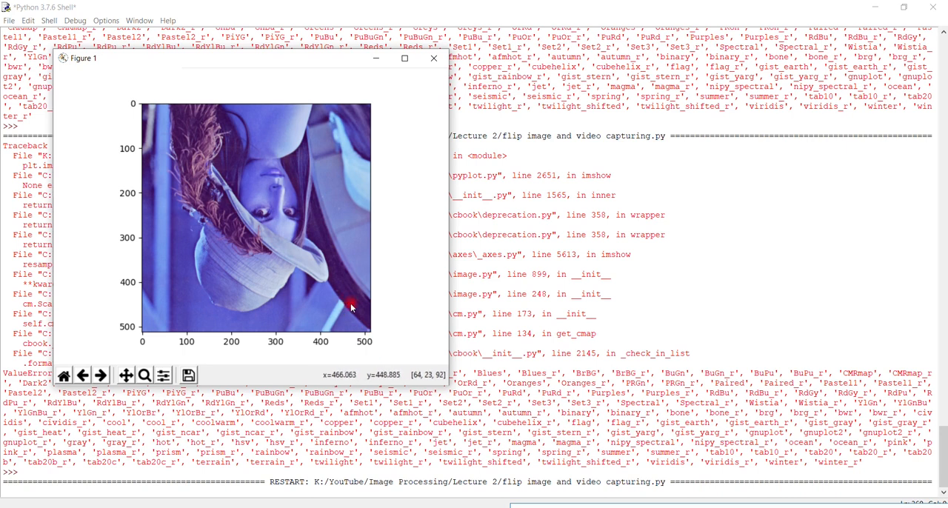
pyautogui.moveTo(335, 341)
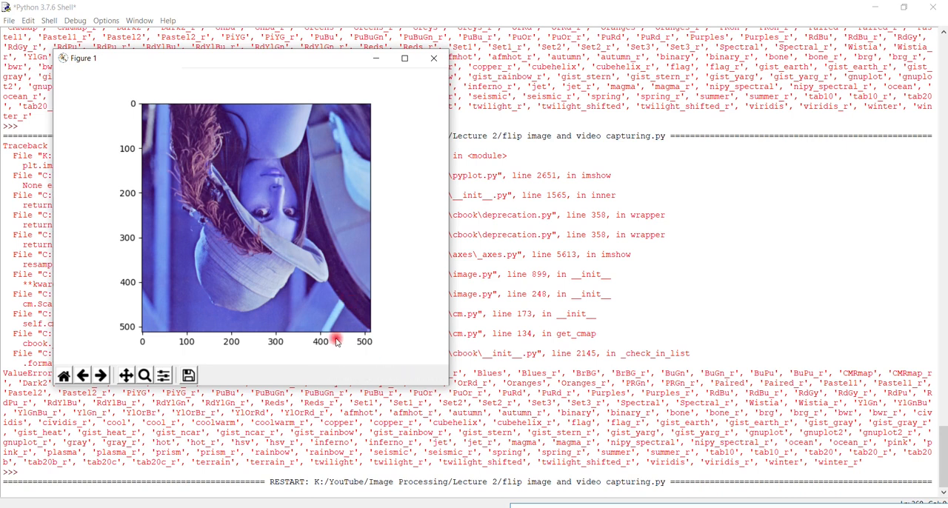
pyautogui.moveTo(300, 263)
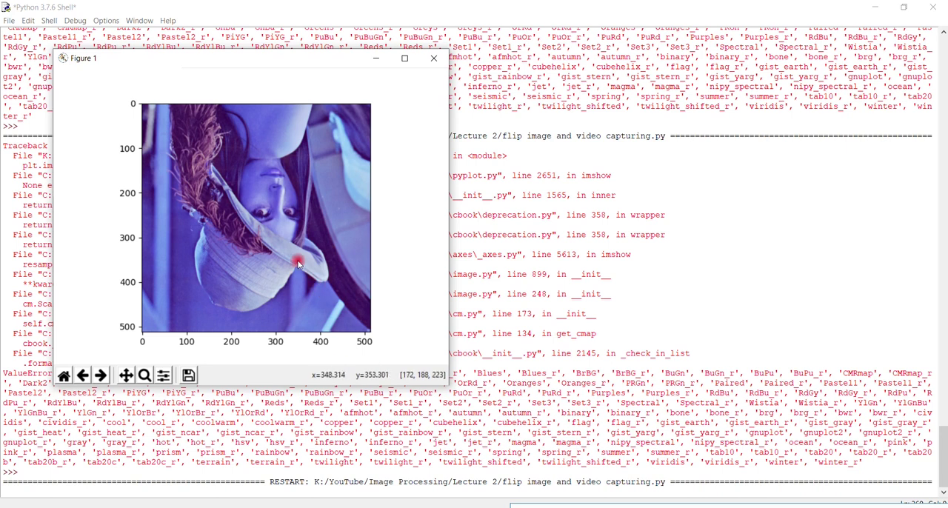
pyautogui.moveTo(258, 154)
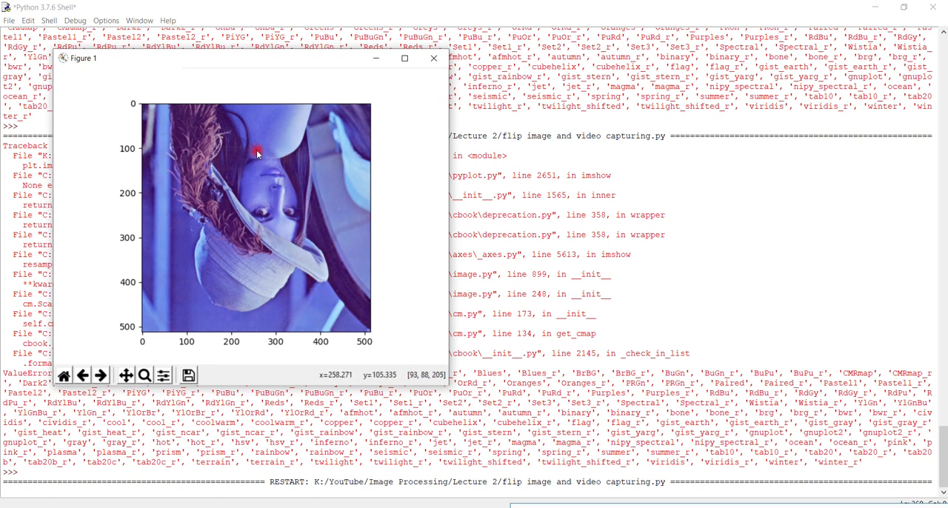
pyautogui.moveTo(305, 166)
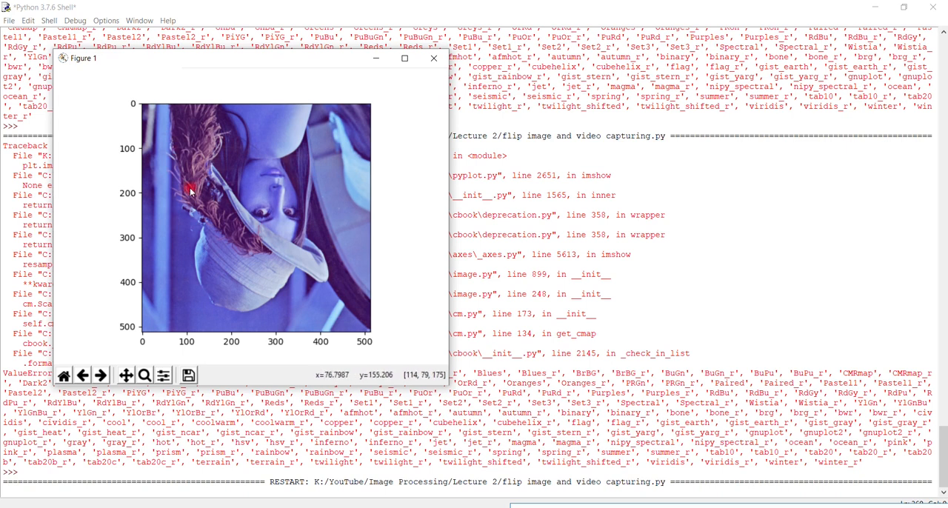
pyautogui.click(433, 58)
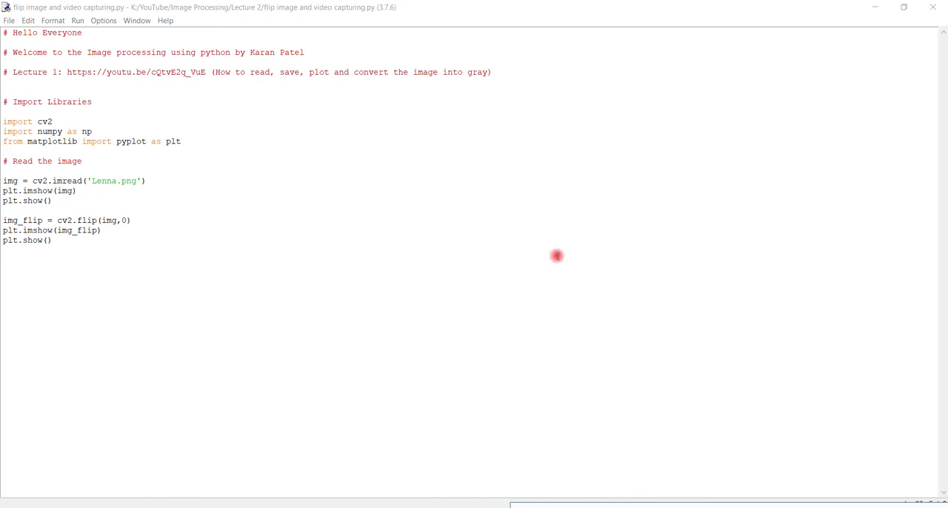
pyautogui.moveTo(338, 121)
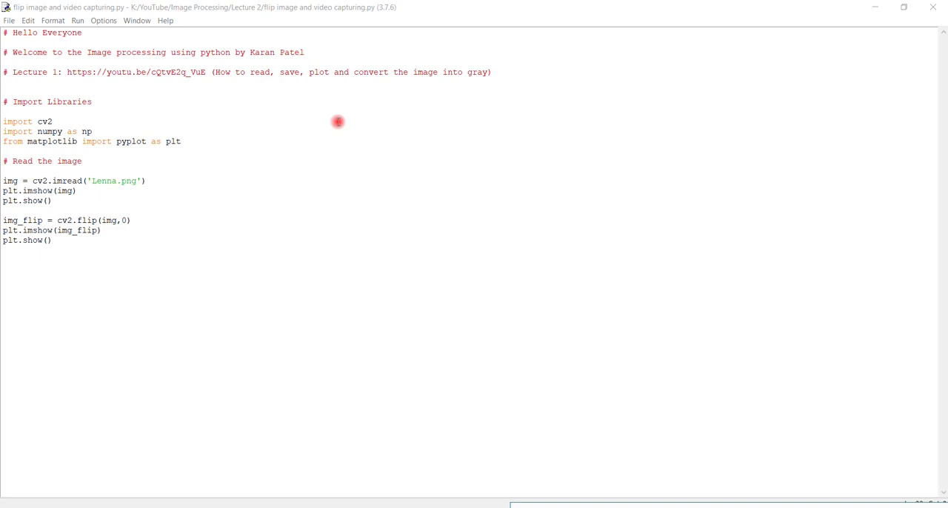
pyautogui.moveTo(360, 142)
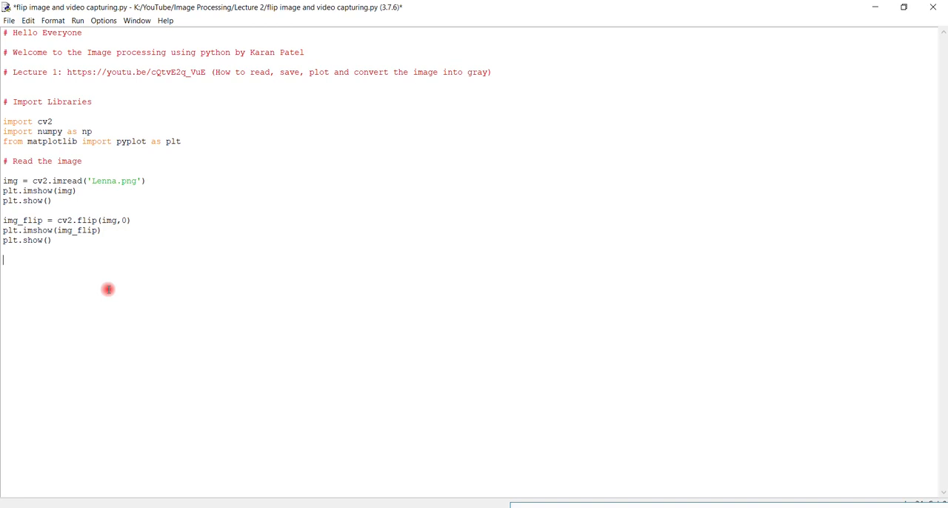
# Write video = cv2.VideoCapture(0) to open the default webcam.
pyautogui.write('vide')
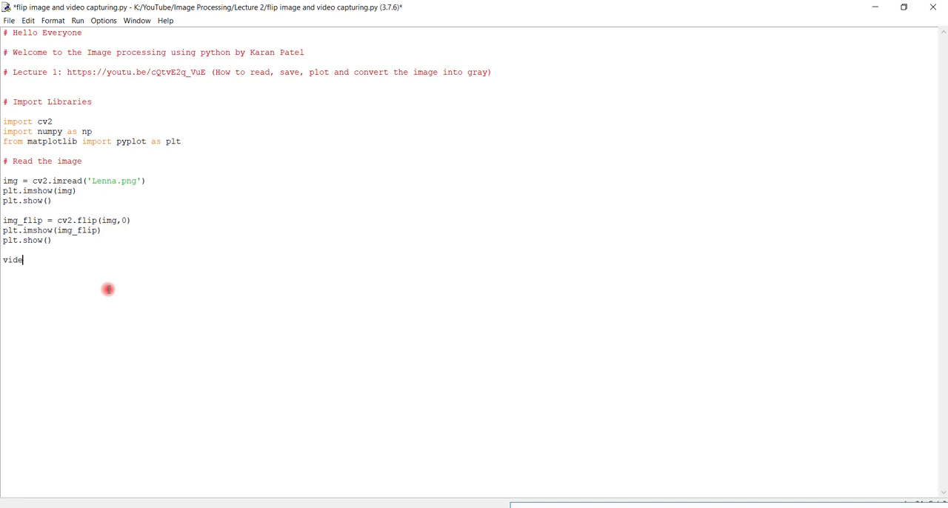
pyautogui.write('o =')
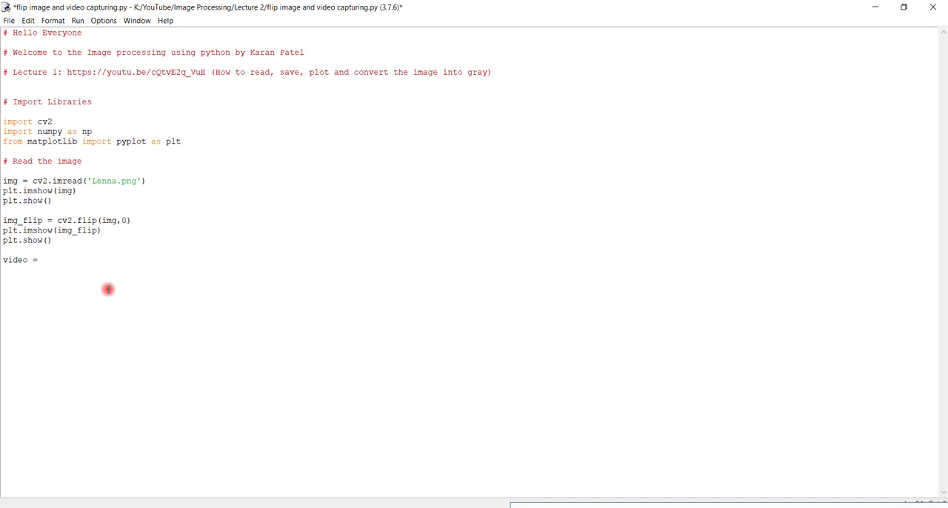
pyautogui.write('cv')
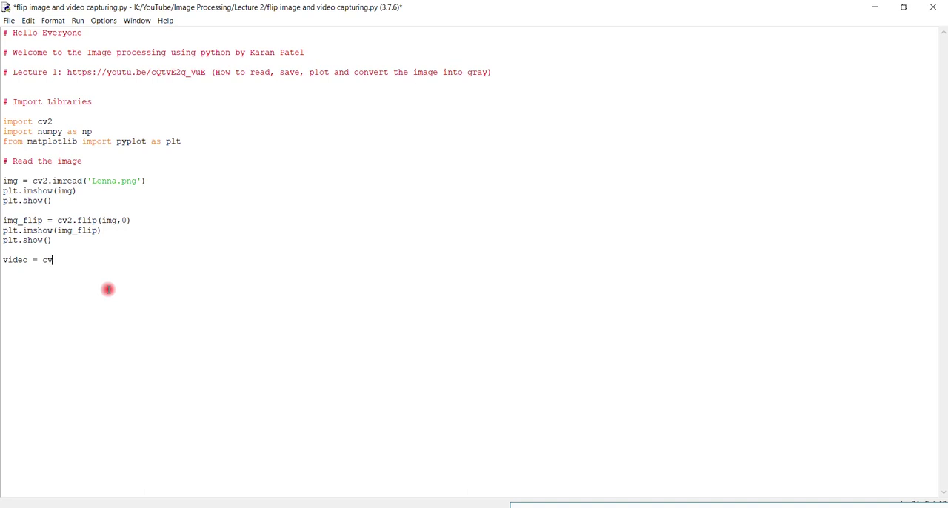
pyautogui.write('.V')
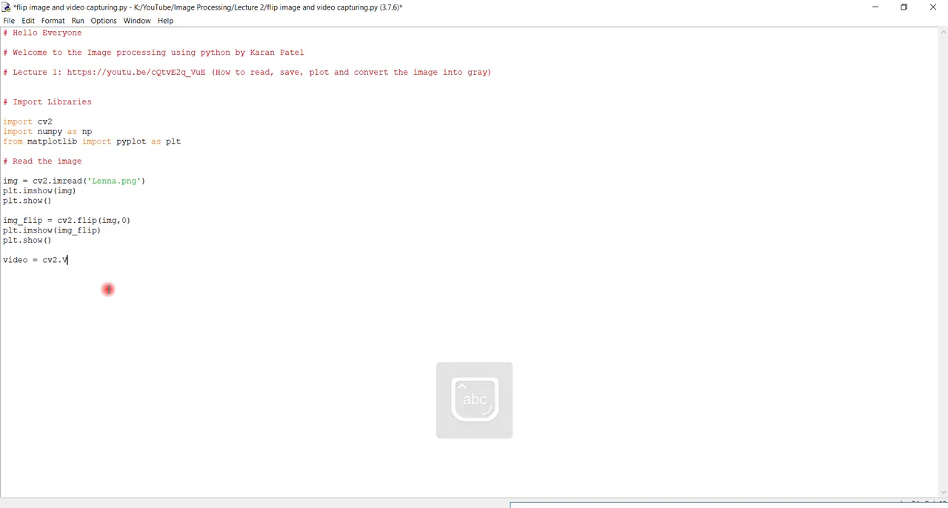
pyautogui.write('ideo')
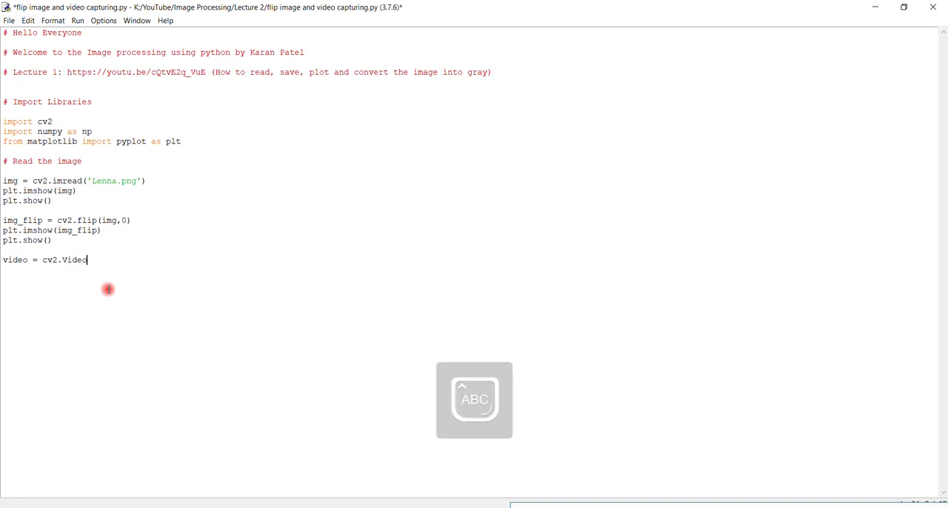
pyautogui.write('Cap')
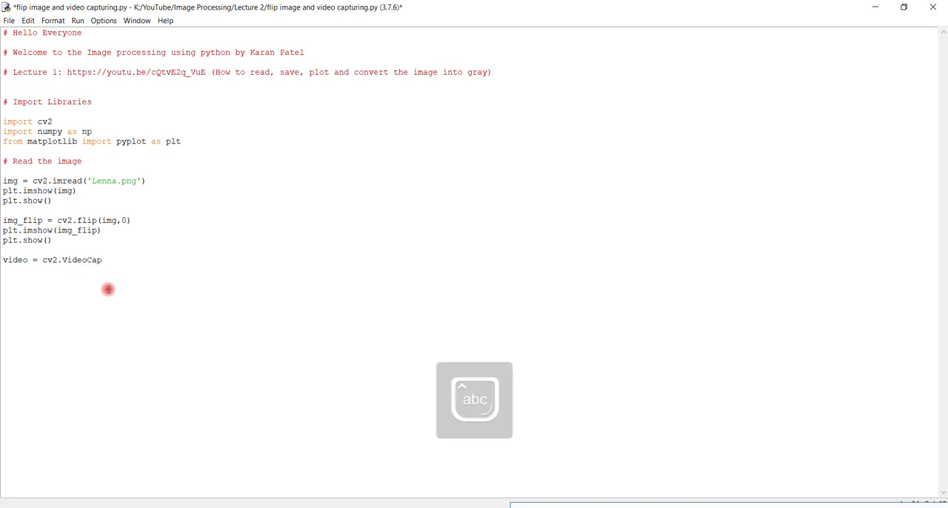
pyautogui.write('ture')
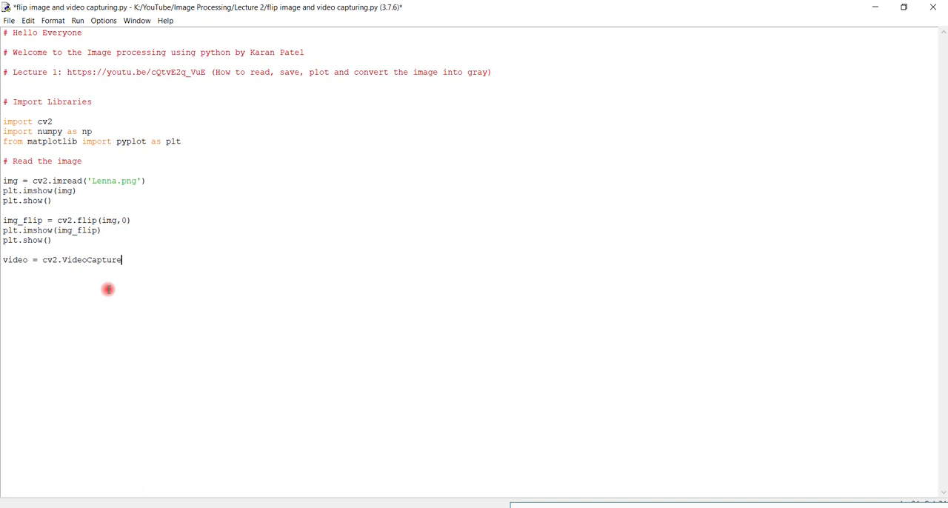
pyautogui.write('(')
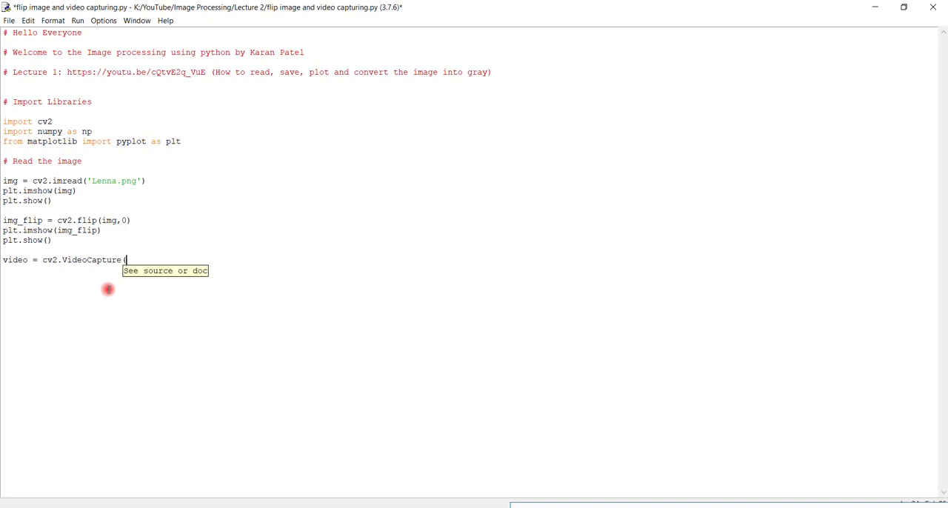
pyautogui.write('0')
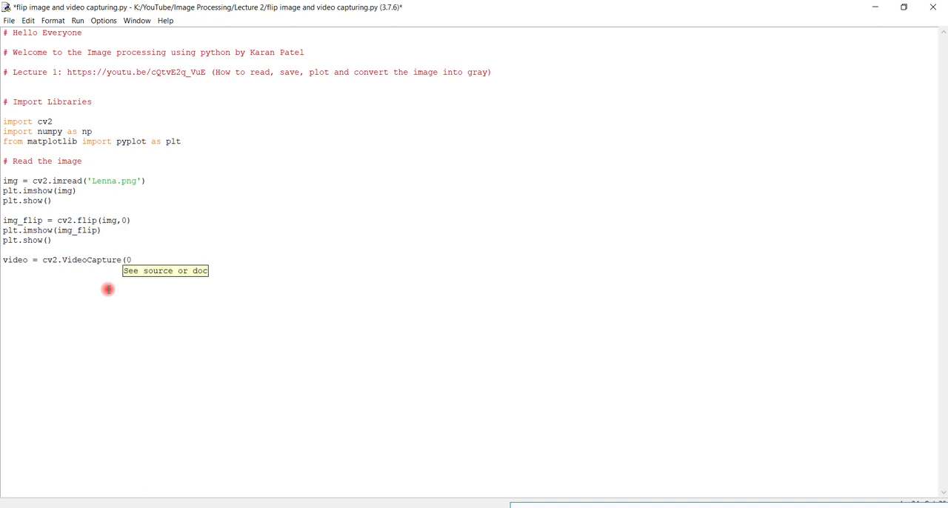
pyautogui.write(')')
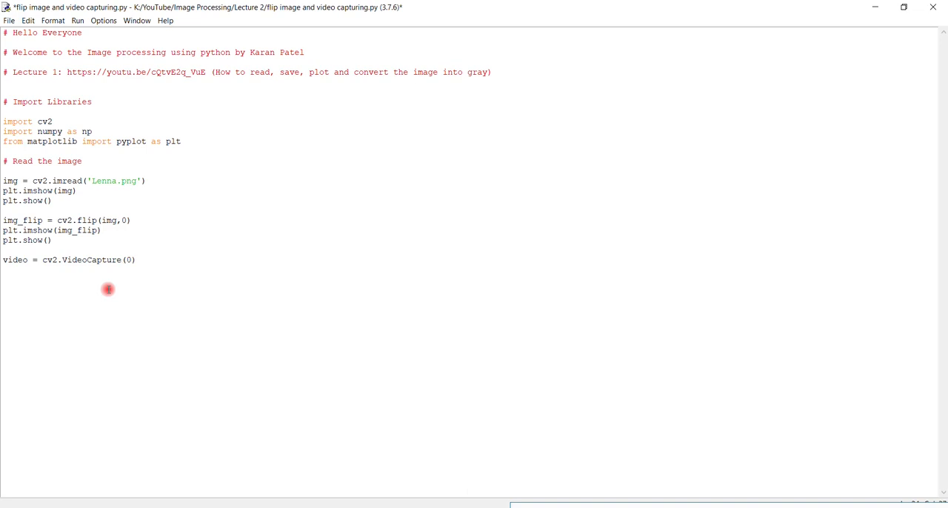
pyautogui.click(137, 259)
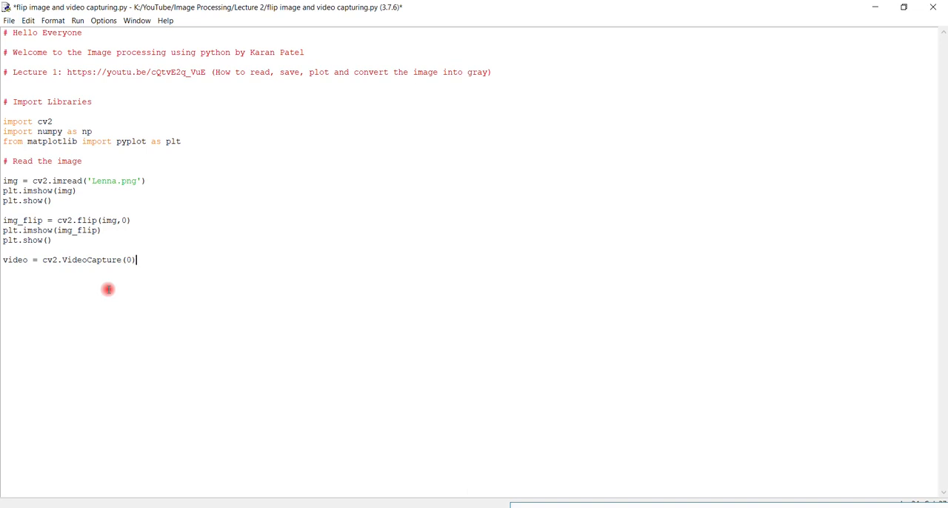
# Append the comment '# If you are using external cam then make it 1' and clear stray letters on the new line.
pyautogui.write('" "')
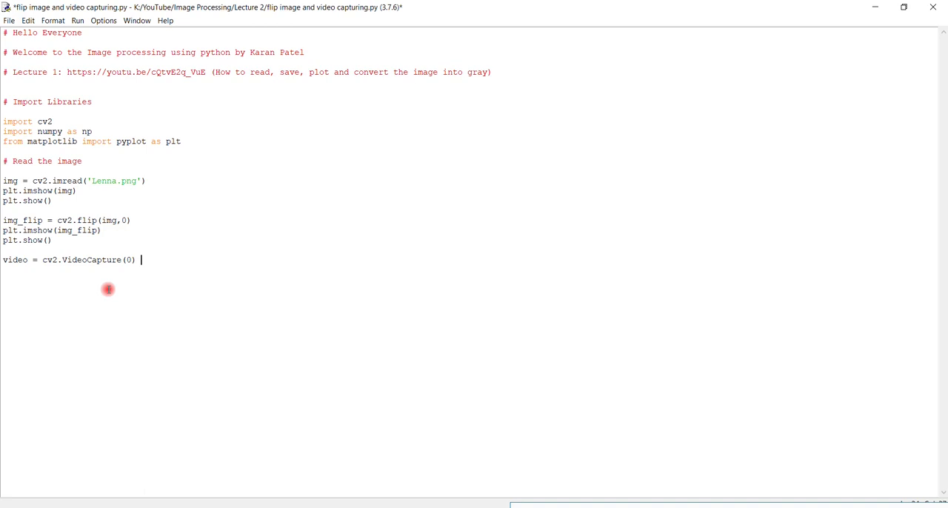
pyautogui.write('#')
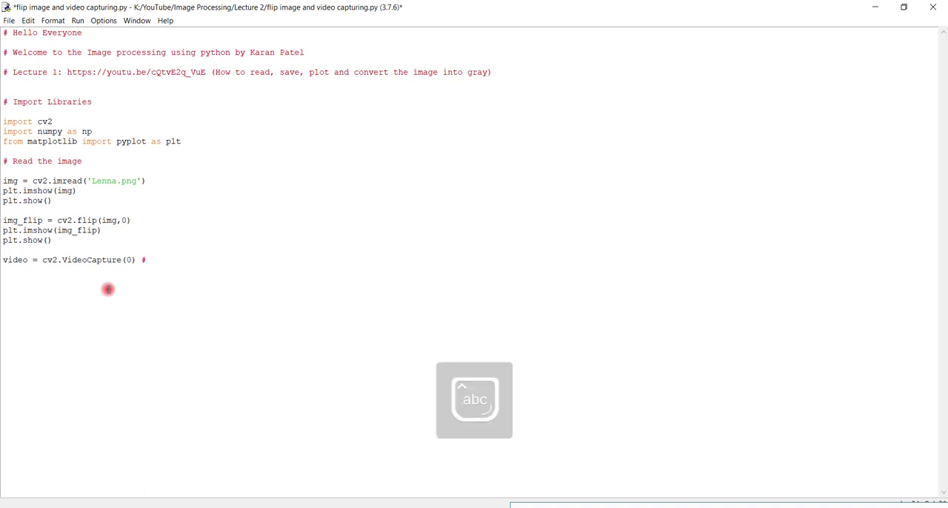
pyautogui.write('If')
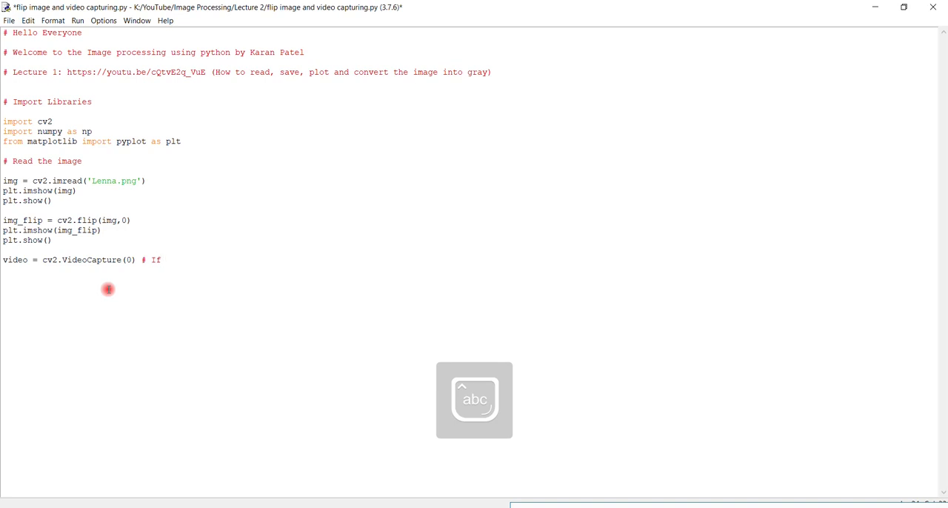
pyautogui.write('you are u')
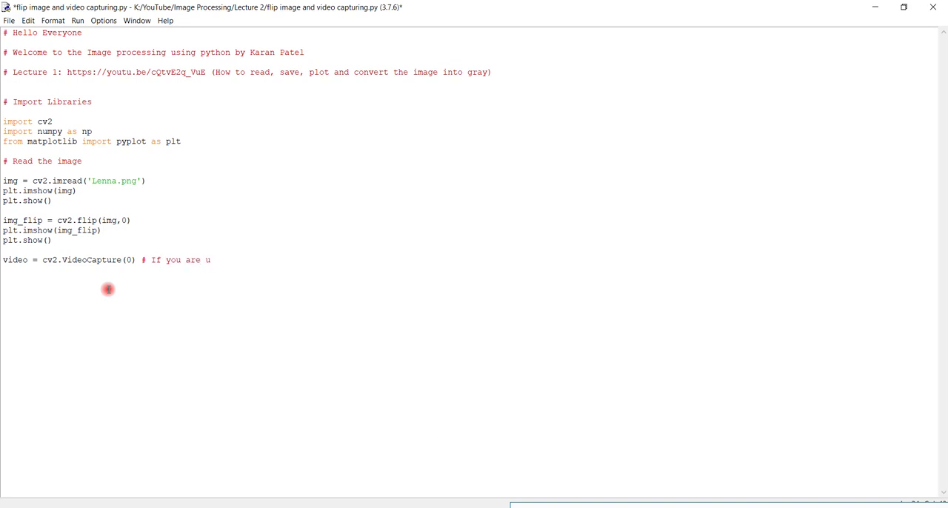
pyautogui.write('sig')
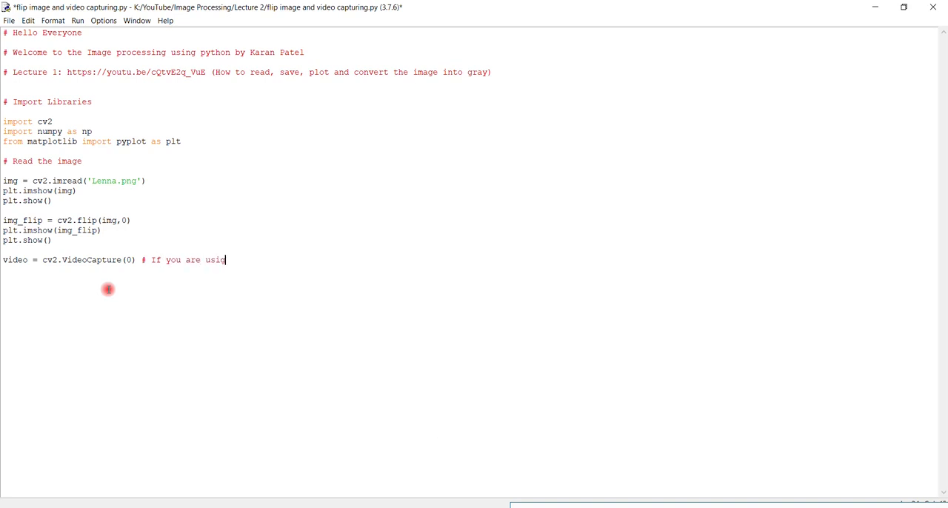
pyautogui.press('Backspace')
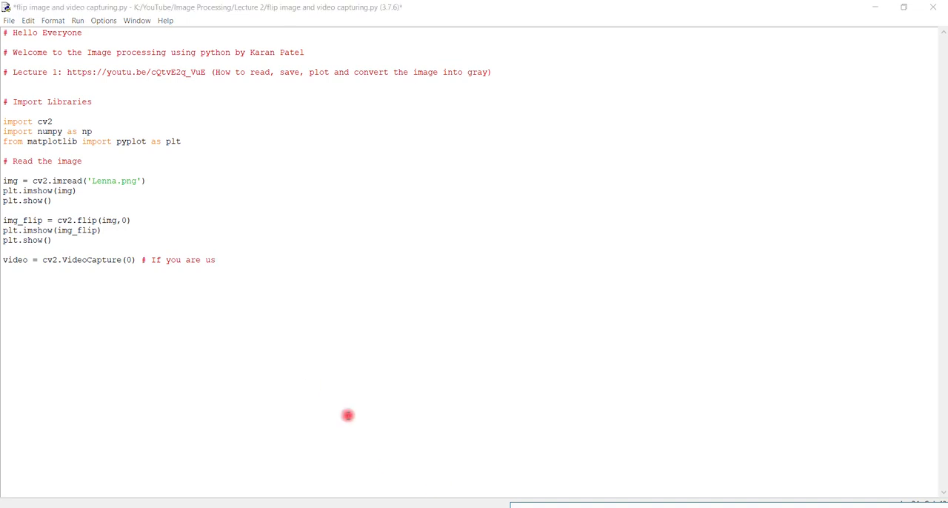
pyautogui.write('ing e')
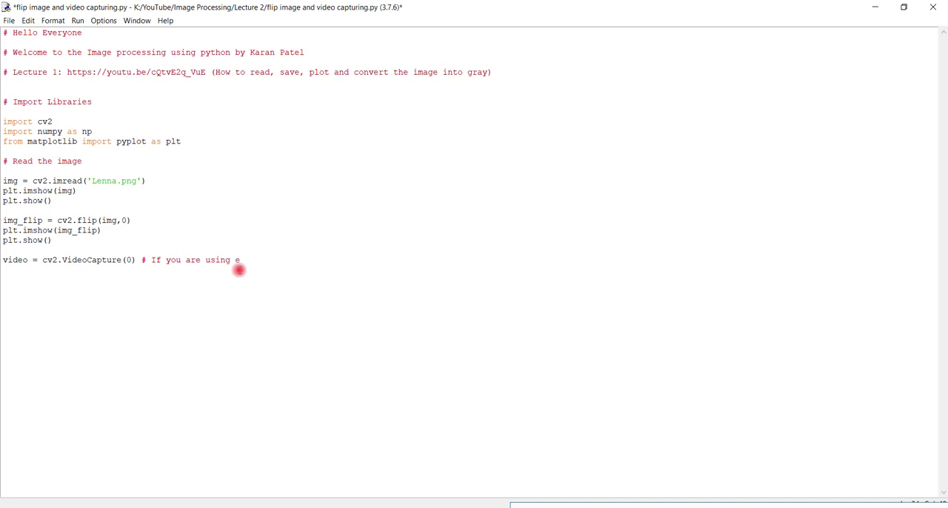
pyautogui.write('xternal')
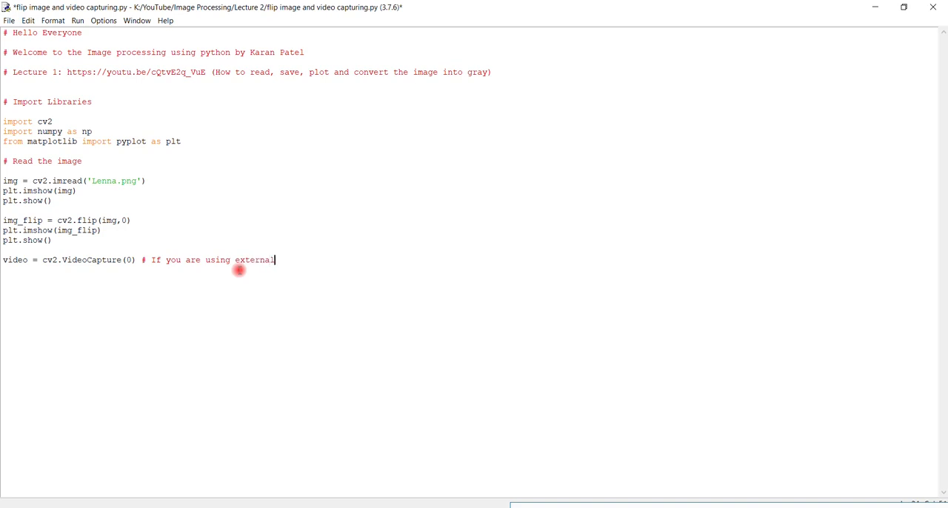
pyautogui.write('cam then make')
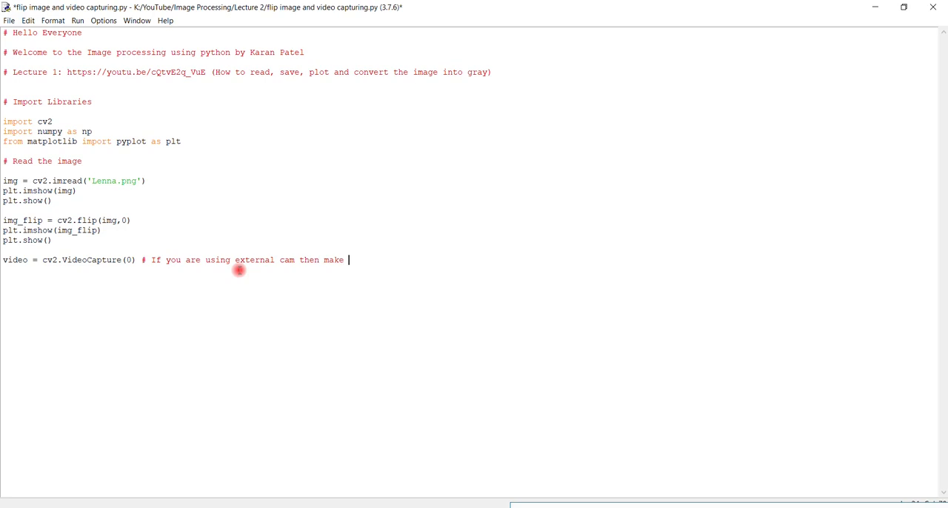
pyautogui.write('it 1')
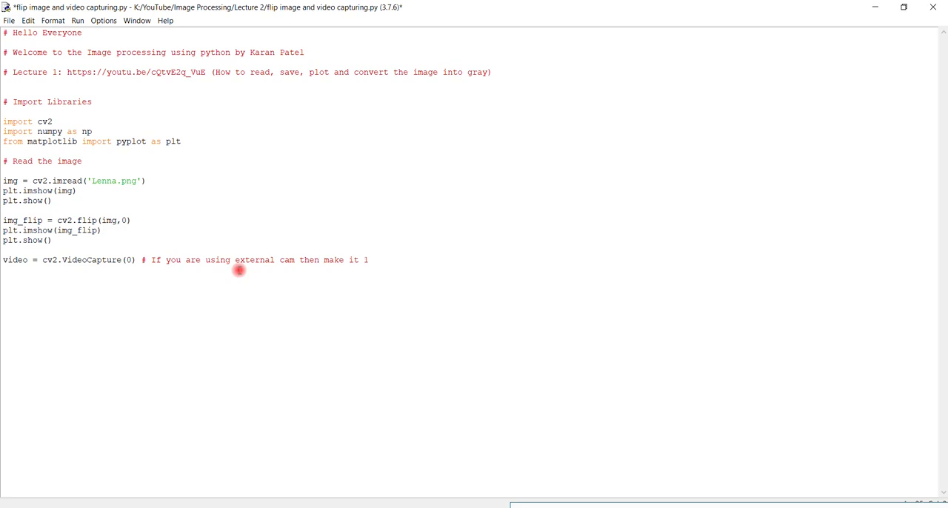
pyautogui.write('wh')
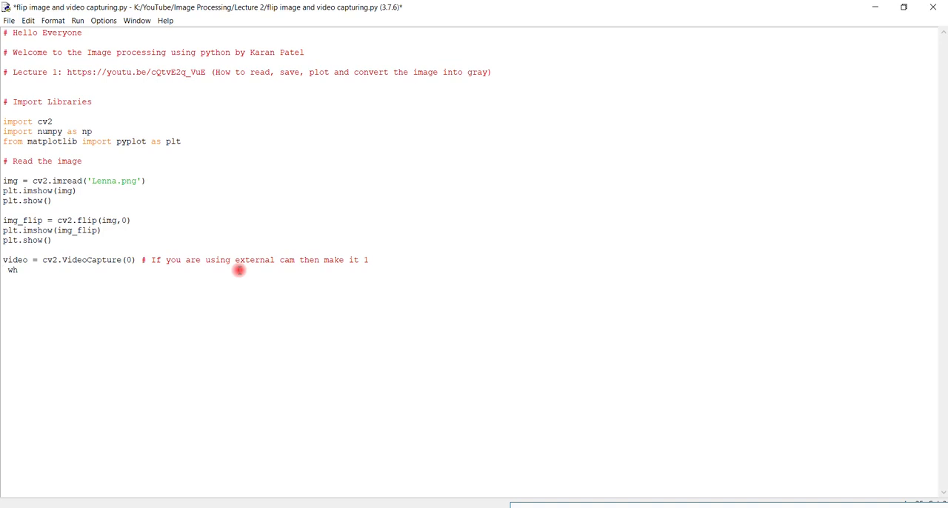
pyautogui.press('BackSpace')
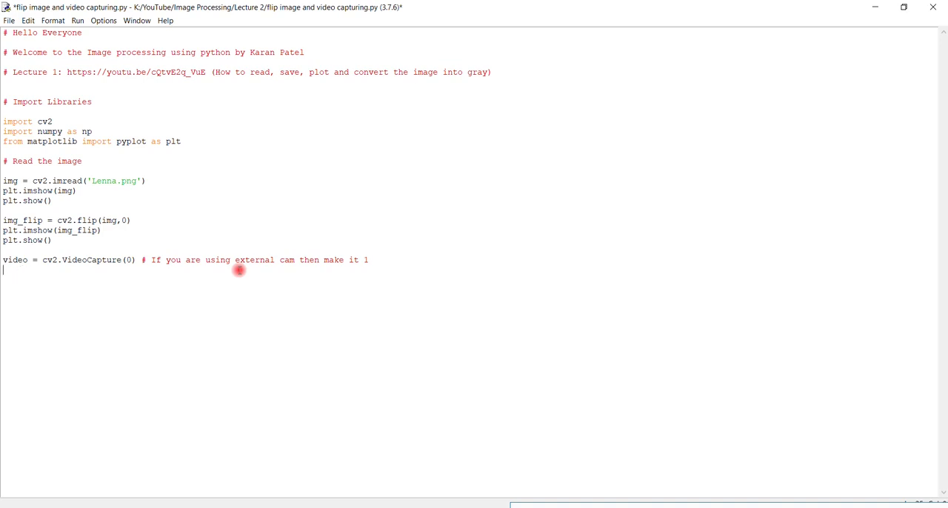
# Start a while(True): loop and add a '# capture the frame' comment inside it.
pyautogui.write('while')
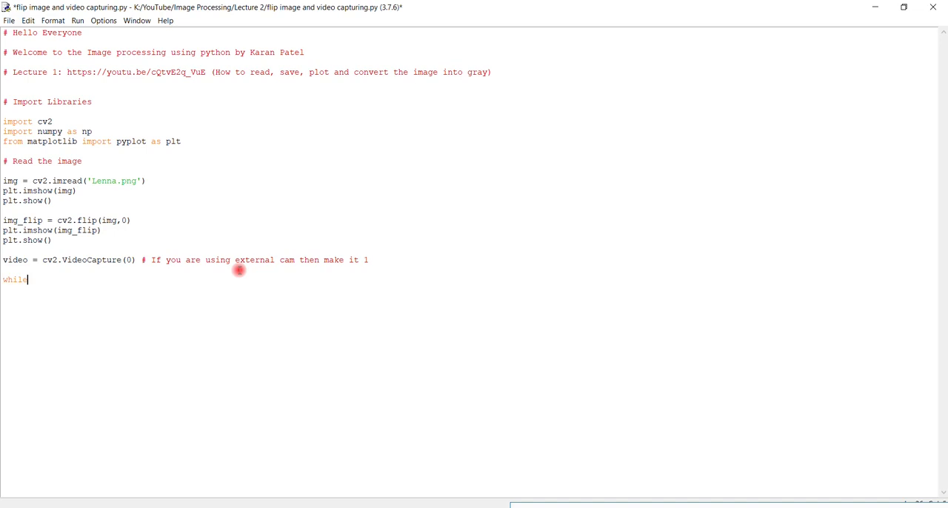
pyautogui.write('(')
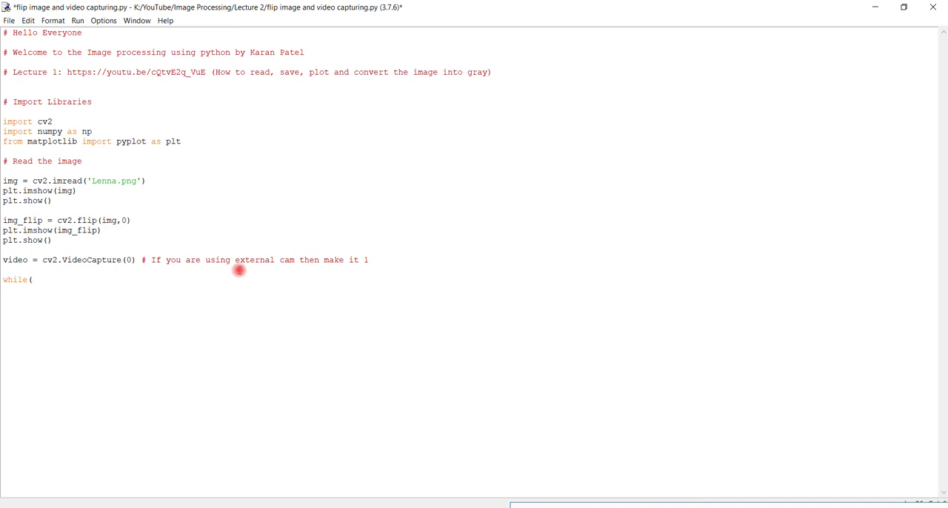
pyautogui.write('T')
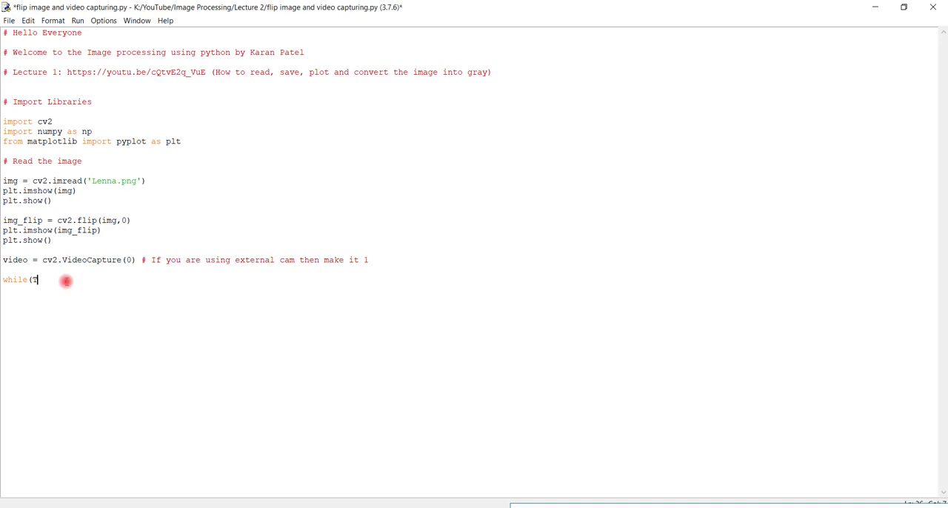
pyautogui.write('rue')
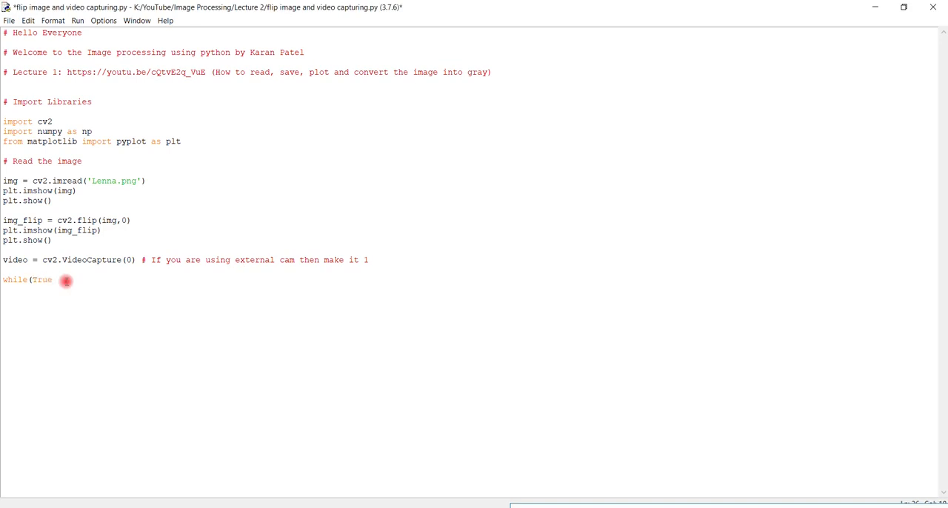
pyautogui.write(':')
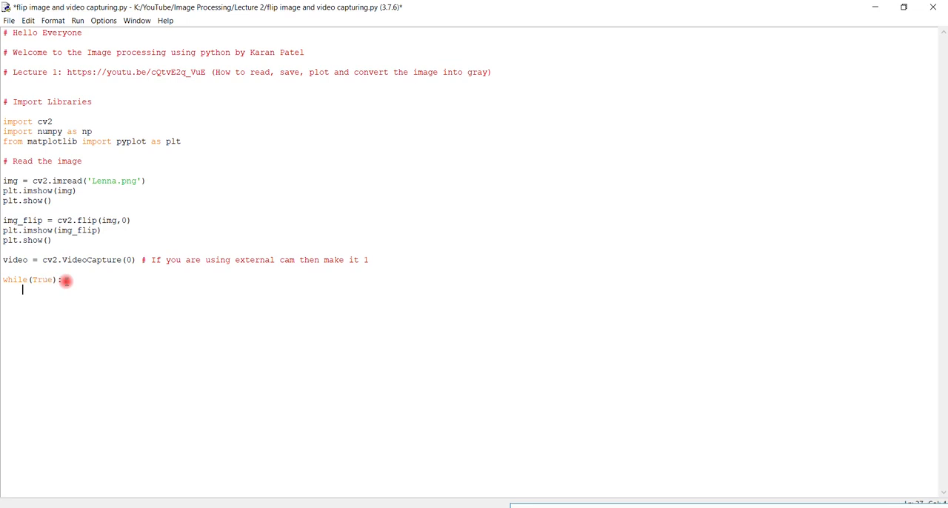
pyautogui.write('# ca')
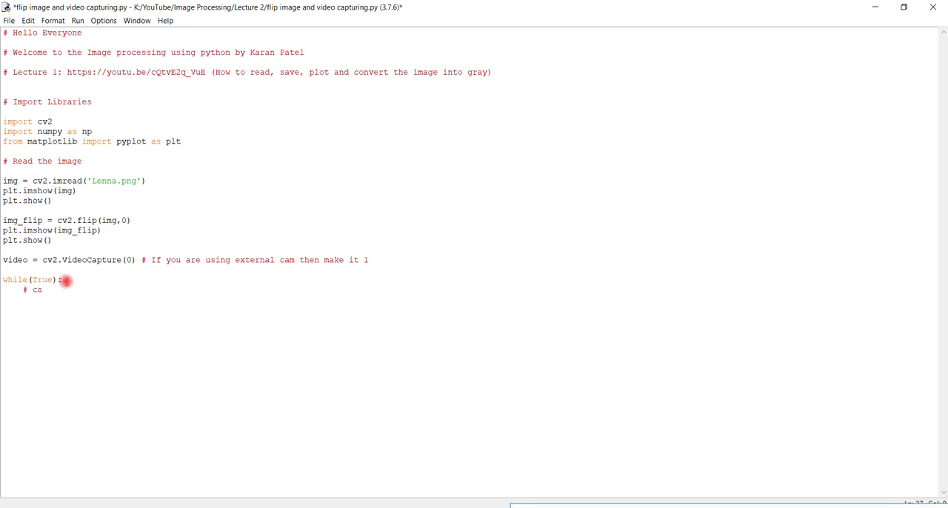
pyautogui.write('pture')
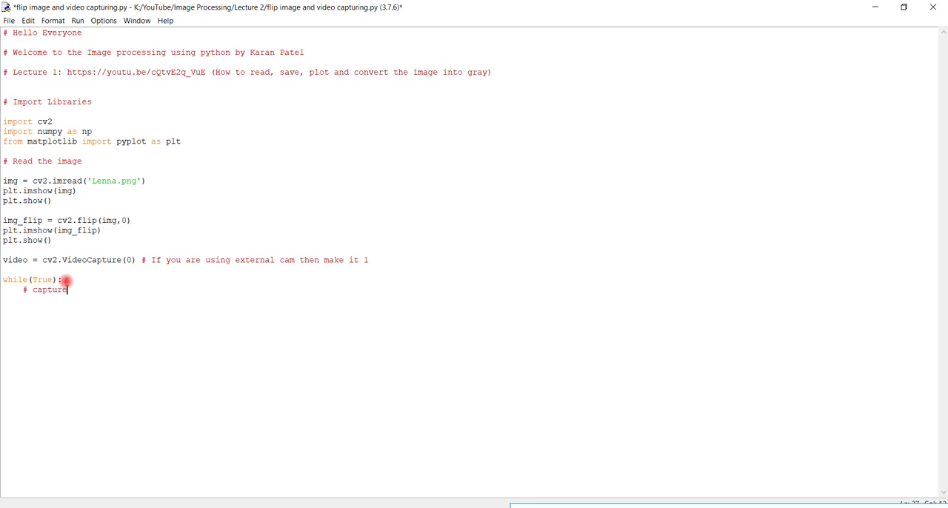
pyautogui.write('the frame')
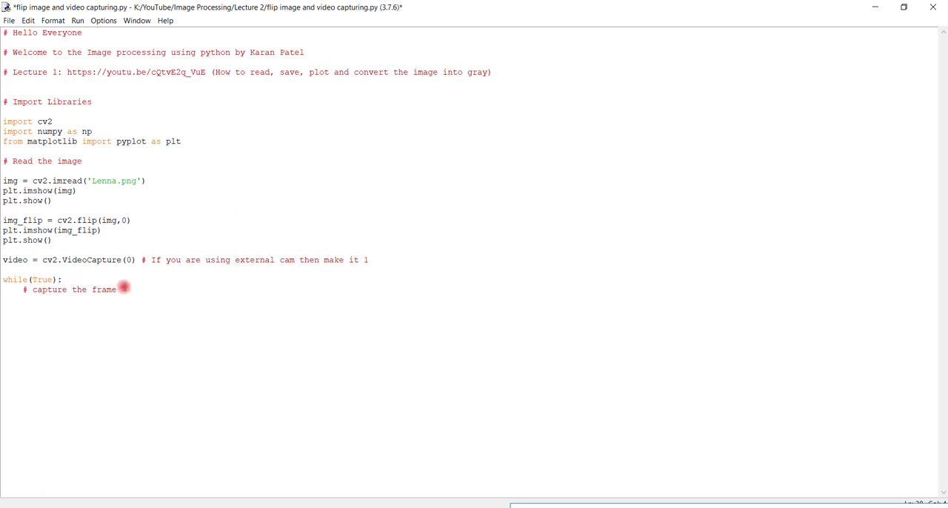
# Read each webcam frame with ret, frame = video.read(), checking the VideoCapture object named video.
pyautogui.moveTo(41, 259); pyautogui.dragTo(137, 259)
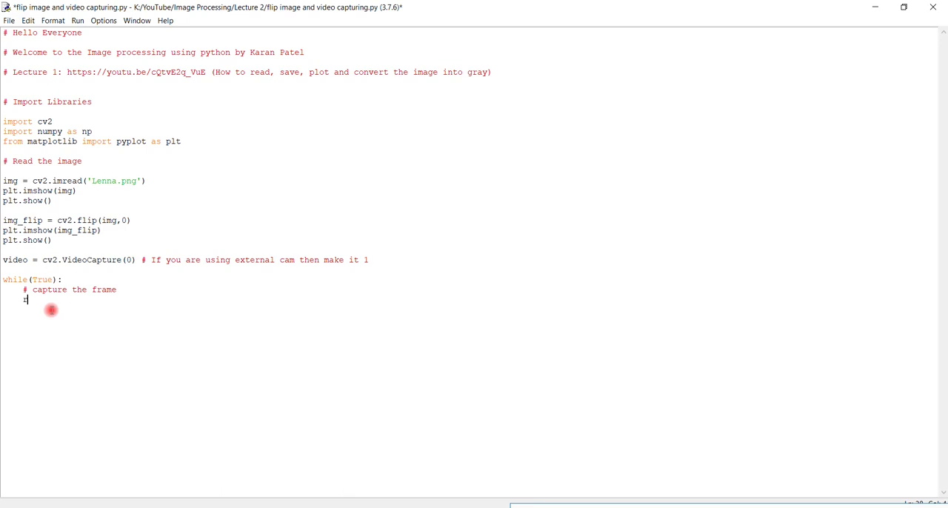
pyautogui.write('ret, fr')
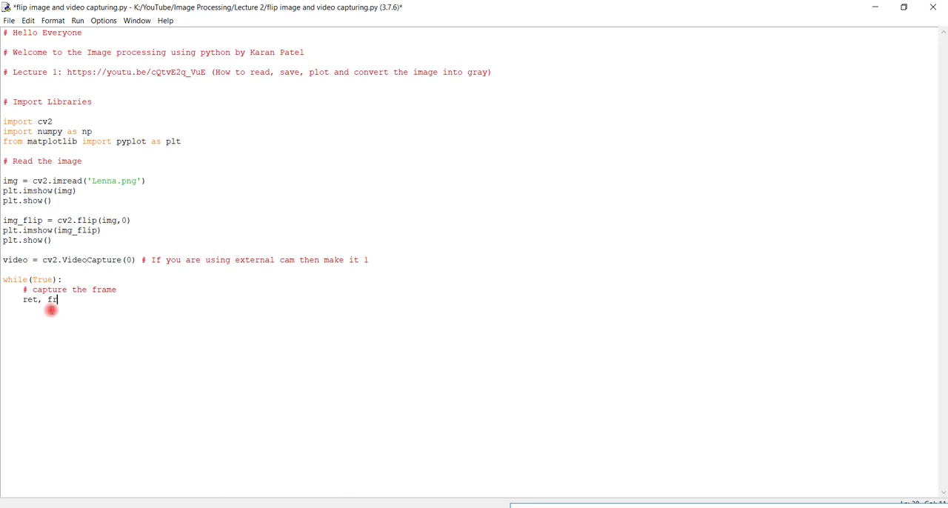
pyautogui.write('am')
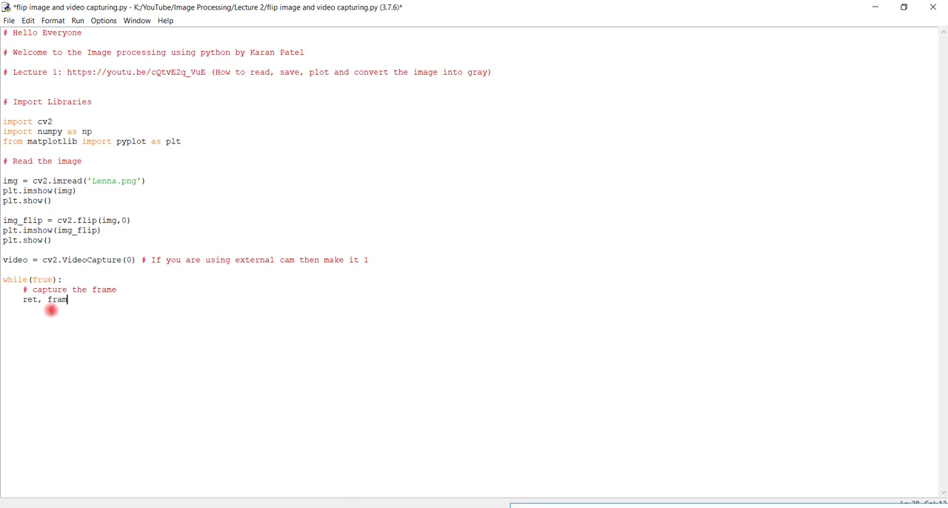
pyautogui.write('e =')
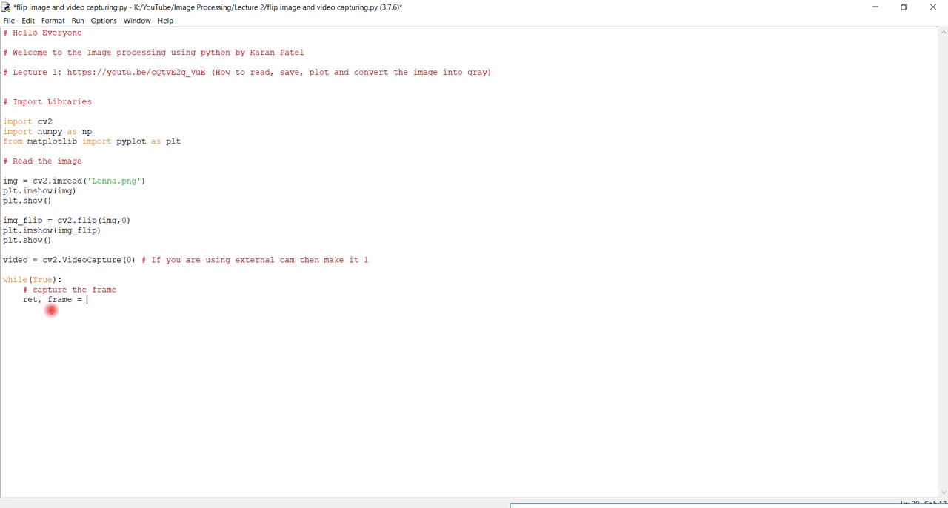
pyautogui.write('v')
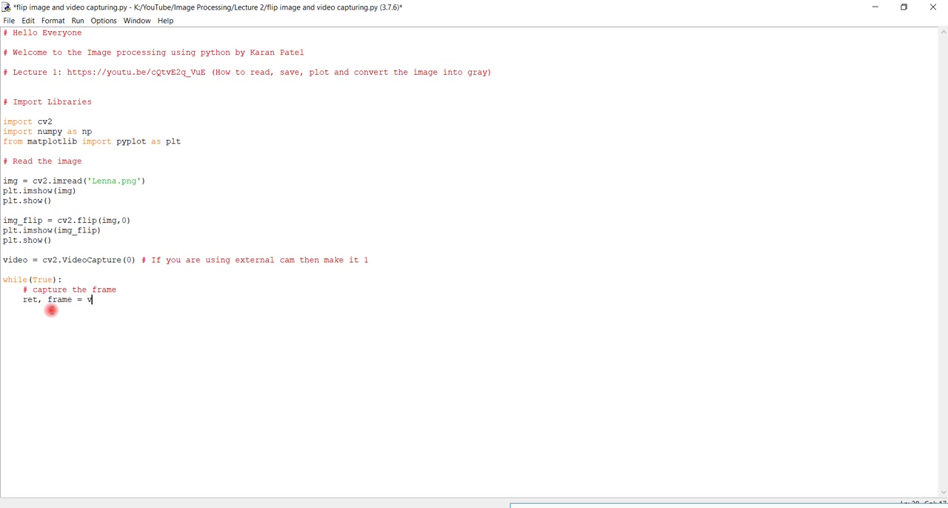
pyautogui.write('ideo.')
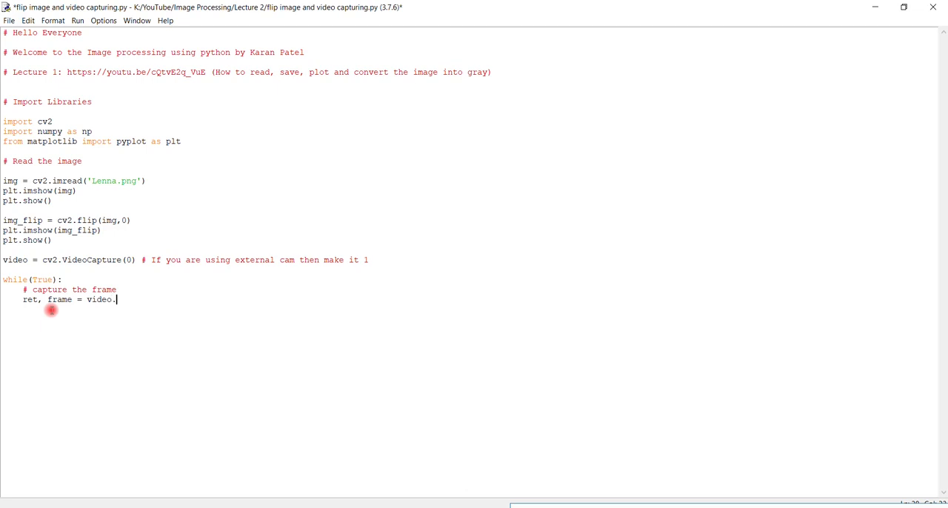
pyautogui.write('read')
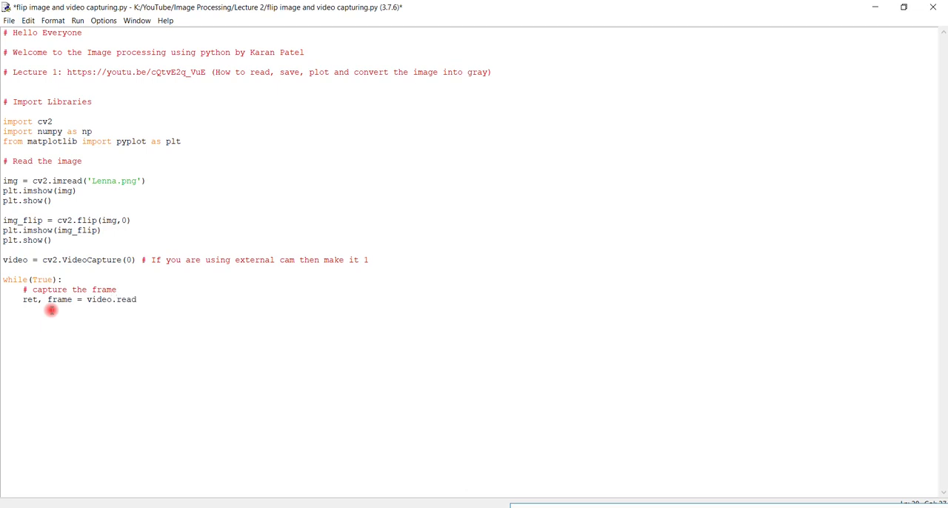
pyautogui.write('(')
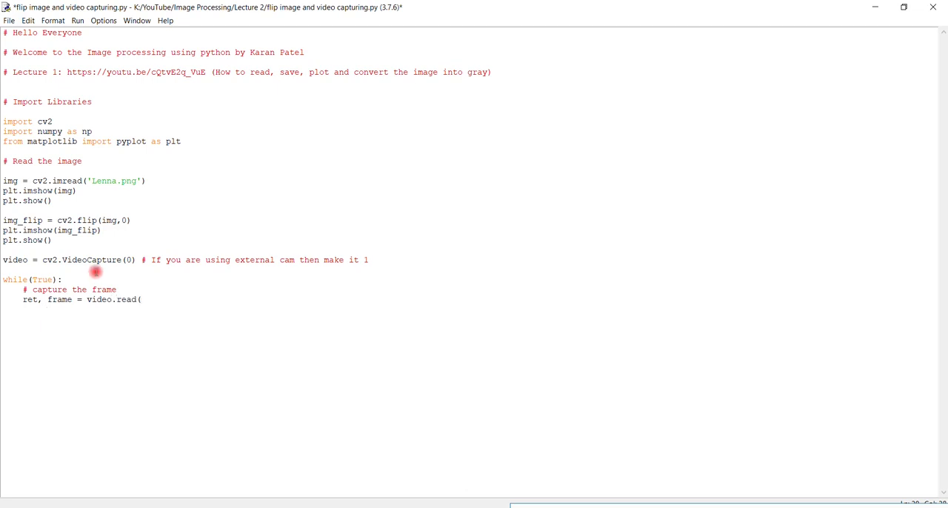
pyautogui.moveTo(43, 259); pyautogui.dragTo(137, 259)
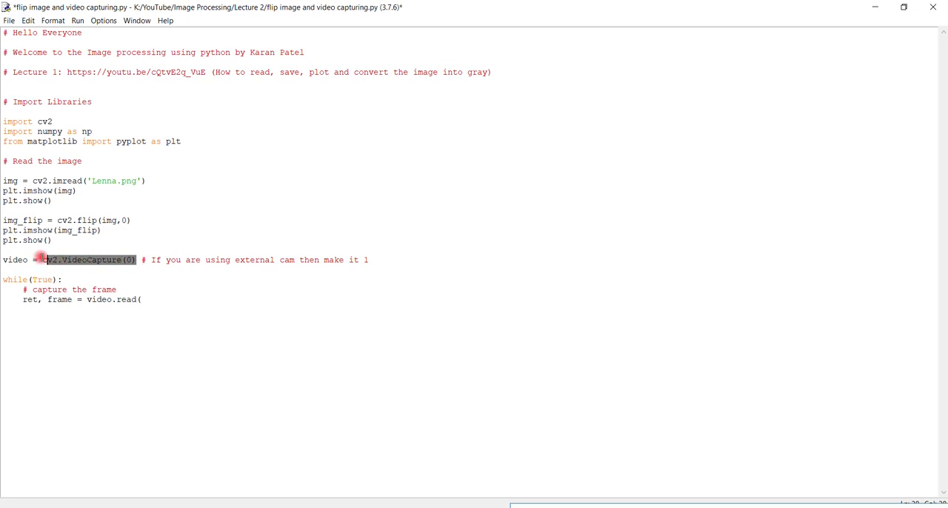
pyautogui.doubleClick(125, 299)
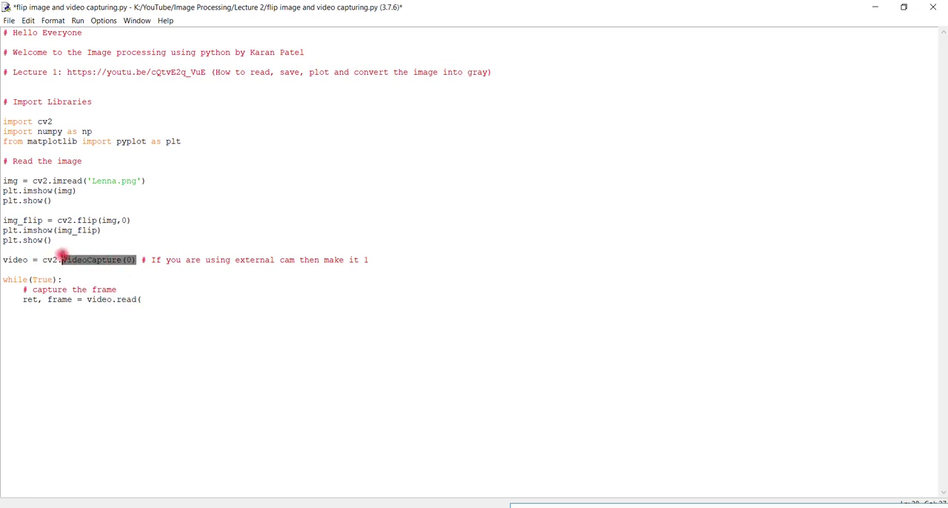
pyautogui.click(154, 296)
pyautogui.write(')')
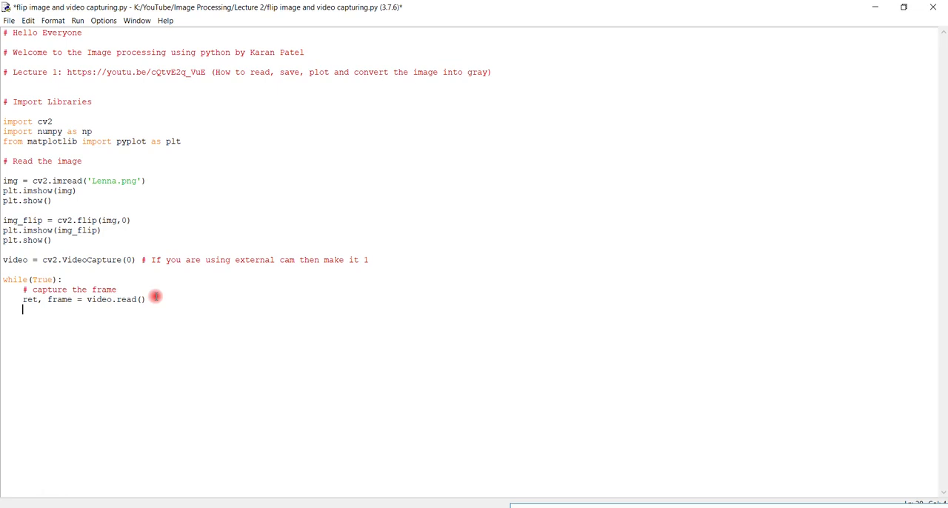
# Mirror each frame horizontally with frame = cv2.flip(frame, 1) inside the loop.
pyautogui.write('frame')
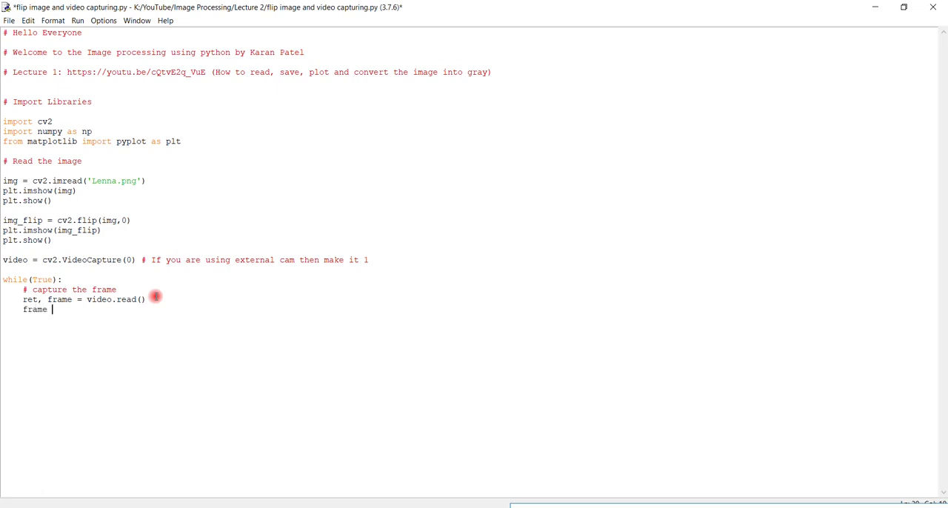
pyautogui.write('=')
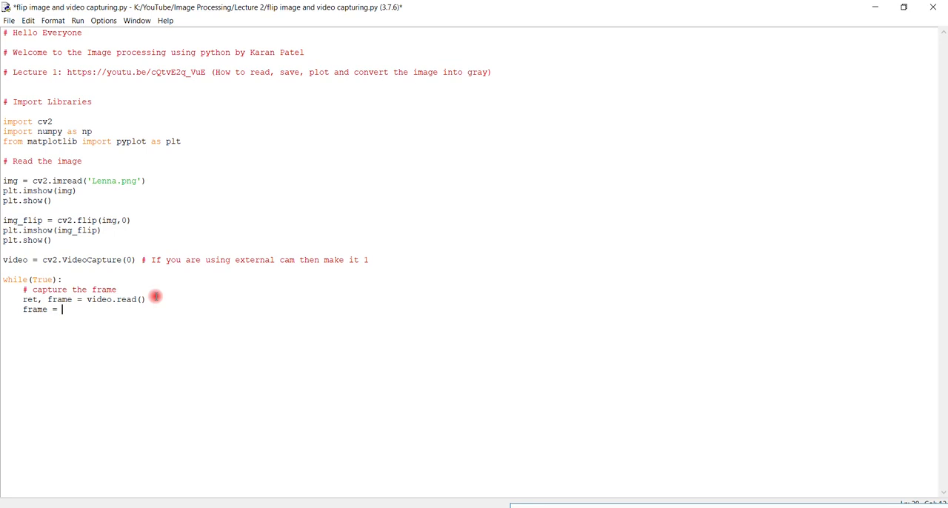
pyautogui.write('cv')
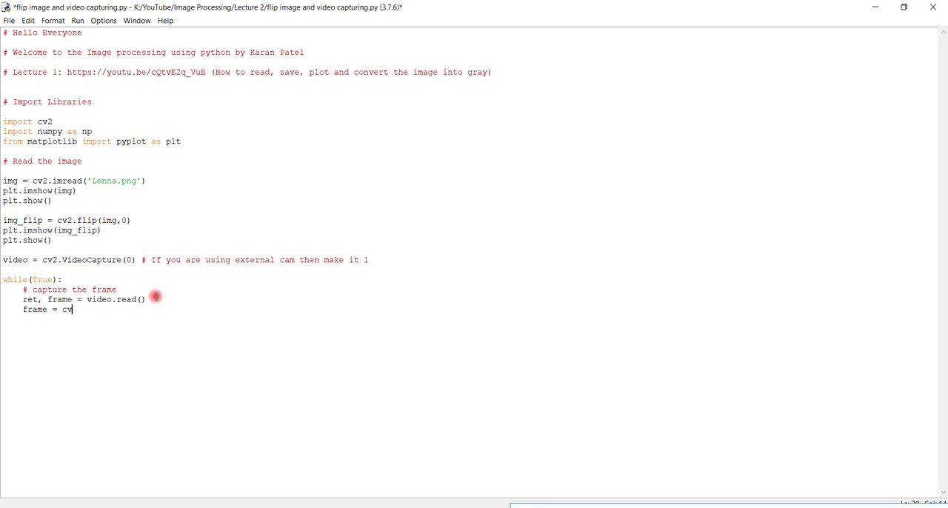
pyautogui.write('.')
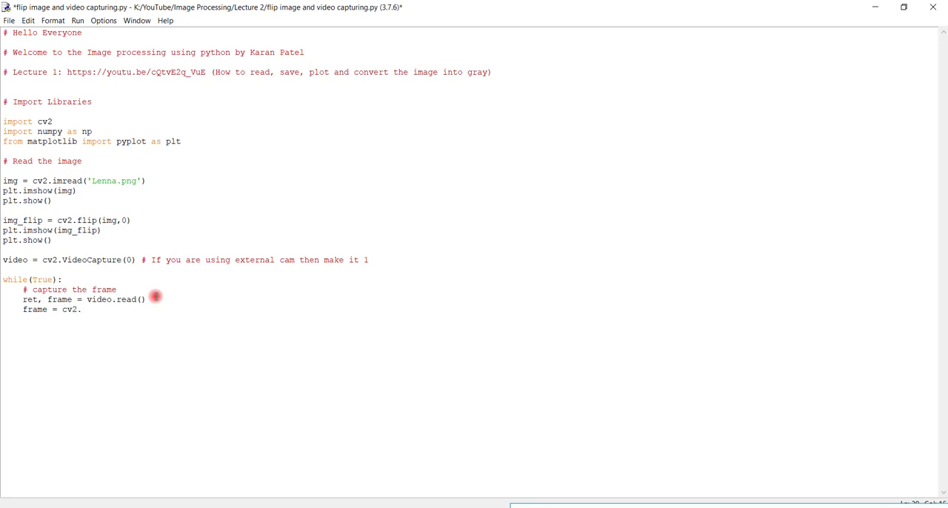
pyautogui.write('flip')
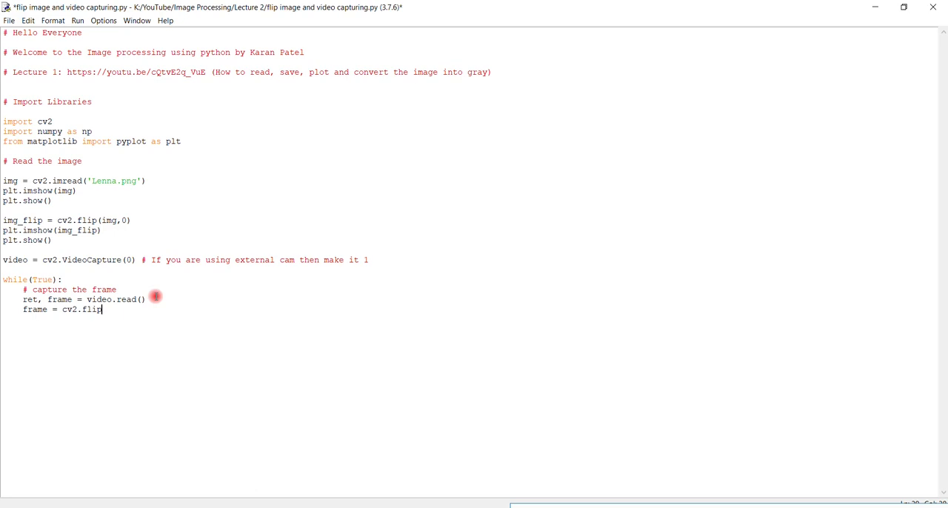
pyautogui.write('(')
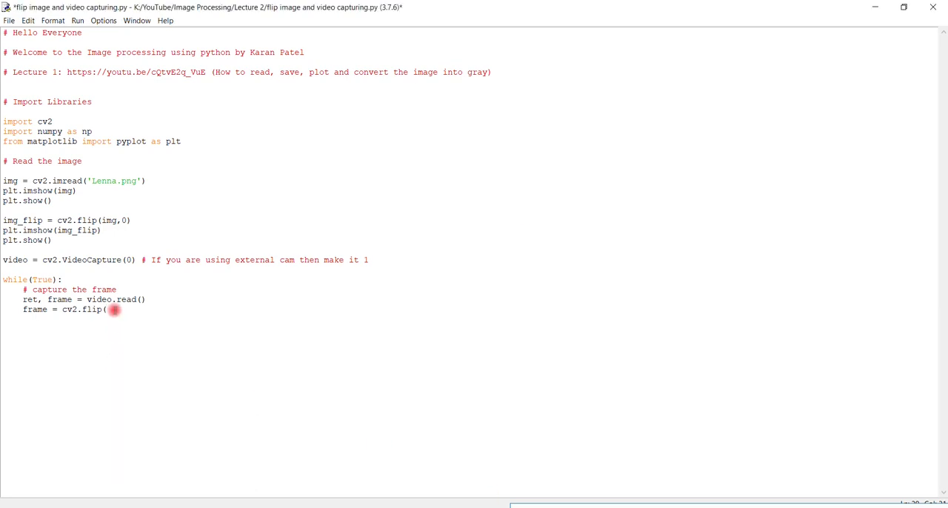
pyautogui.write('frame, 1')
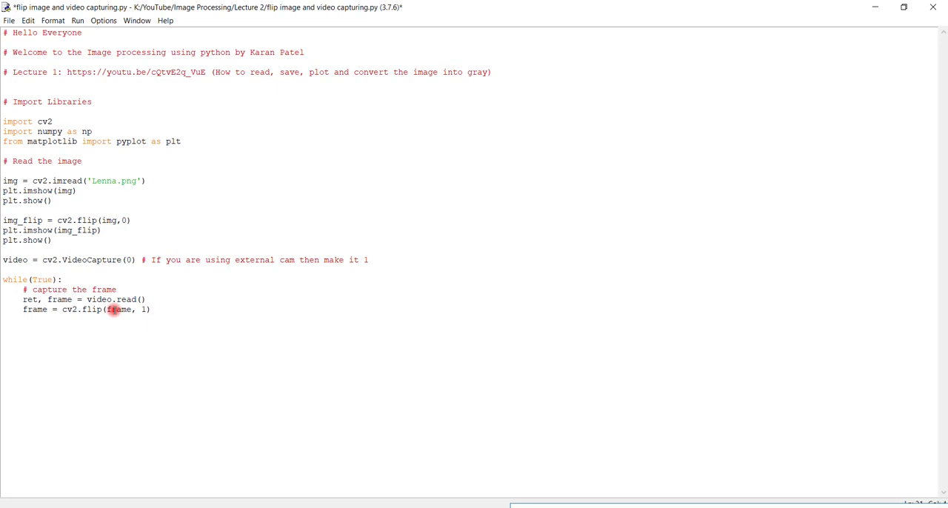
# Begin the grayscale line gray = cv2.cvtColor(frame, correcting the cvtColor spelling.
pyautogui.write('gray')
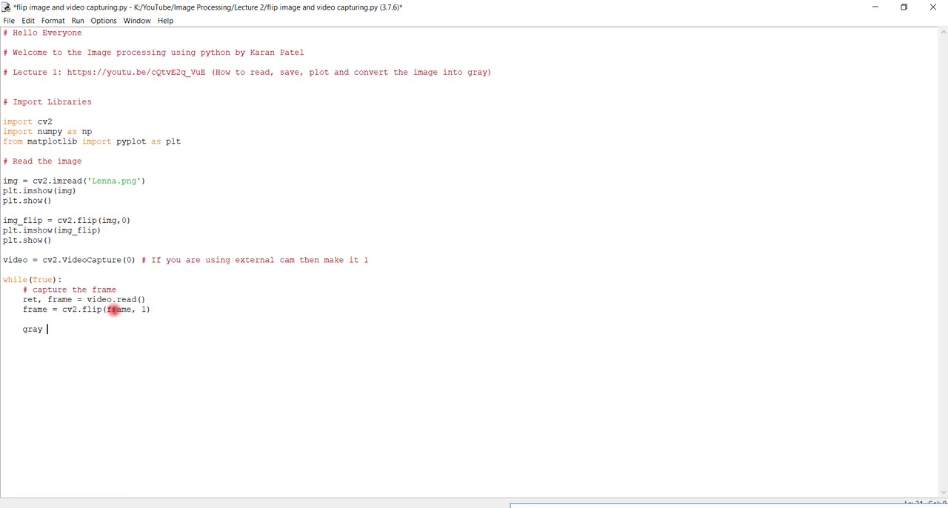
pyautogui.write('=')
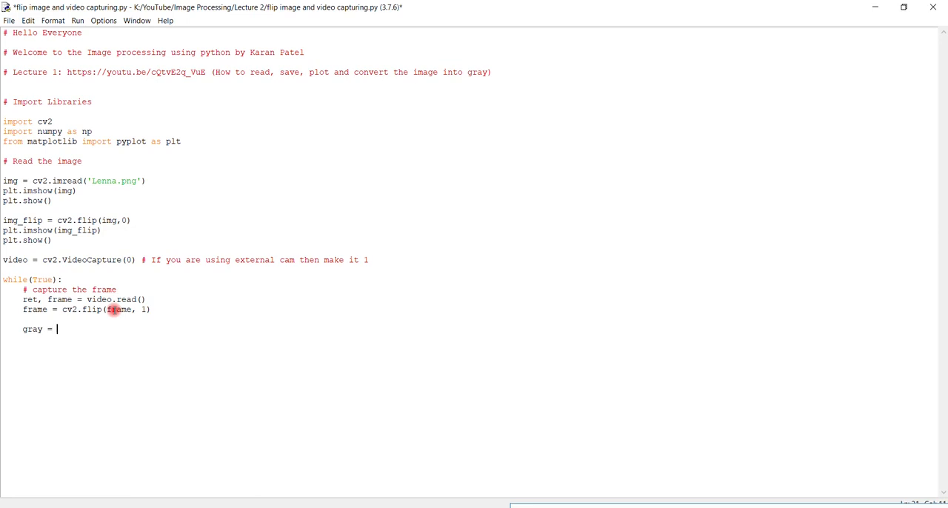
pyautogui.write('cv2')
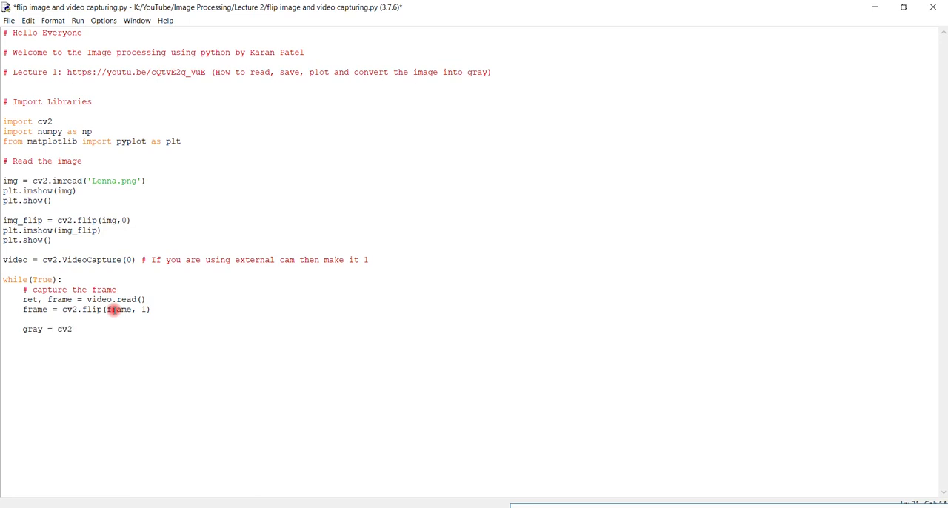
pyautogui.write('.c')
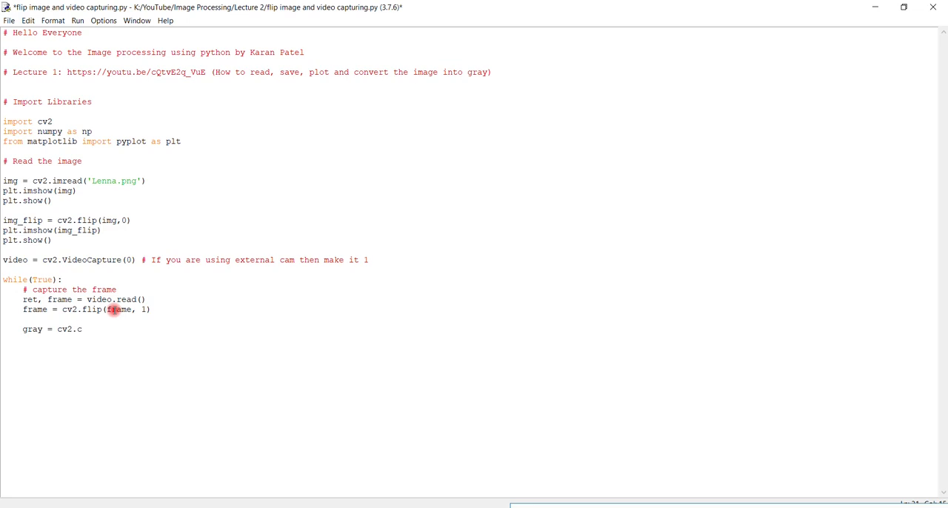
pyautogui.write('vtc')
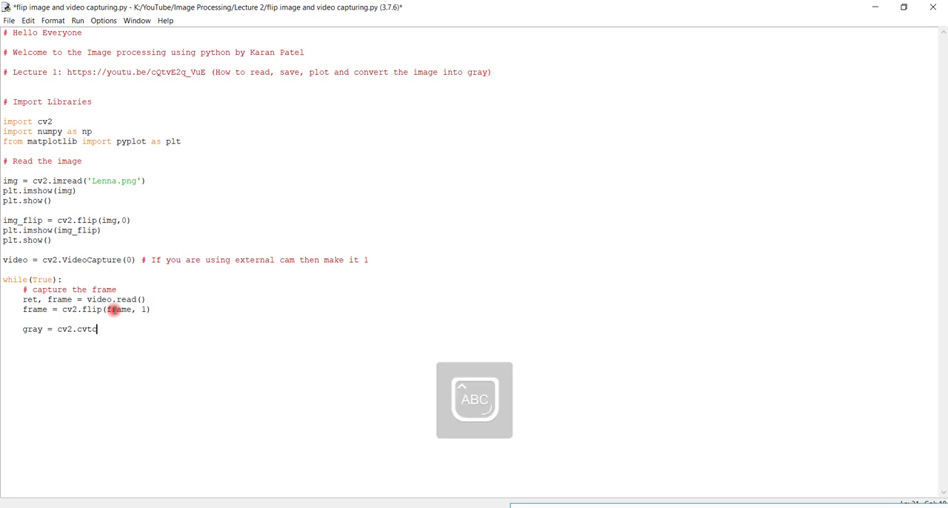
pyautogui.press('Backspace')
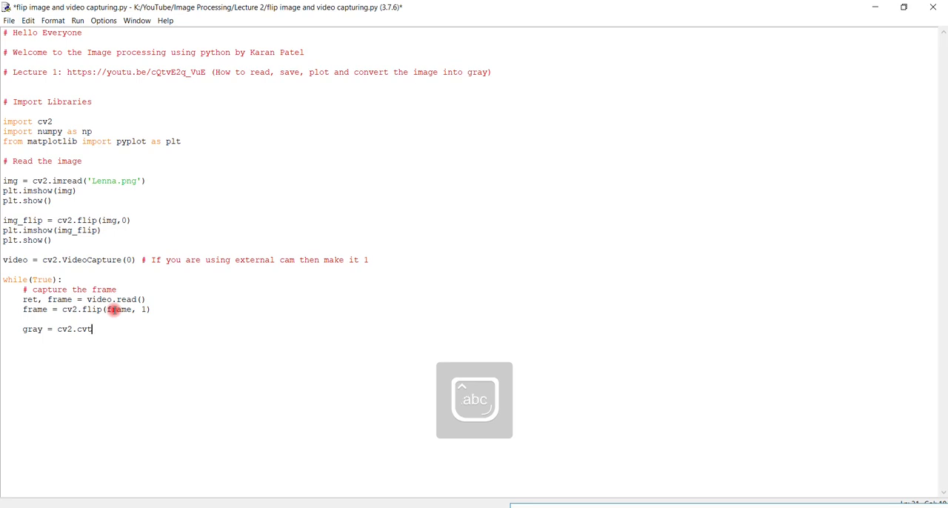
pyautogui.write('Color')
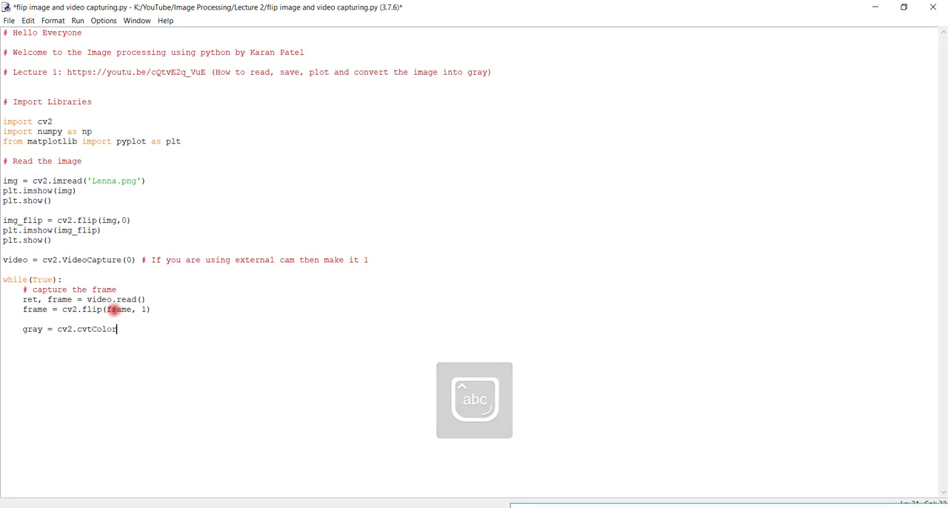
pyautogui.write('(')
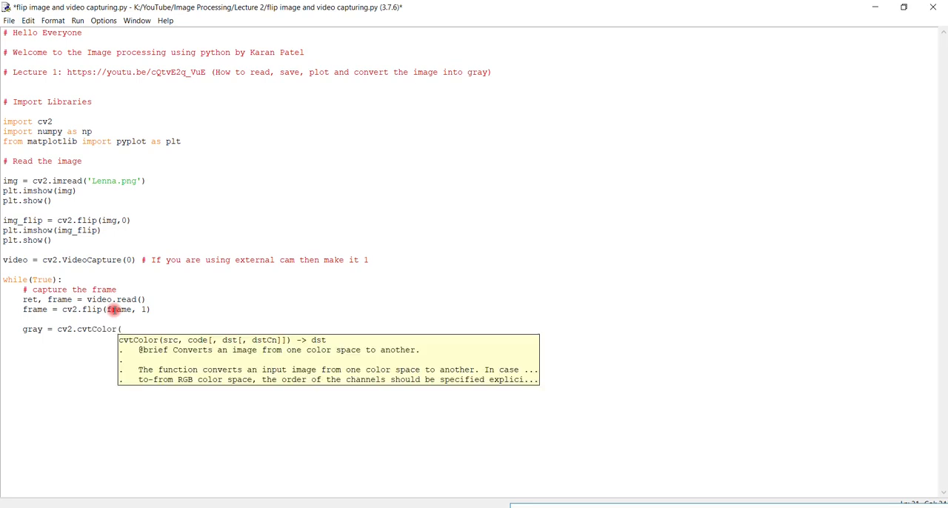
pyautogui.write('frame')
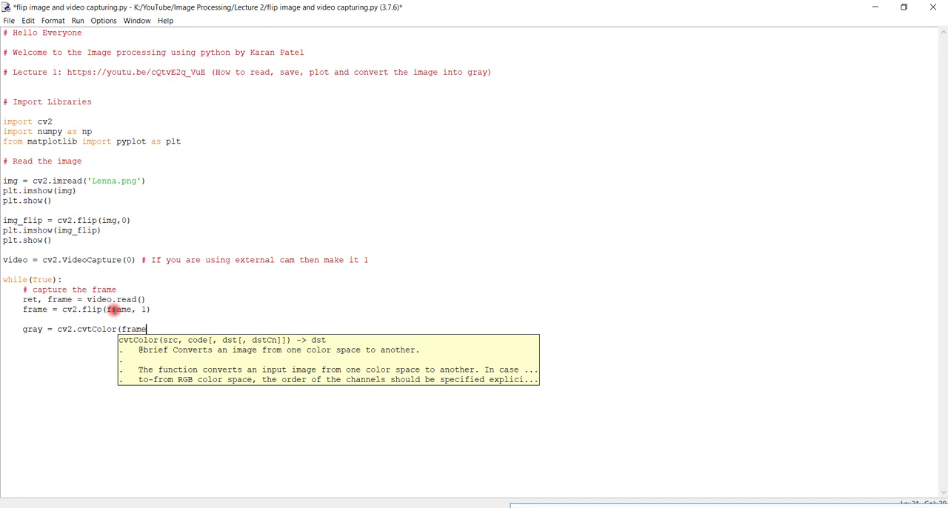
pyautogui.write(',')
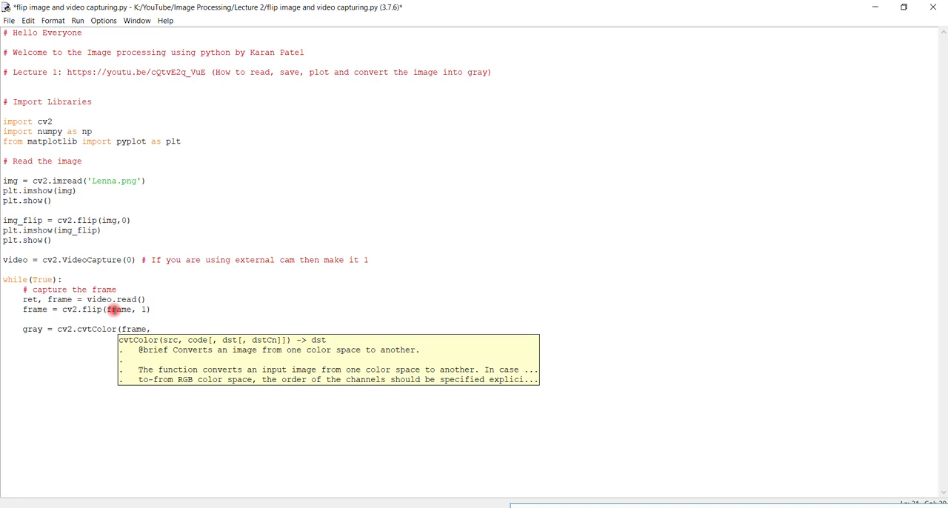
# Finish the conversion with the cv2.COLOR_BGR2GRAY flag and closing parenthesis.
pyautogui.write('cv2')
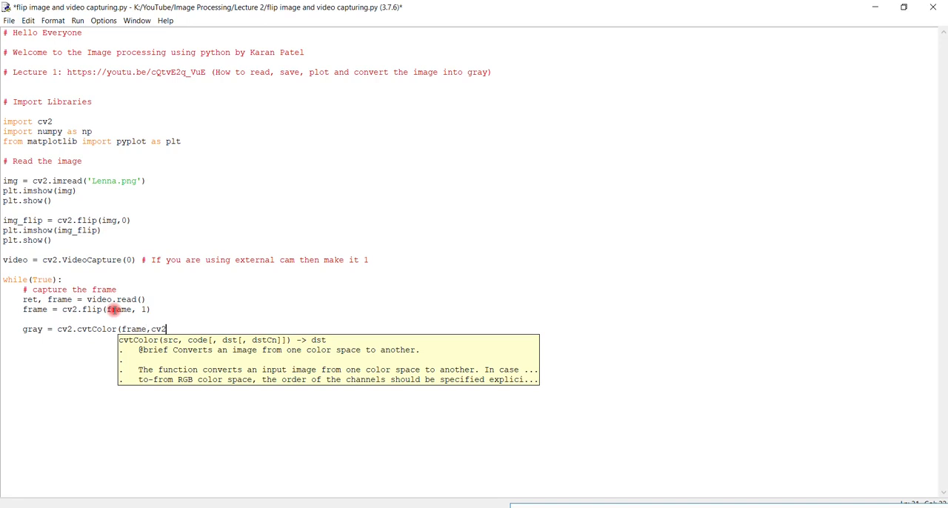
pyautogui.write('.')
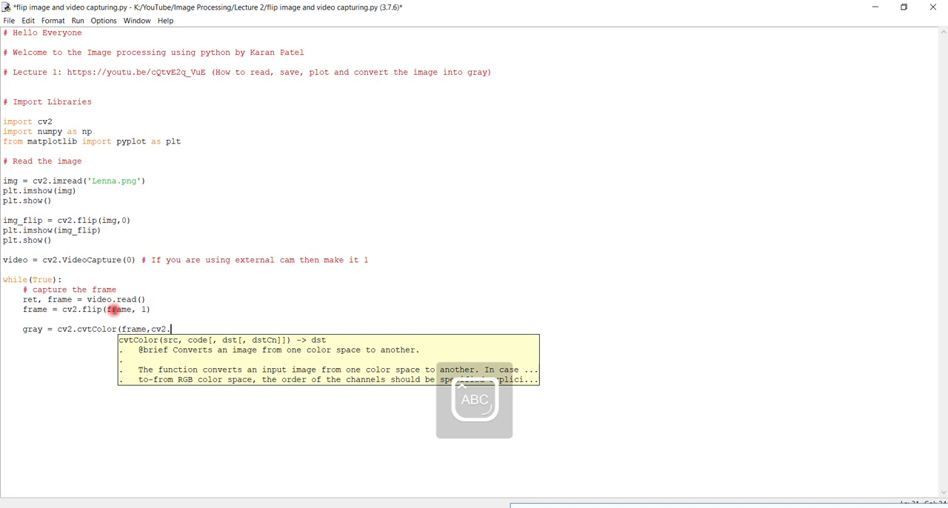
pyautogui.write('COLOR')
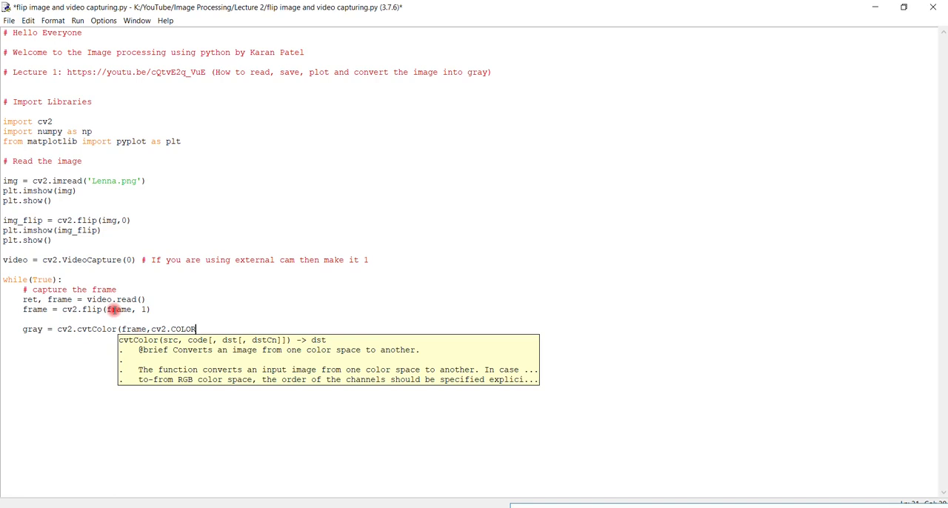
pyautogui.write('_BRG')
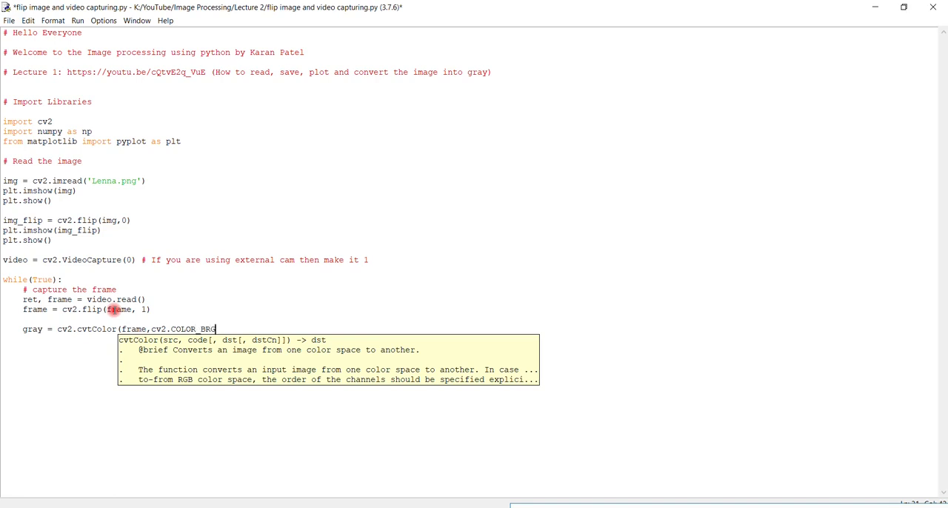
pyautogui.write('2')
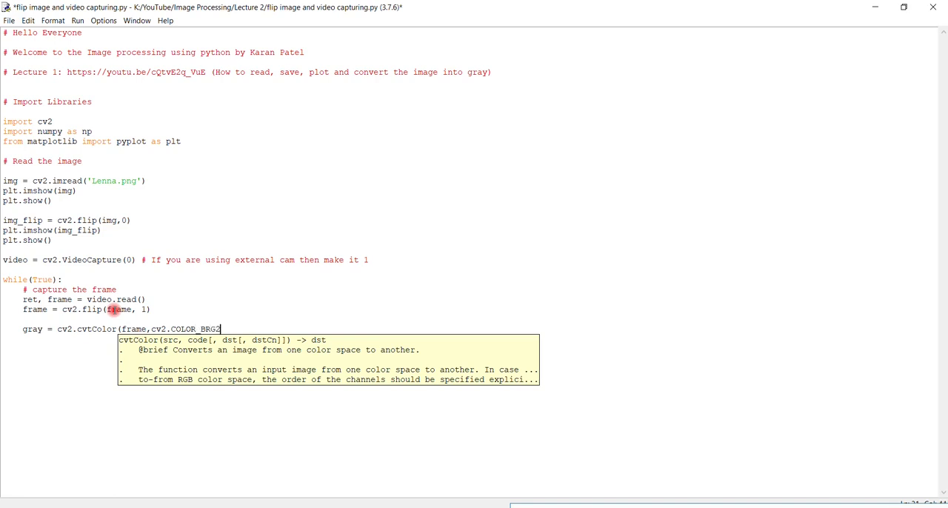
pyautogui.write('GRy')
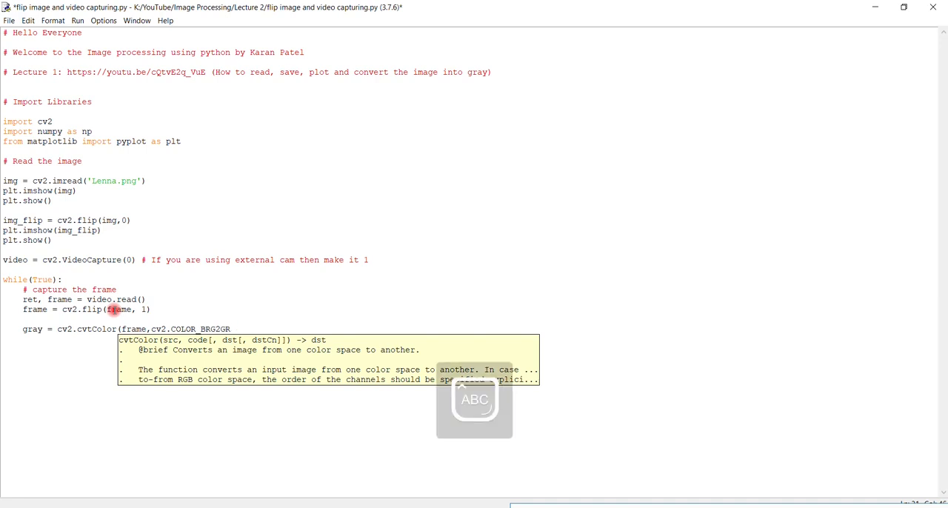
pyautogui.write('AY')
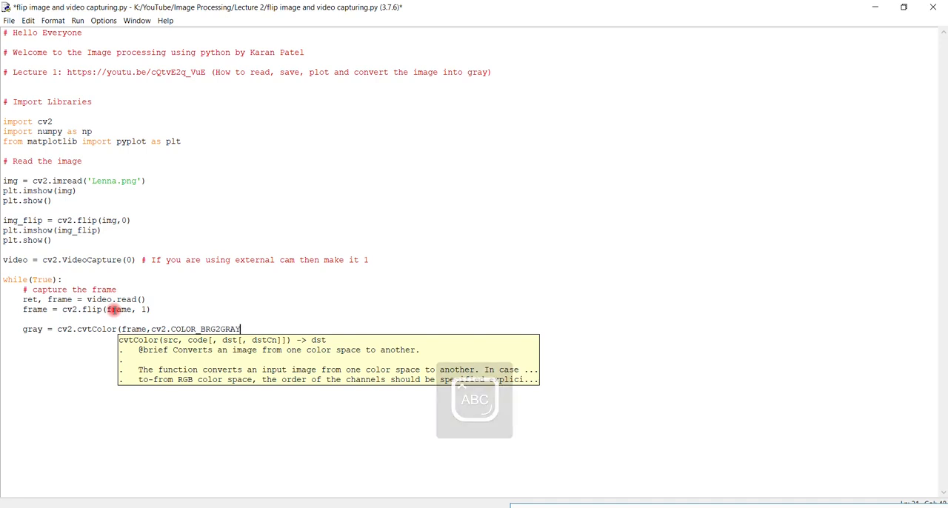
pyautogui.write(')')
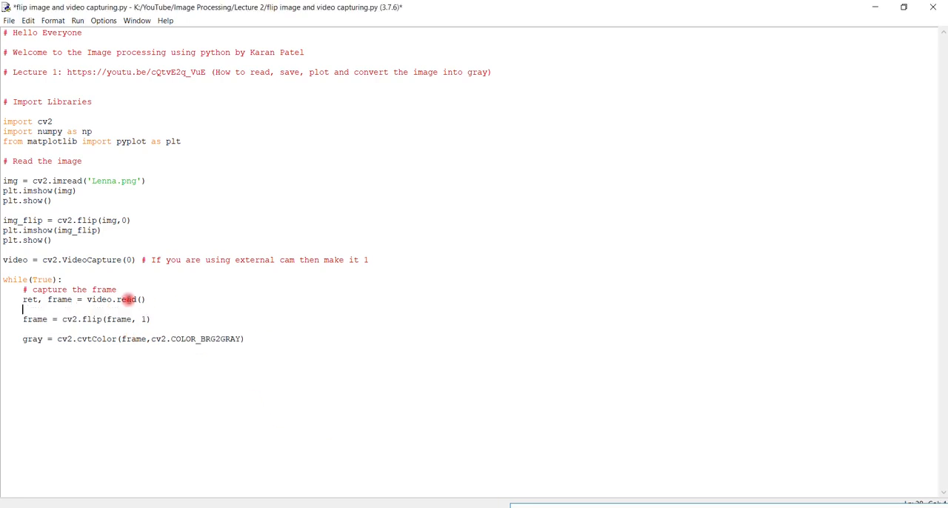
pyautogui.doubleClick(60, 299)
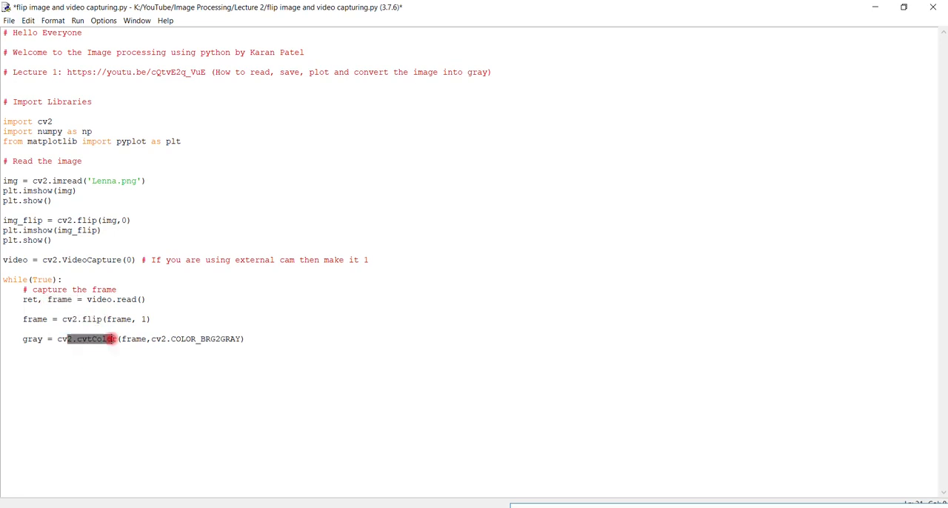
pyautogui.click(139, 358)
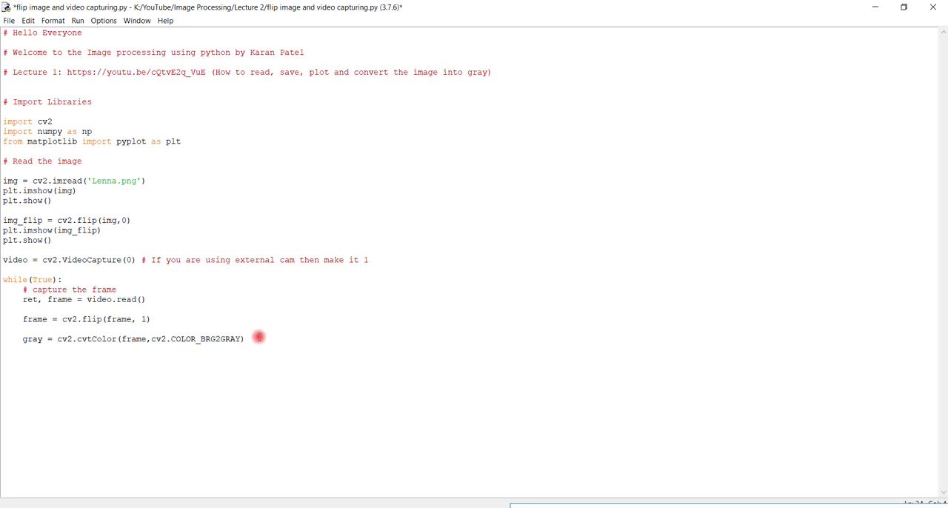
# Add a '# Plotting the frames' comment and display the gray image with cv2.imshow(gray).
pyautogui.write('# pLOT')
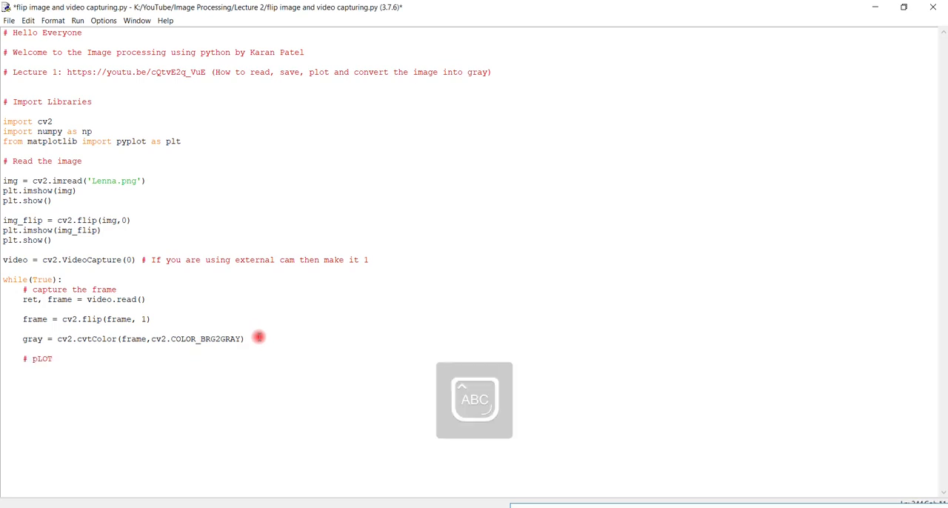
pyautogui.write('TTING')
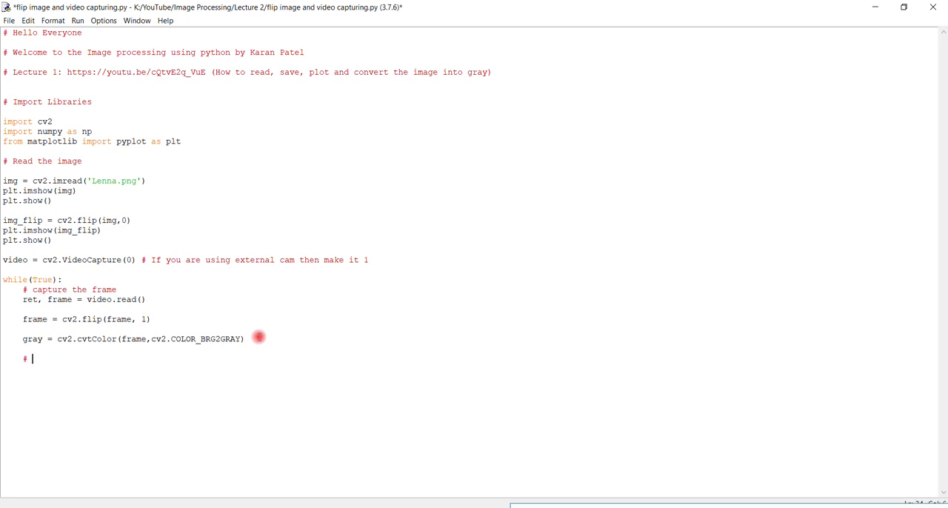
pyautogui.write('Plotting the frames')
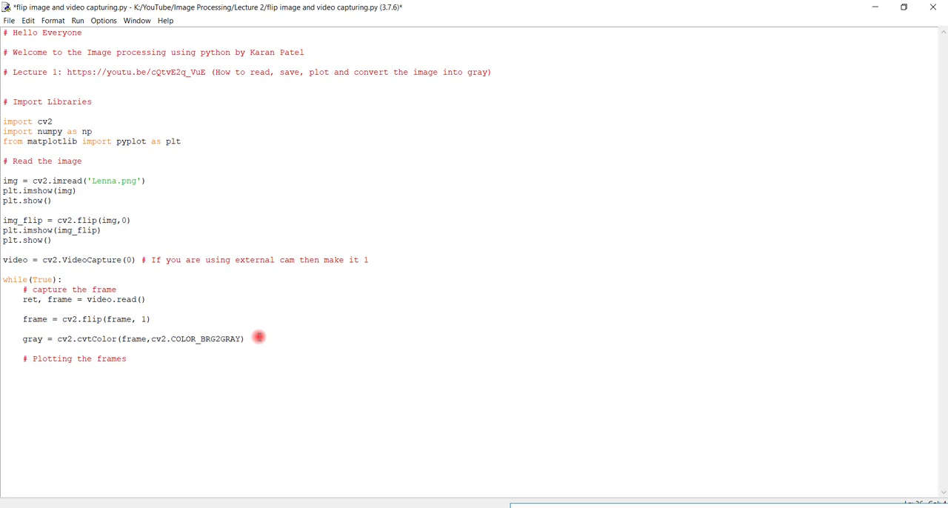
pyautogui.write('cv2.')
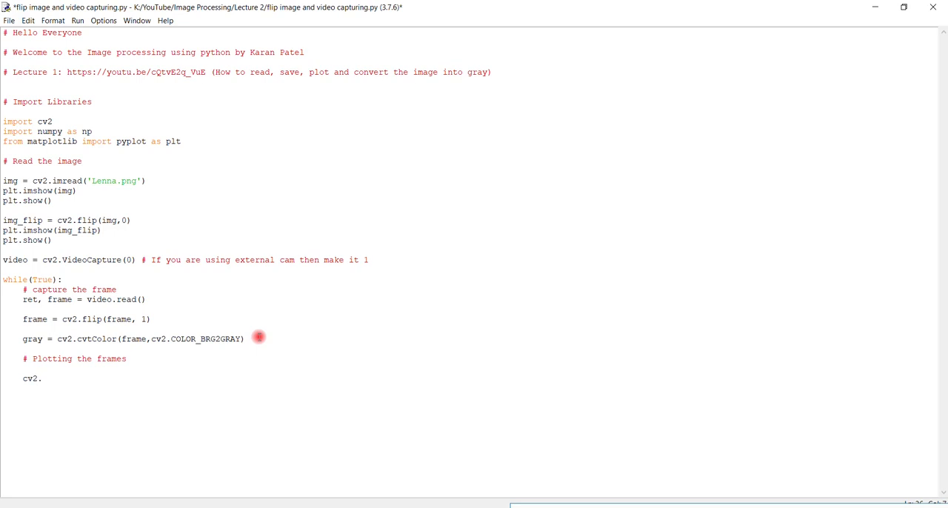
pyautogui.write('imshow')
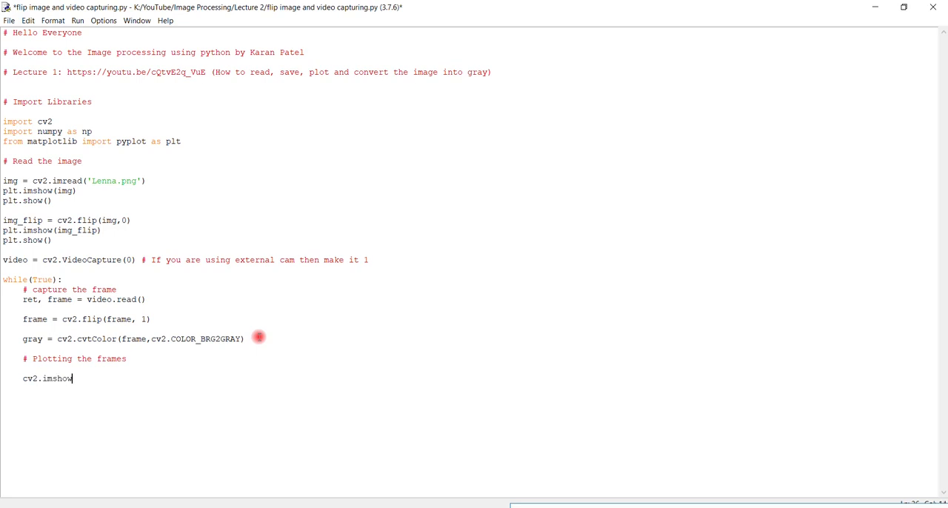
pyautogui.write('(')
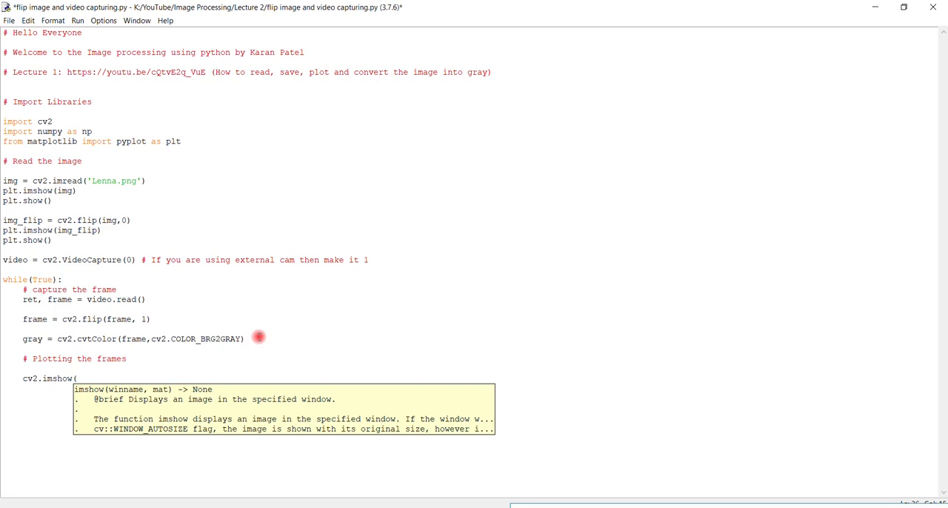
pyautogui.write('gray')
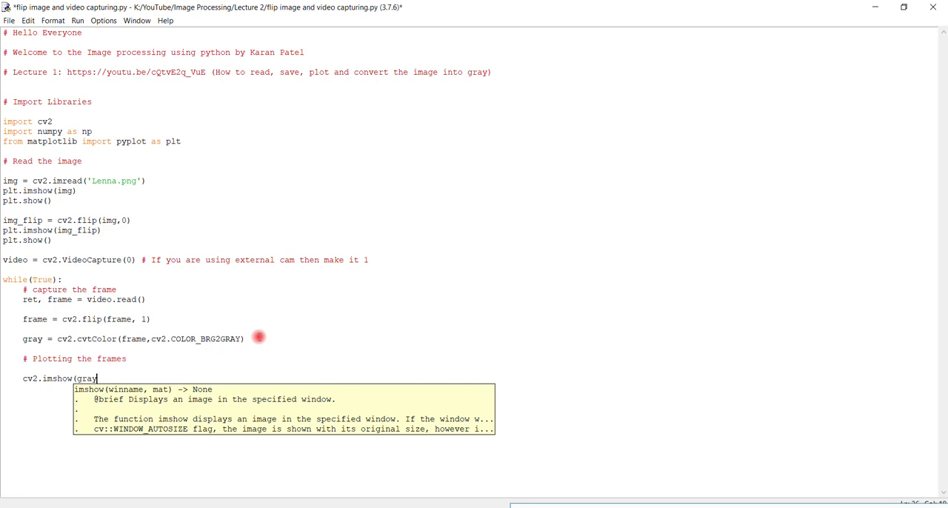
pyautogui.write(')')
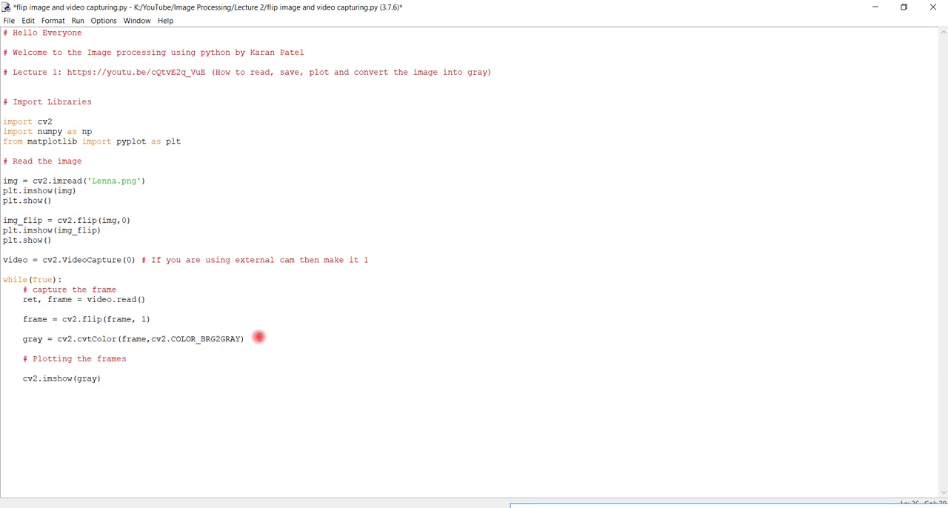
# Display the flipped color frame with cv2.imshow(frame).
pyautogui.write('cv2')
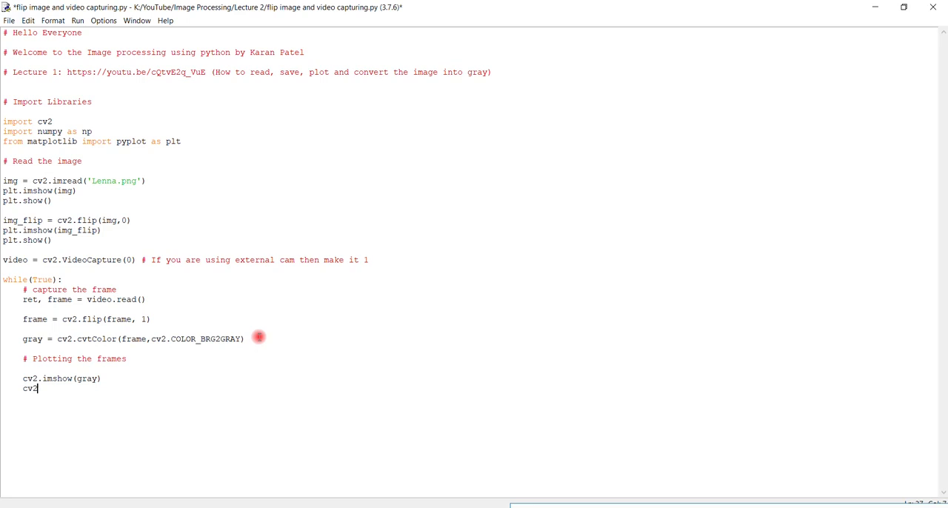
pyautogui.write('.')
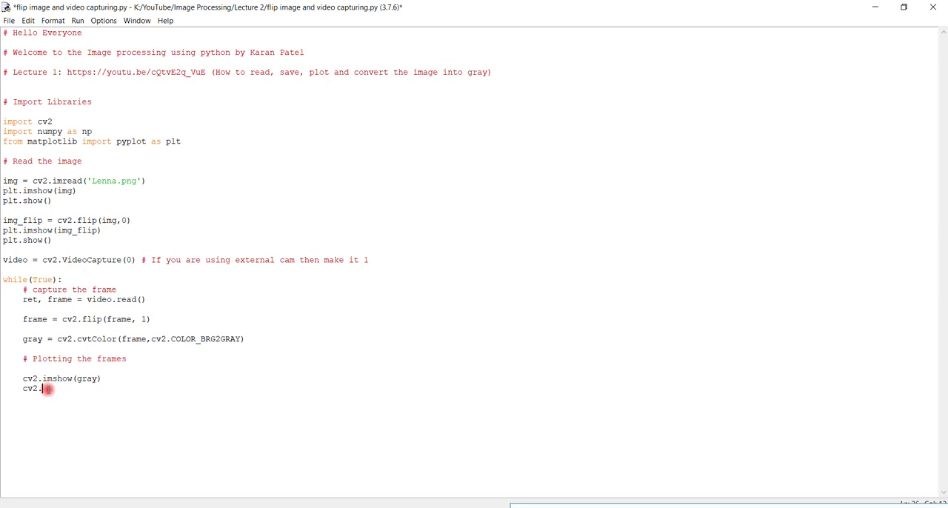
pyautogui.write('imshow')
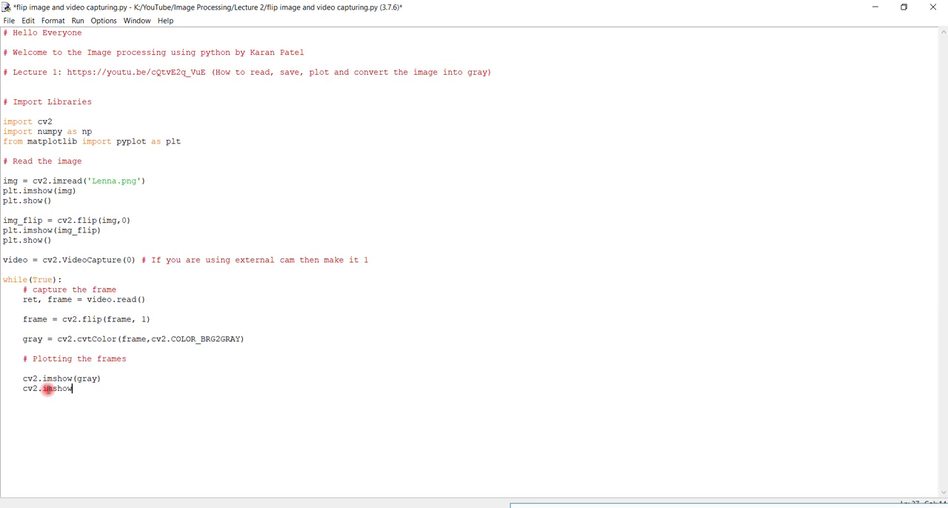
pyautogui.write('(')
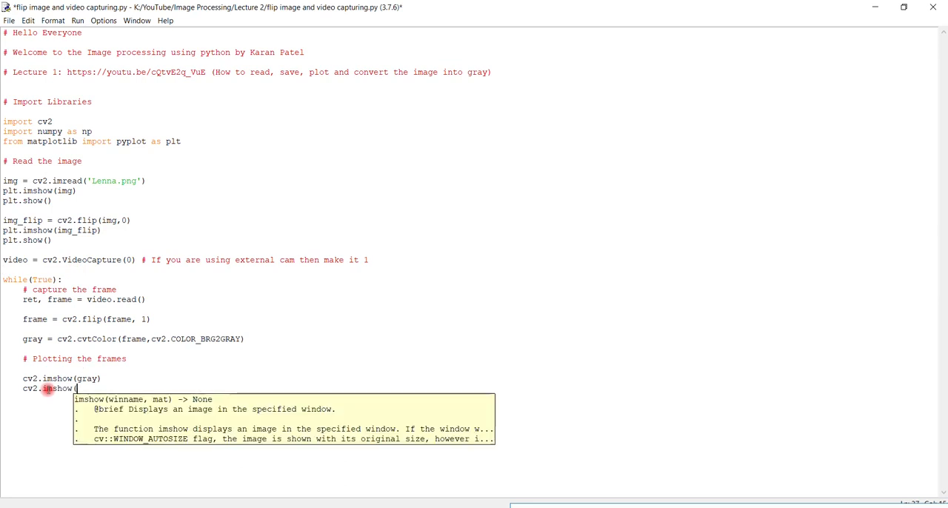
pyautogui.write('frame')
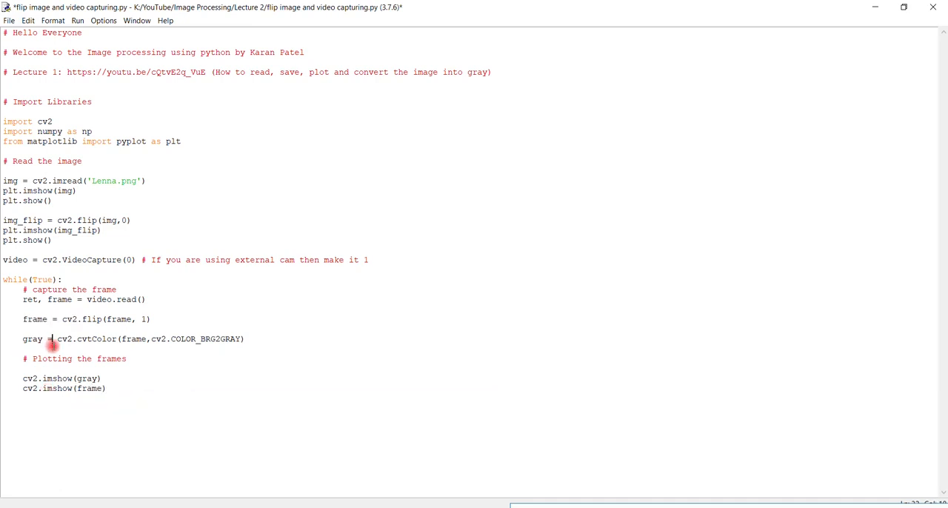
# Add a 'define waitkey' comment and begin the check if cv2.waitKey(1) & 0xFF.
pyautogui.click(124, 391)
pyautogui.write('#')
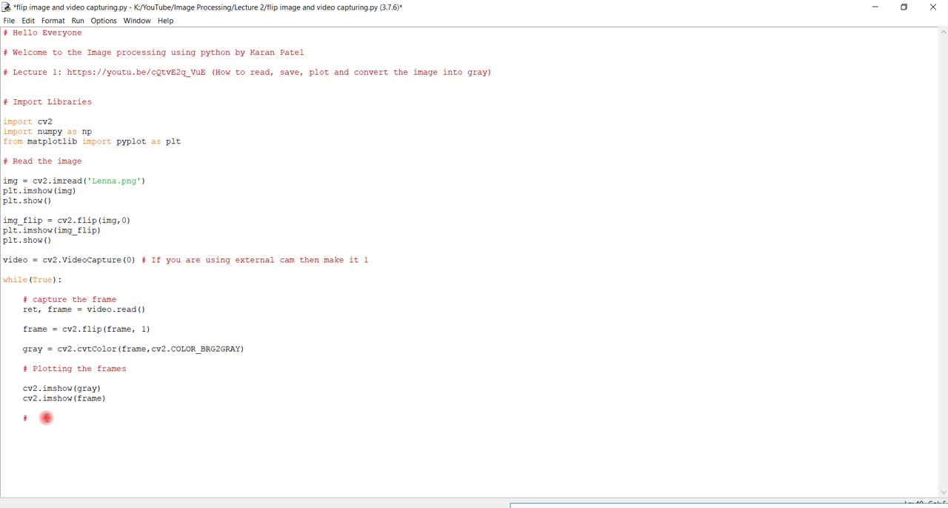
pyautogui.write('de')
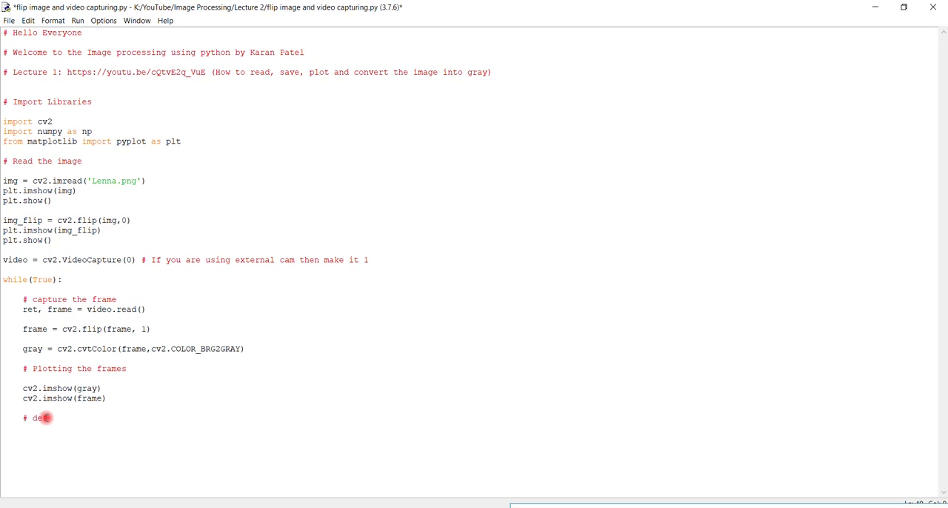
pyautogui.write('fine wait')
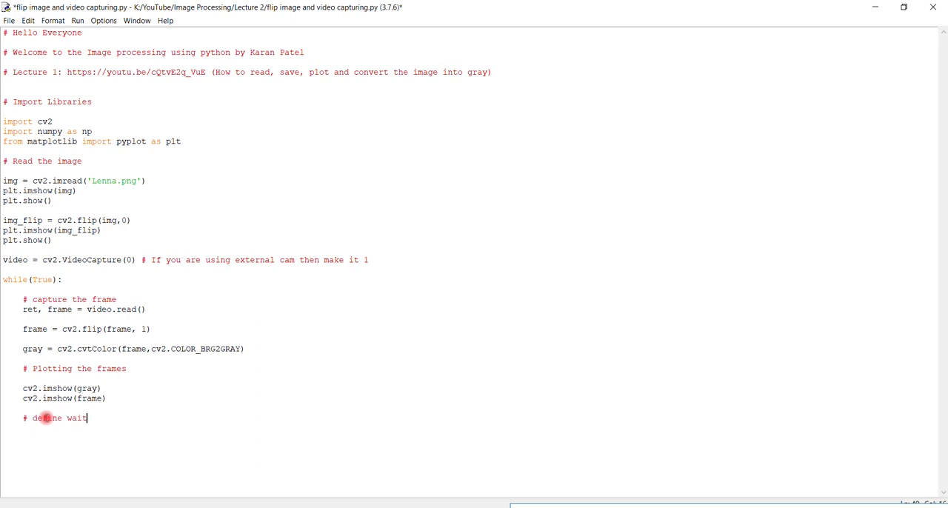
pyautogui.write('key')
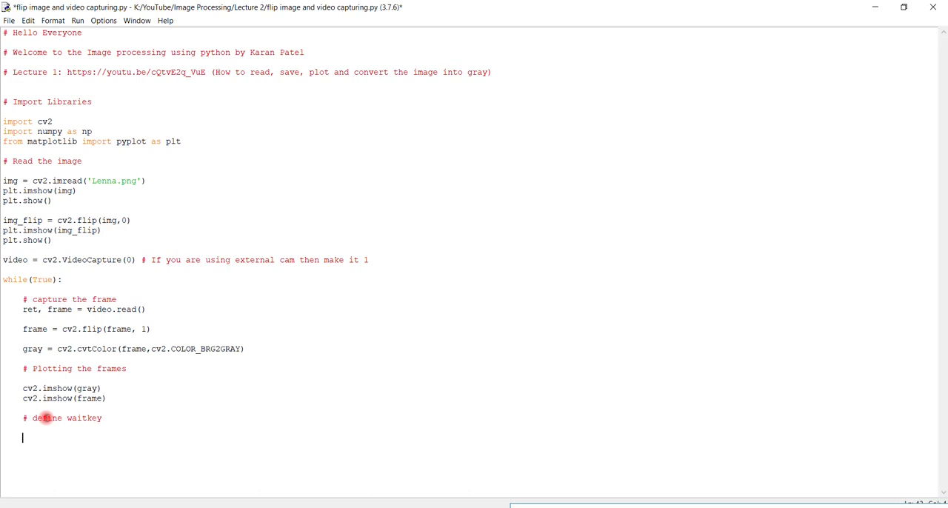
pyautogui.write('if cv2.')
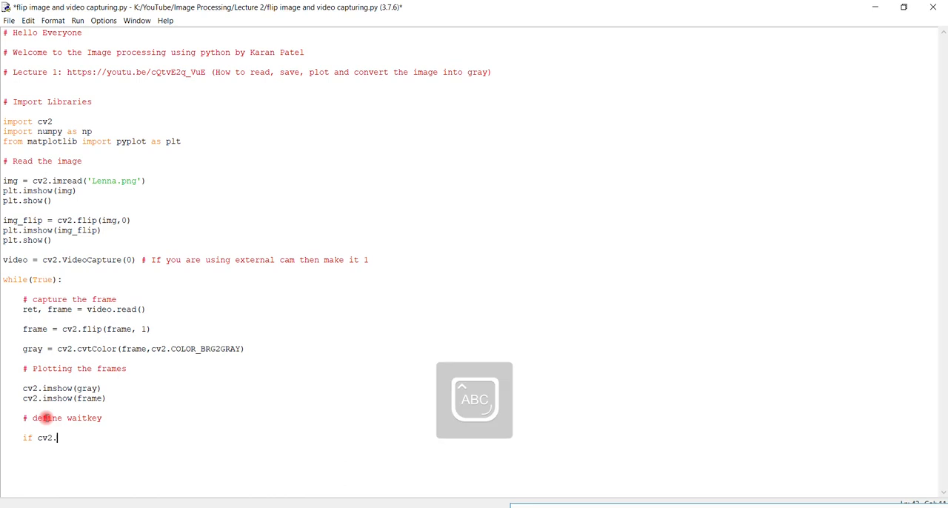
pyautogui.write('Wait')
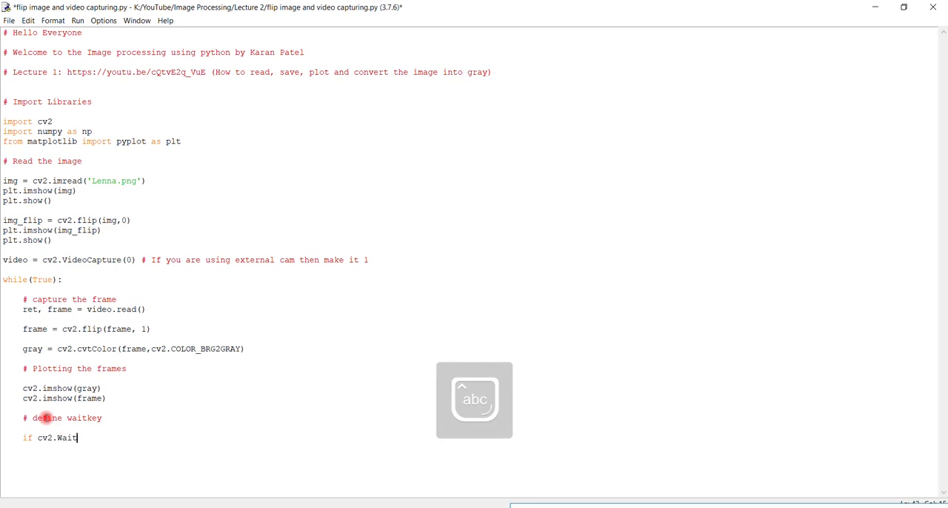
pyautogui.write('key')
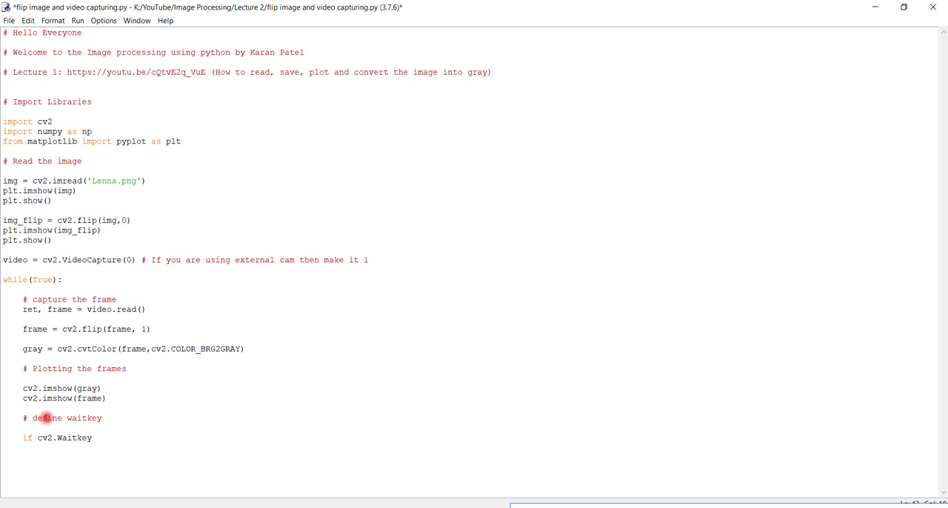
pyautogui.write('(1')
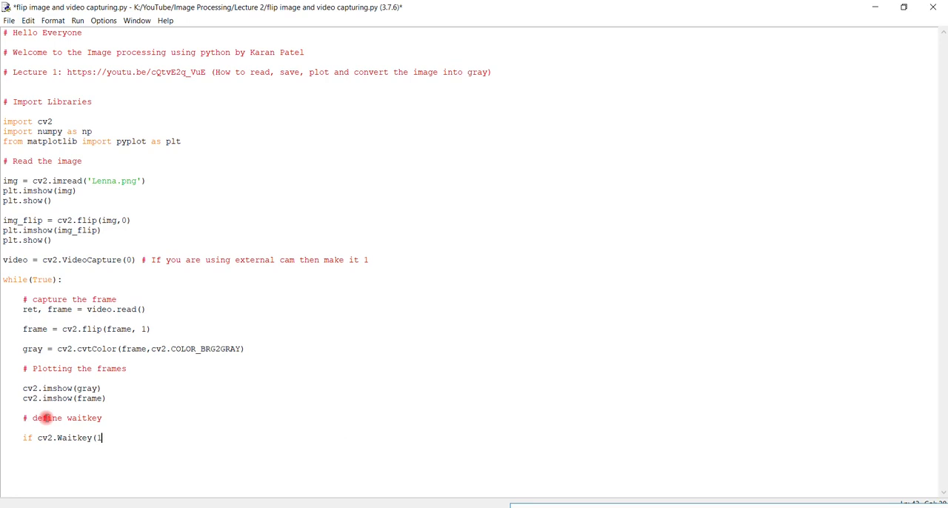
pyautogui.write(')')
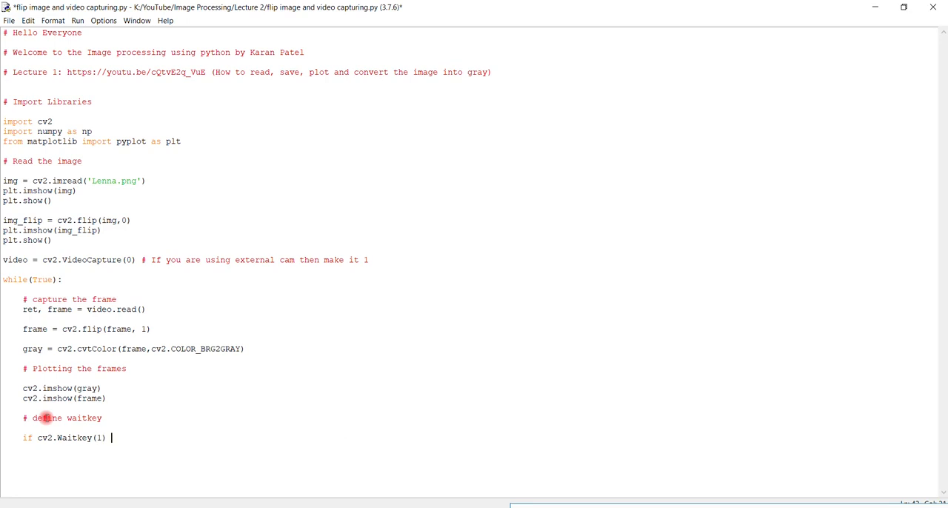
pyautogui.write('&')
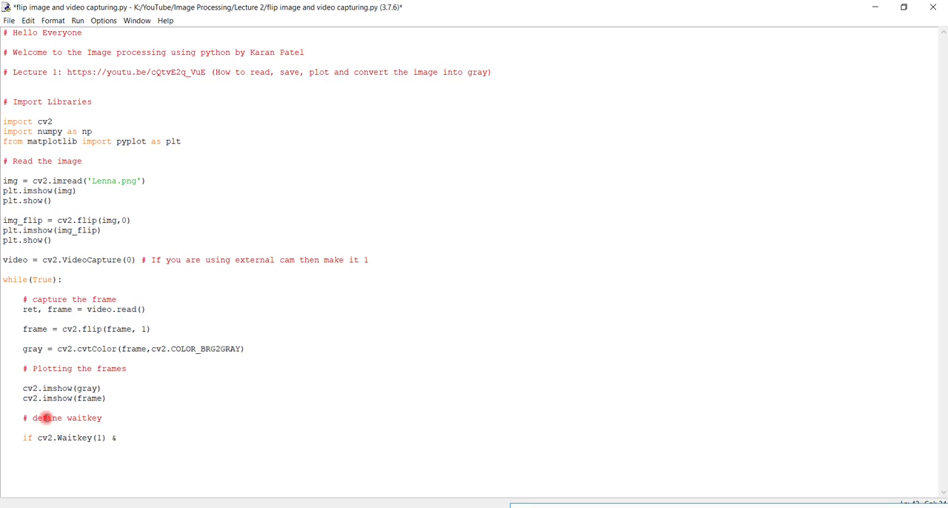
pyautogui.write('0')
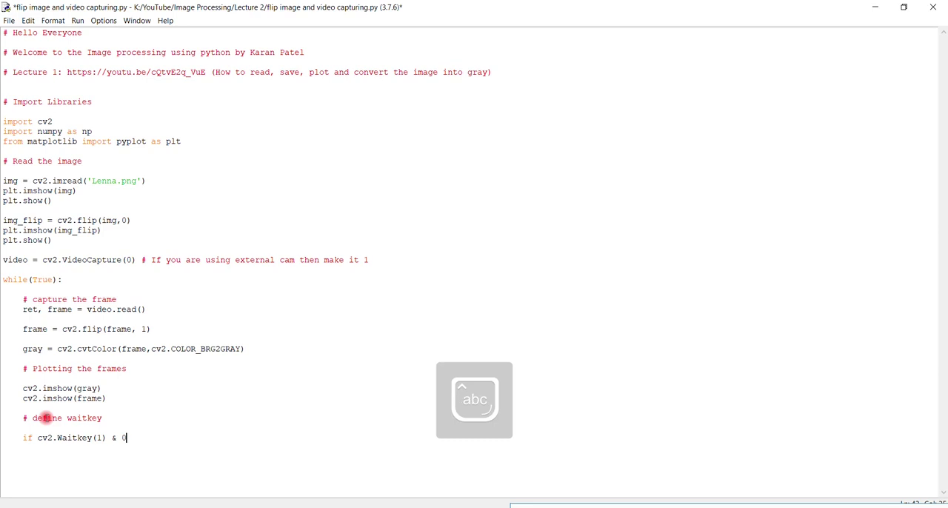
pyautogui.write('xFF')
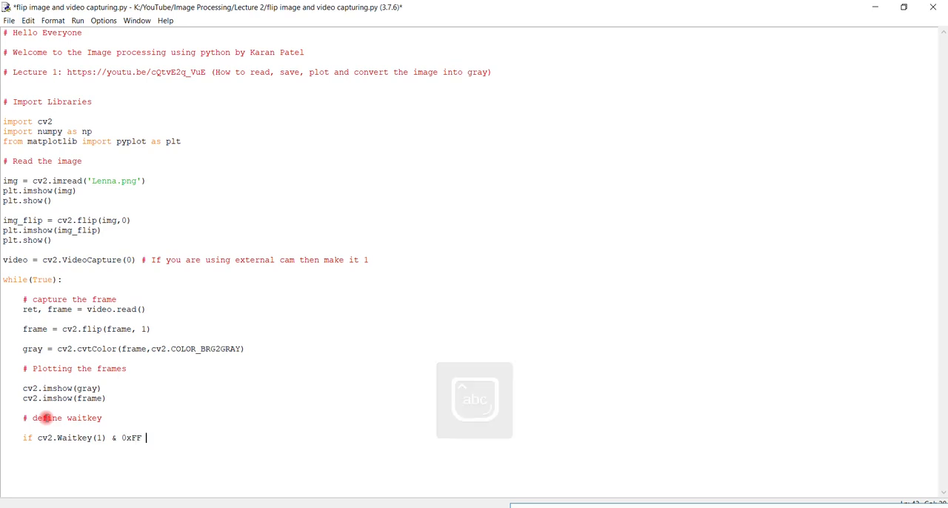
# Complete the condition == ord('q'): and break out of the loop when q is pressed.
pyautogui.write('==')
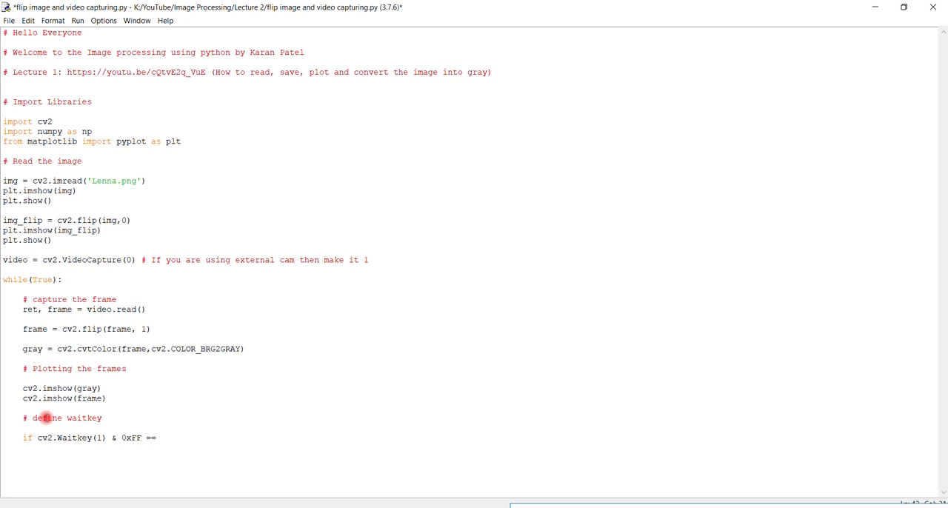
pyautogui.write('ord')
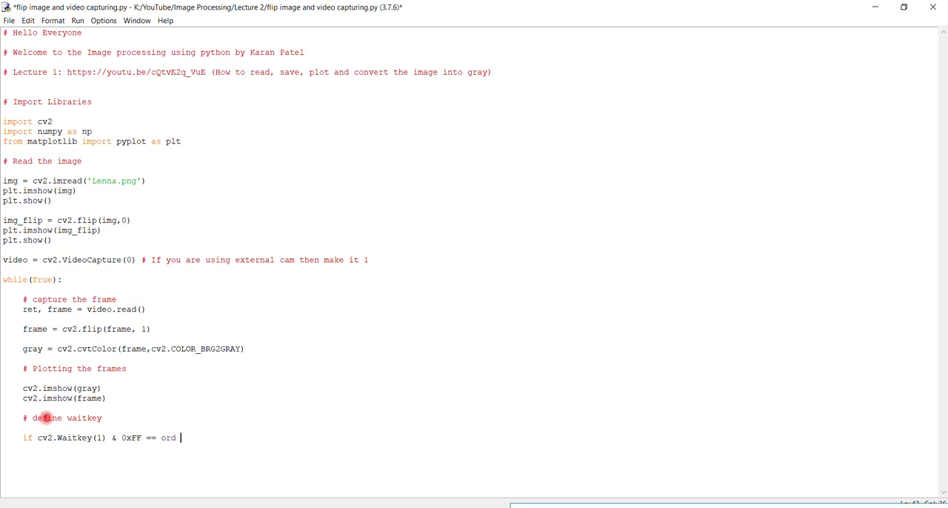
pyautogui.write("('")
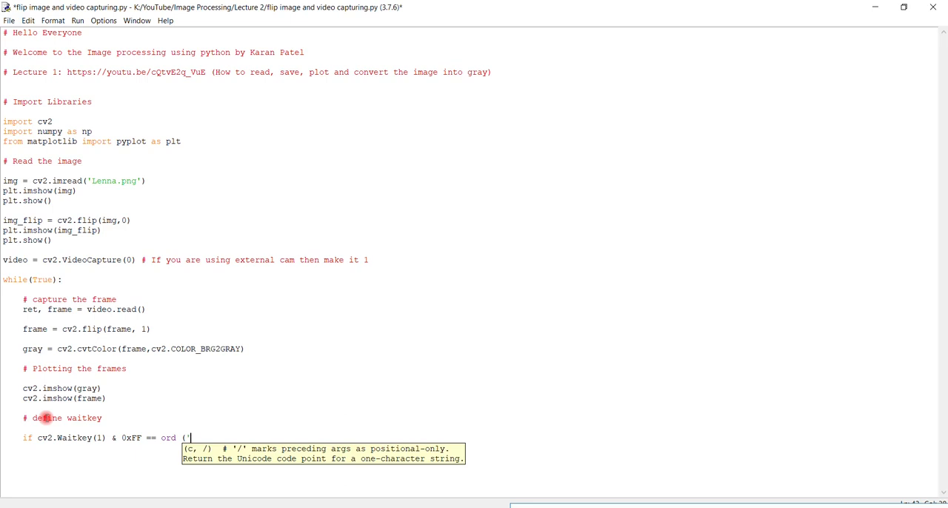
pyautogui.write("q'")
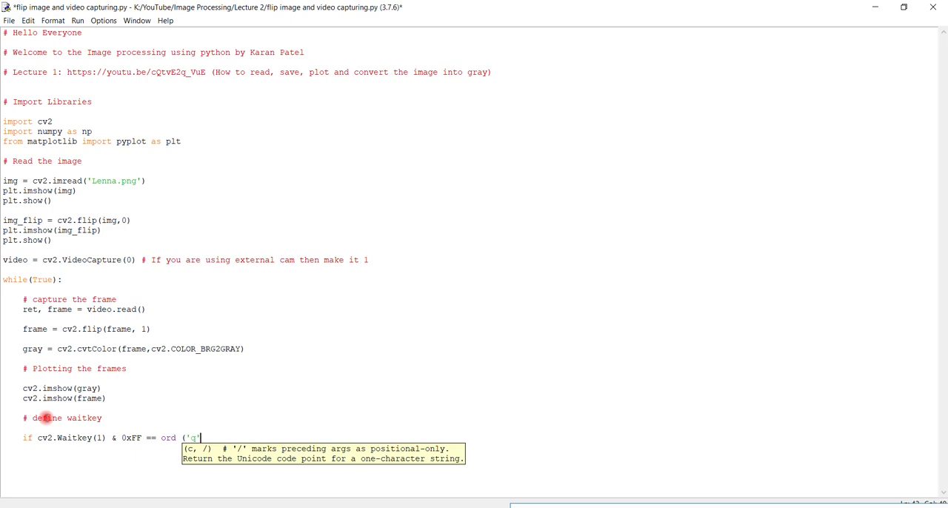
pyautogui.write(')')
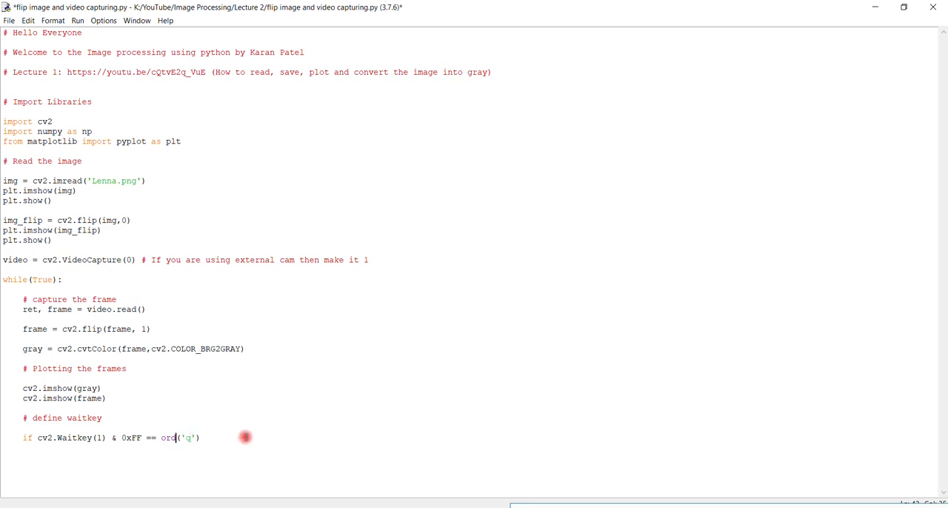
pyautogui.write(':')
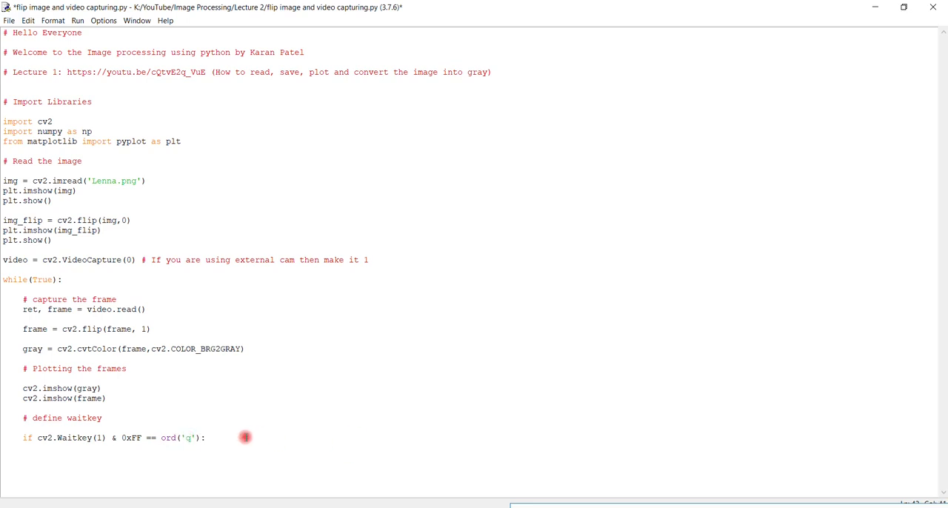
pyautogui.write('b')
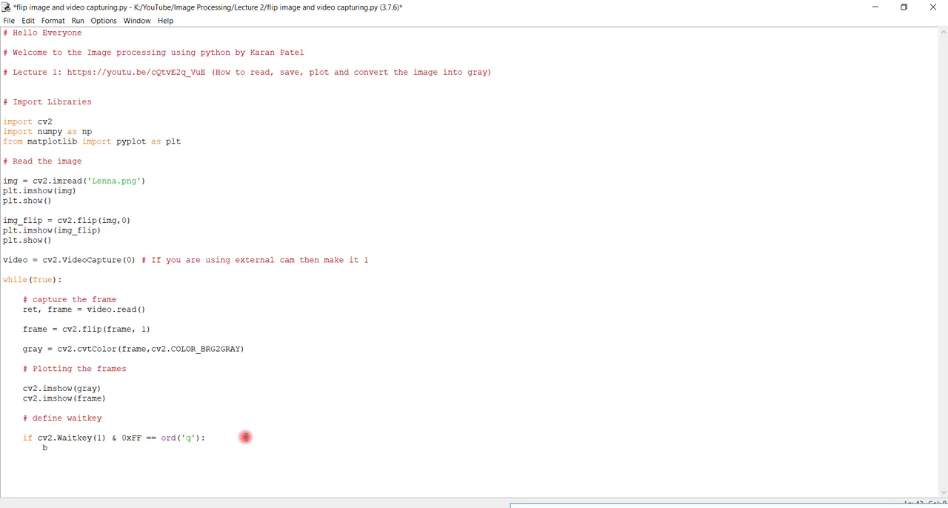
pyautogui.write('reak')
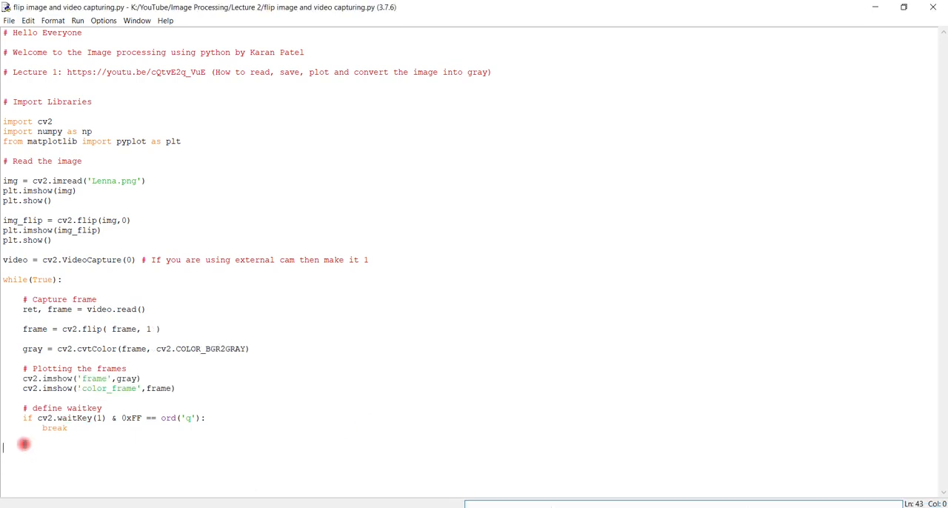
# Add a '# when everything good to go' comment and release the webcam with video.release().
pyautogui.write('#')
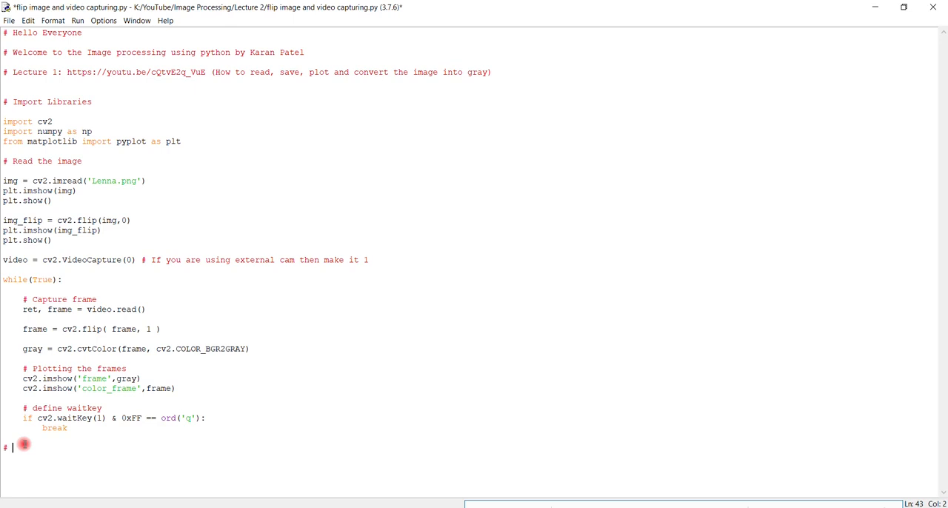
pyautogui.write('when everything good')
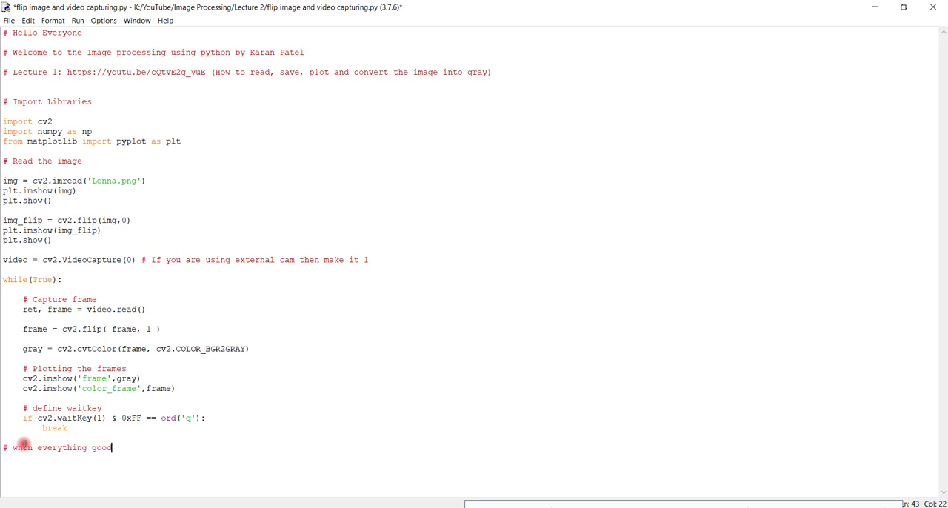
pyautogui.write('to go')
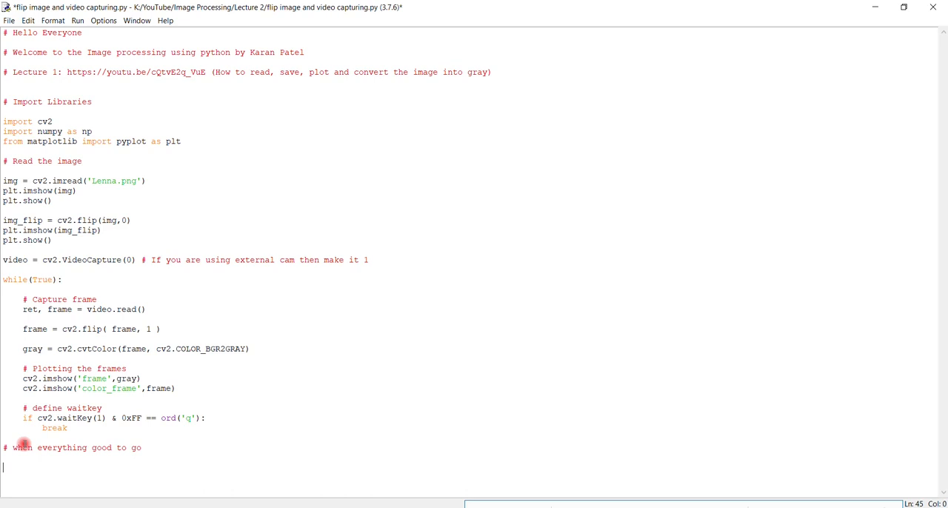
pyautogui.write('video')
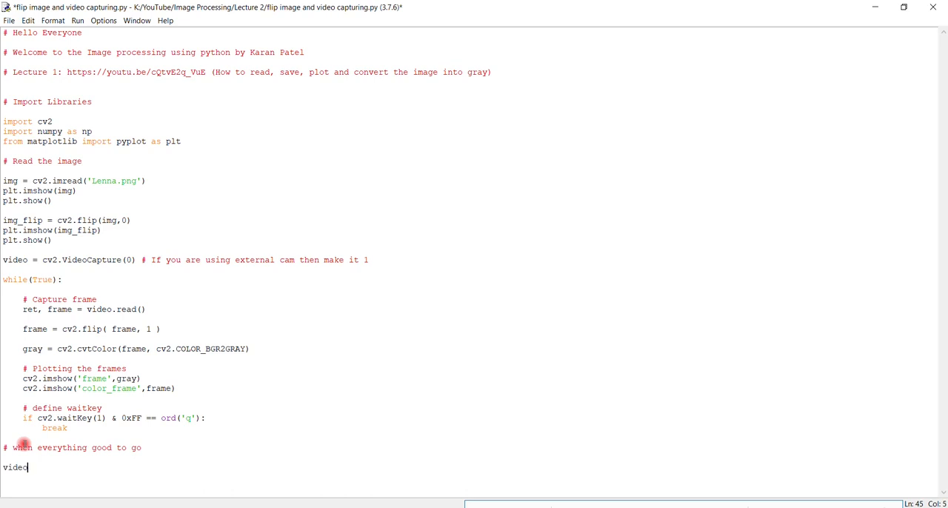
pyautogui.write('.r')
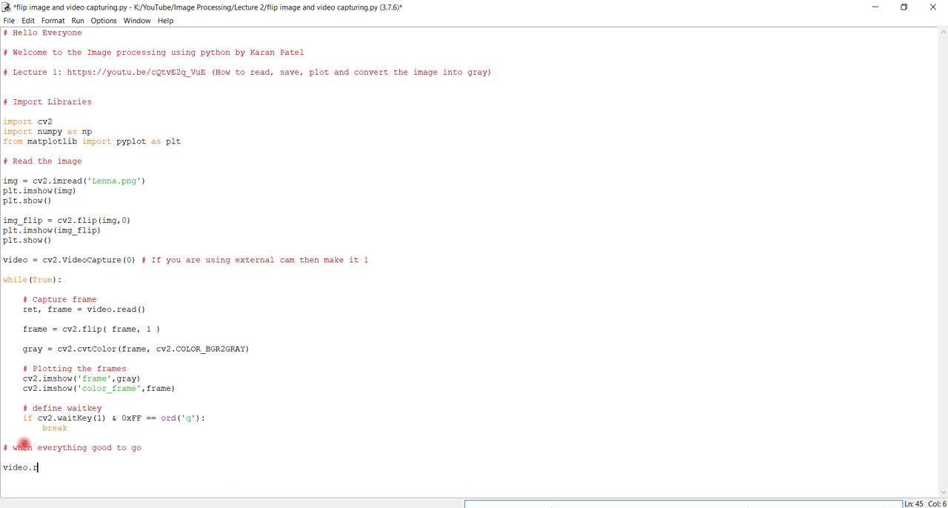
pyautogui.write('elease(')
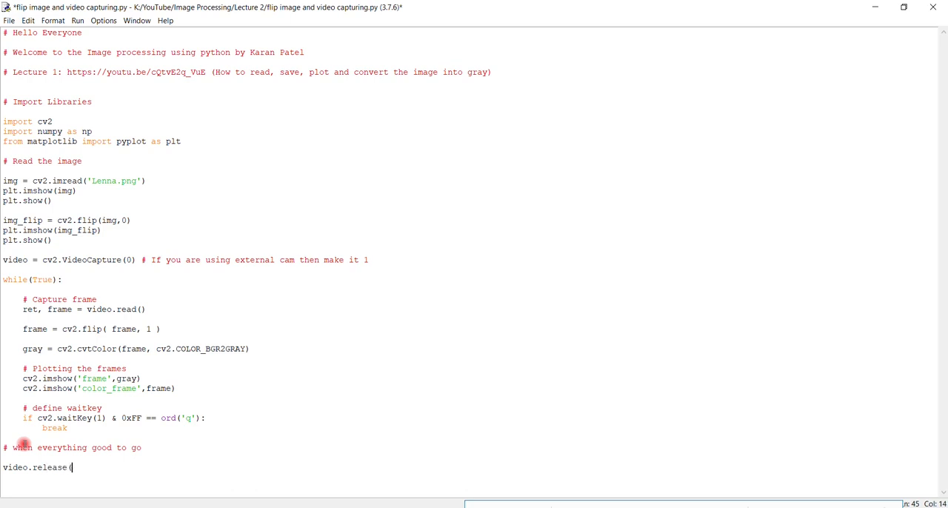
pyautogui.write(')')
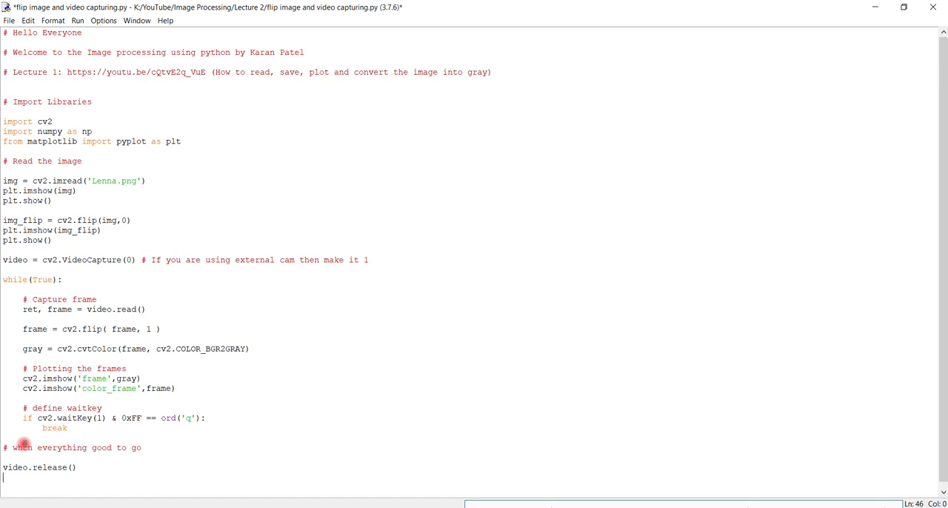
# Close all OpenCV windows with cv2.destroyAllWindows().
pyautogui.write('cv2.')
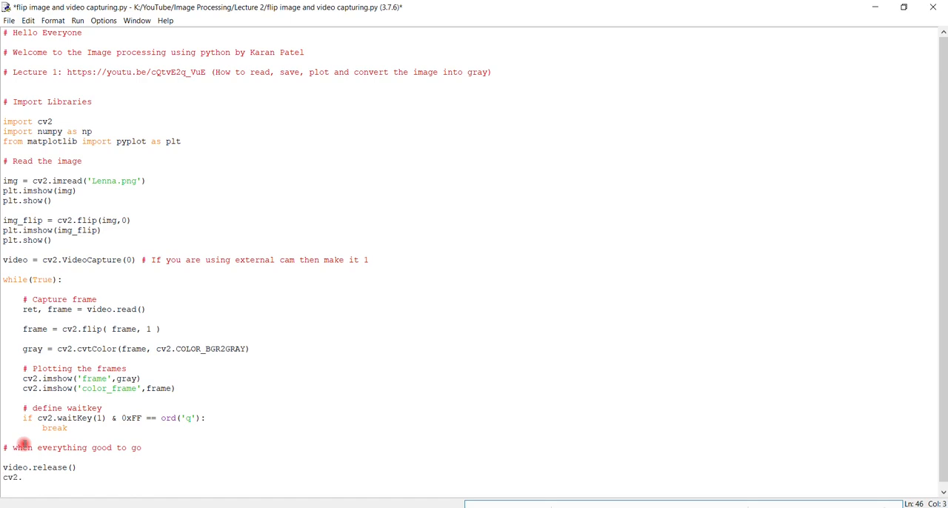
pyautogui.write('destro')
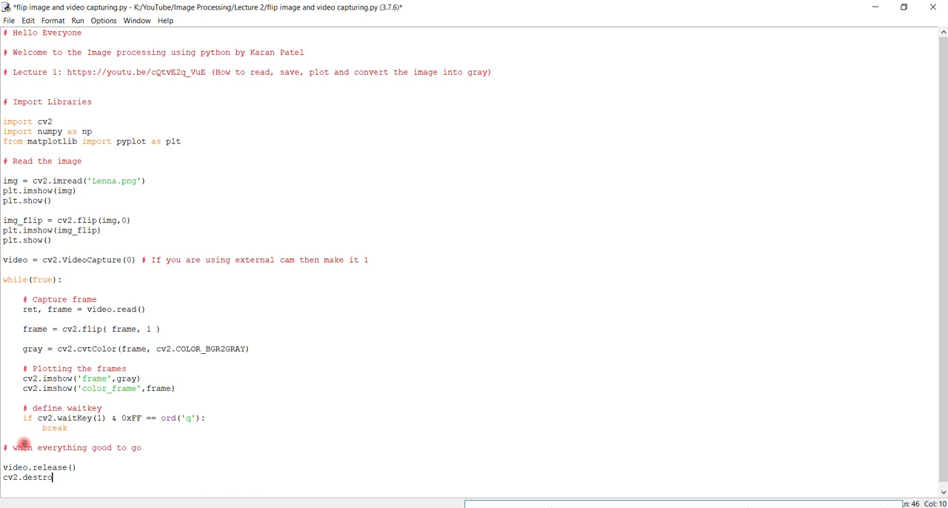
pyautogui.write('yA')
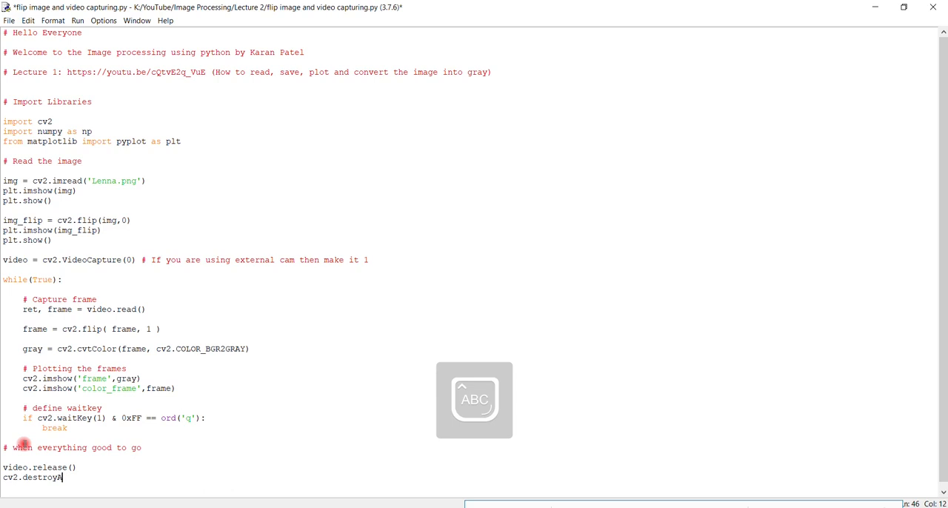
pyautogui.write('ll')
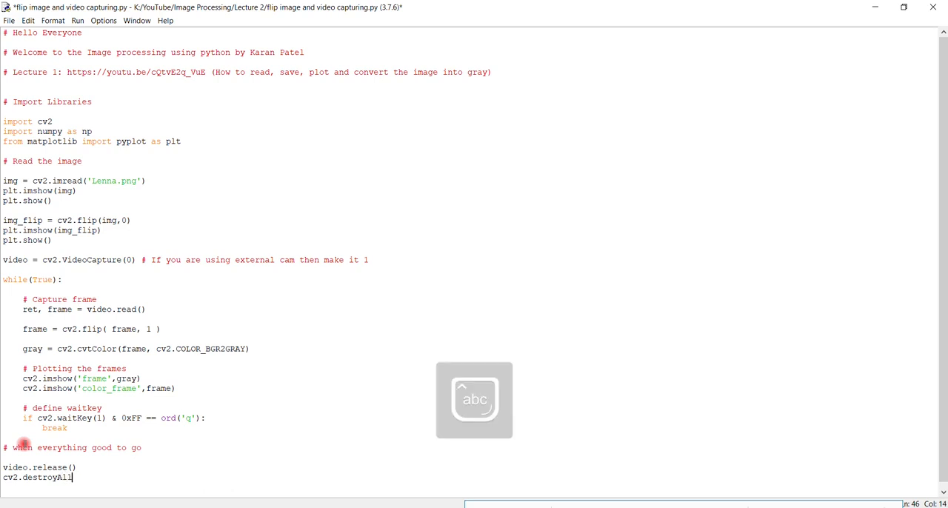
pyautogui.write('Windows()')
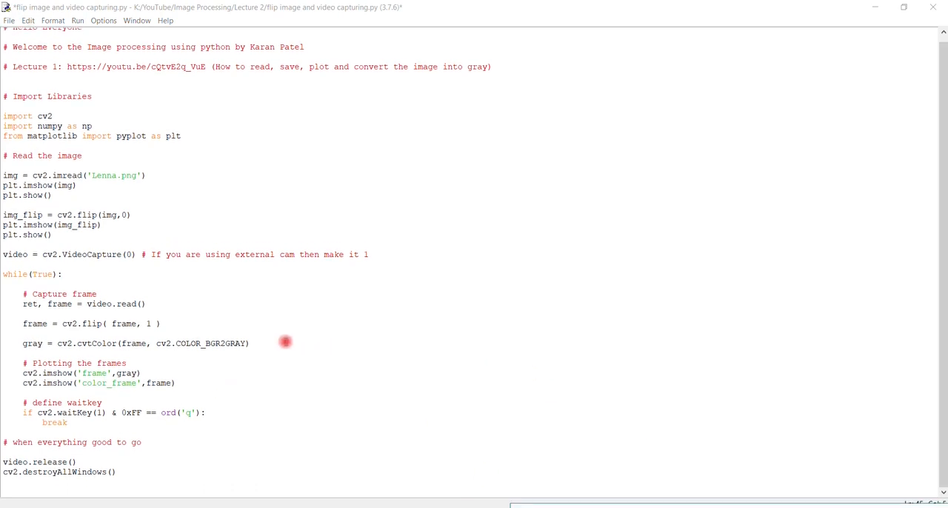
# Run the module to view the color and grayscale webcam windows, quit them, and return to the code.
pyautogui.click(80, 21)
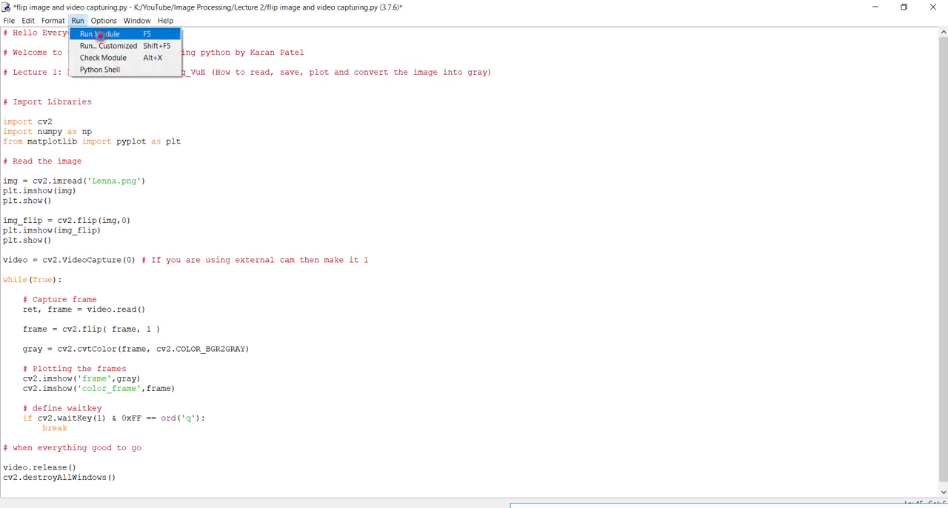
pyautogui.click(104, 32)
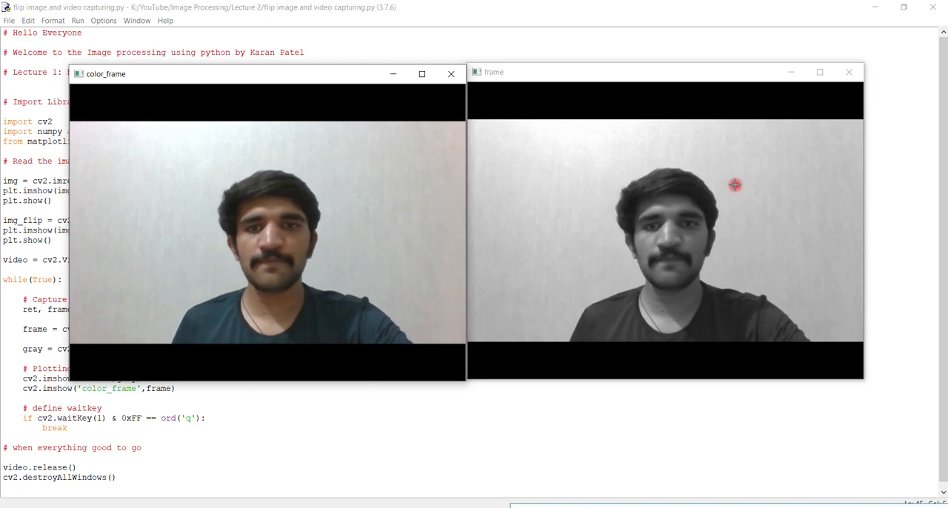
pyautogui.moveTo(683, 201)
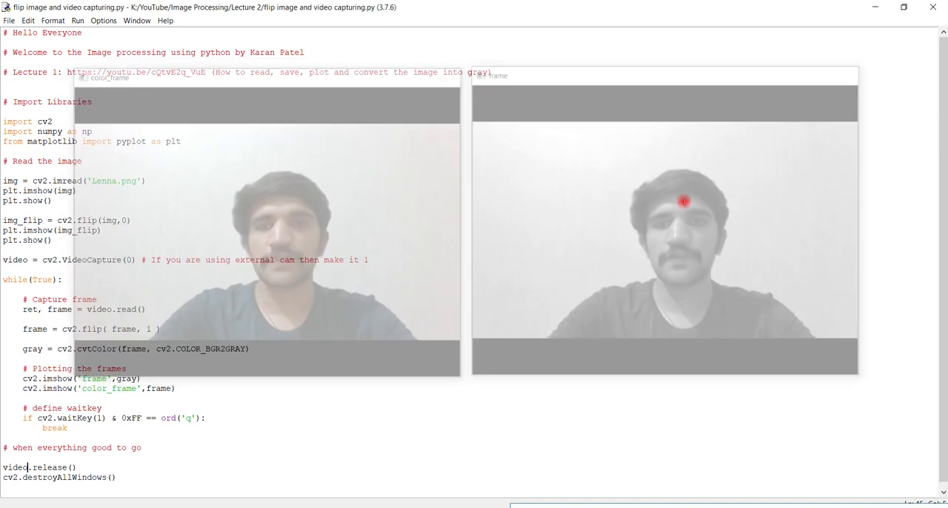
pyautogui.click(516, 325)
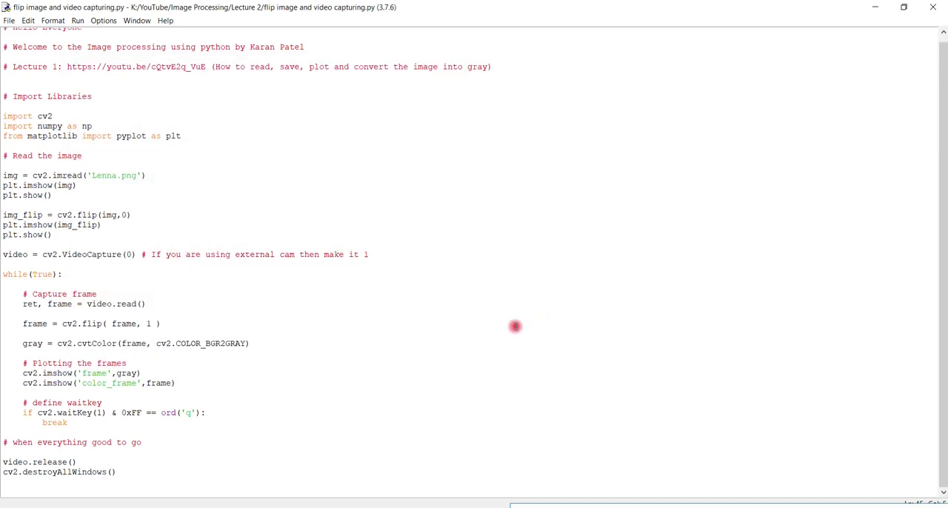
# Remove the extra blank line between the Lecture 1 link comment and the Import Libraries heading.
pyautogui.click(27, 462)
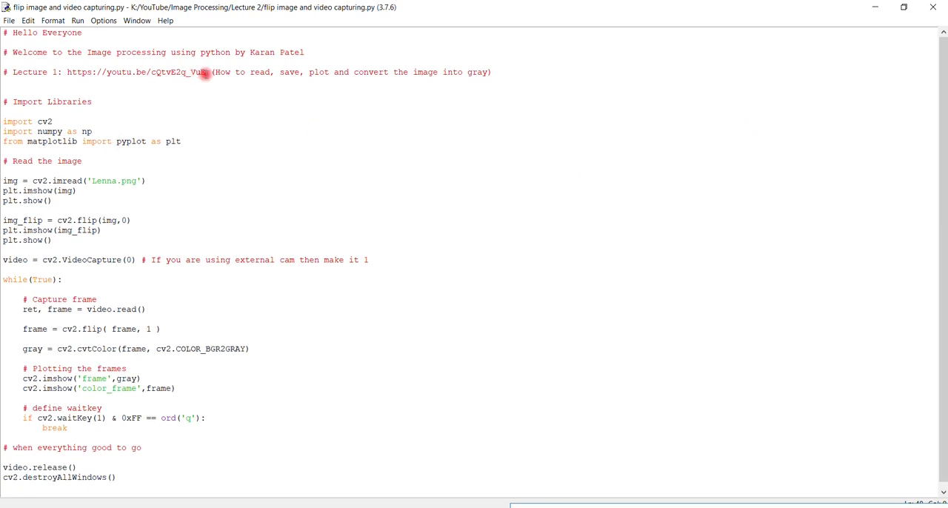
pyautogui.doubleClick(196, 74)
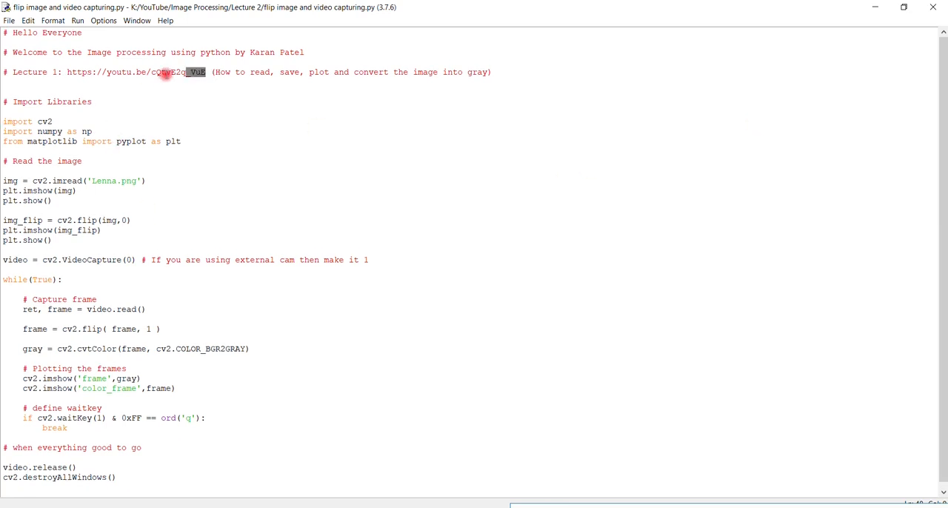
pyautogui.click(280, 104)
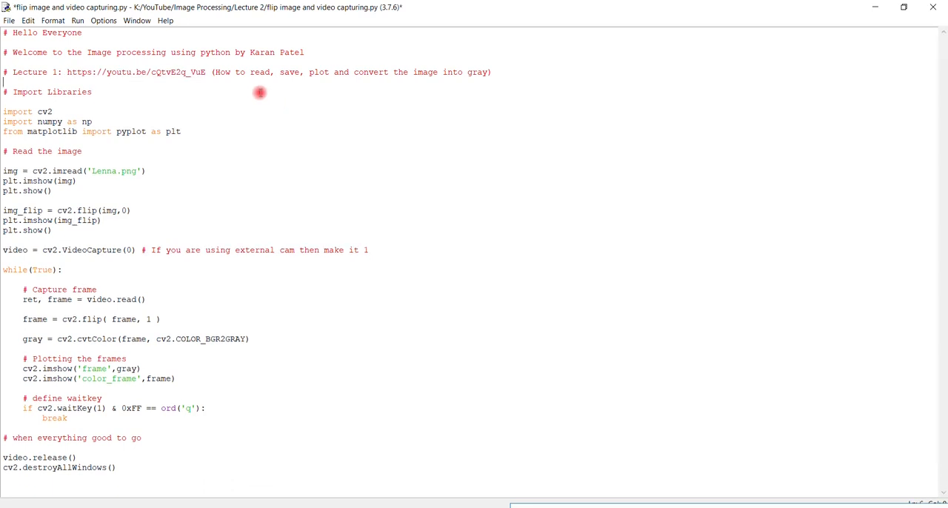
pyautogui.moveTo(366, 229)
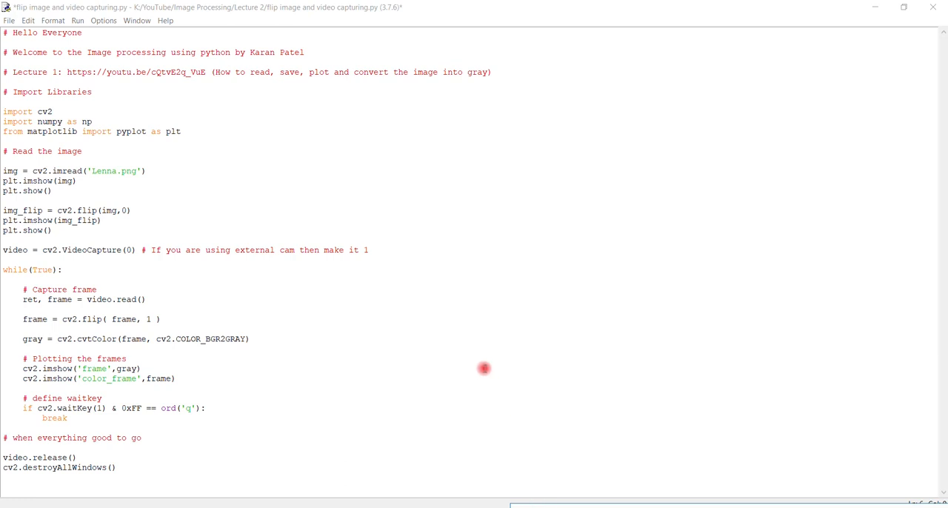
pyautogui.moveTo(527, 487)
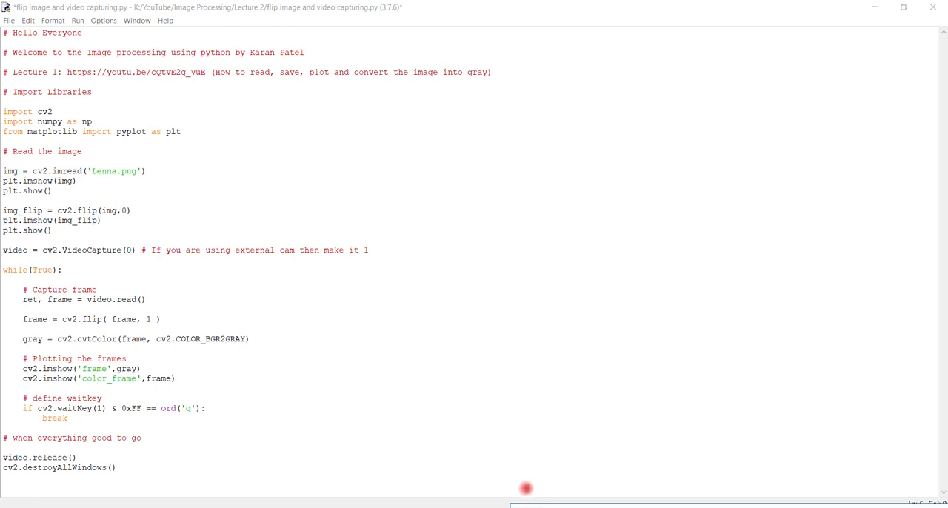
pyautogui.moveTo(527, 492)
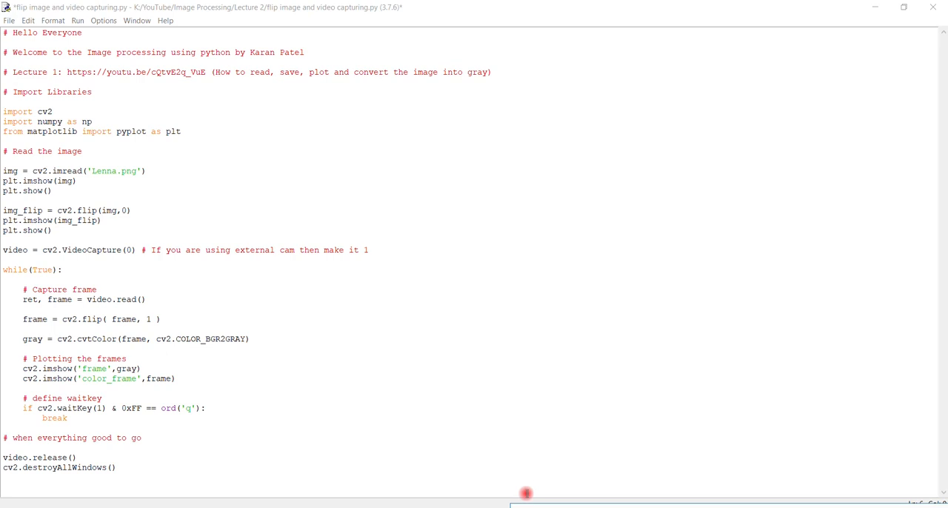